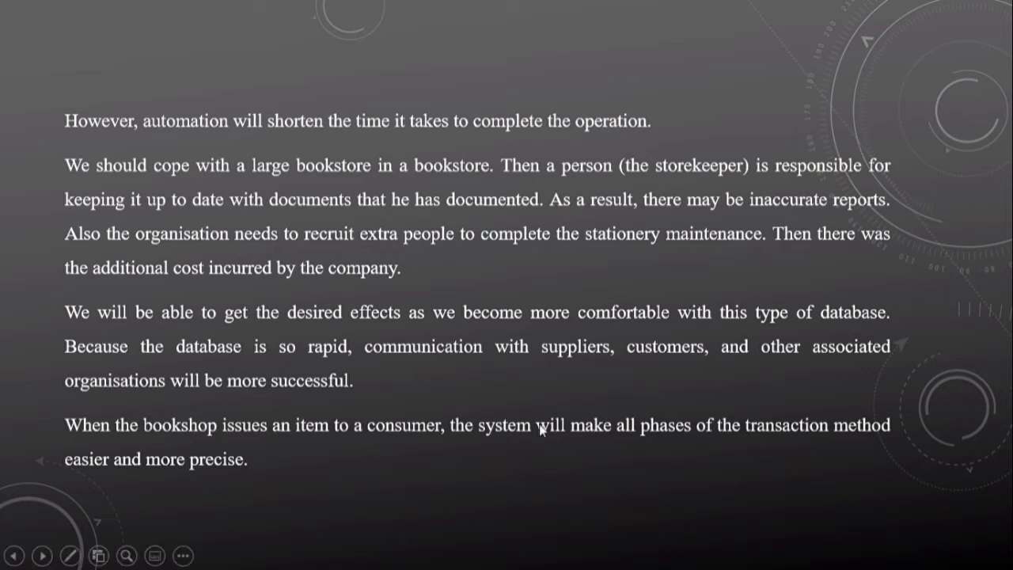
{"action": "mouse_move", "coordinate": [865, 243]}
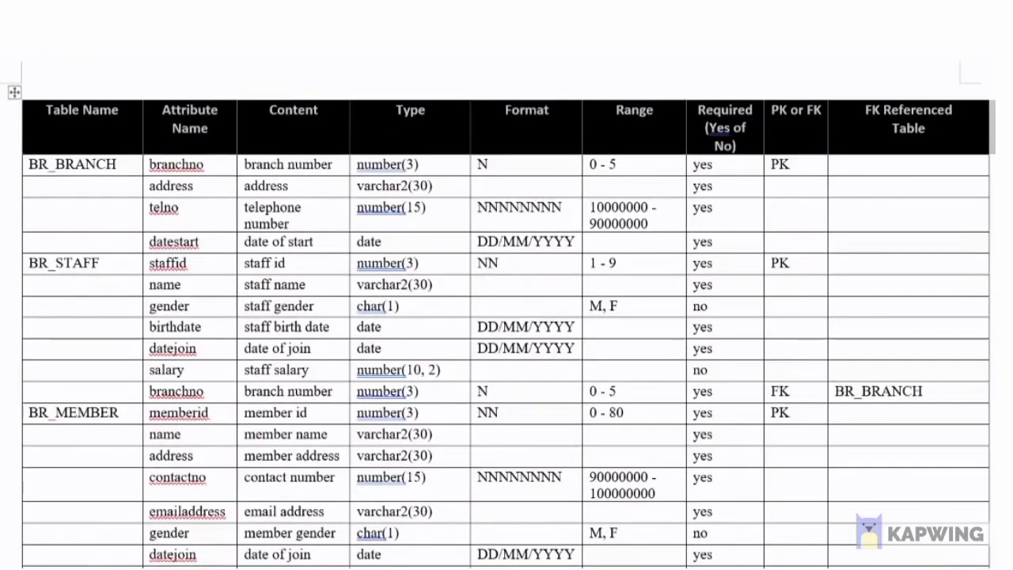
- Scroll the Word document down from the BR_Staff table to the BR_Member results table
{"action": "scroll", "scroll_direction": "down", "scroll_amount": 3}
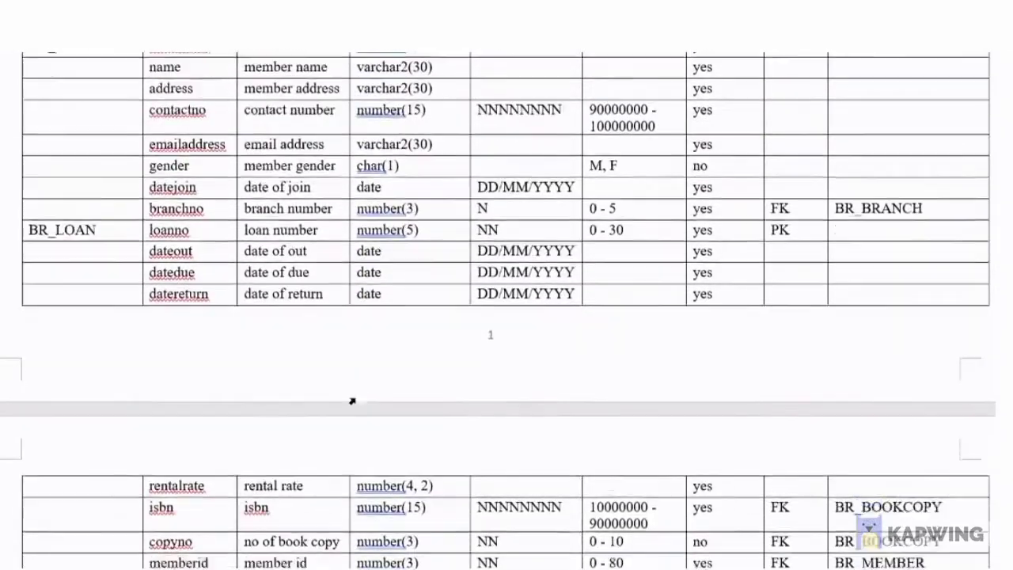
{"action": "scroll", "scroll_direction": "down", "scroll_amount": 3}
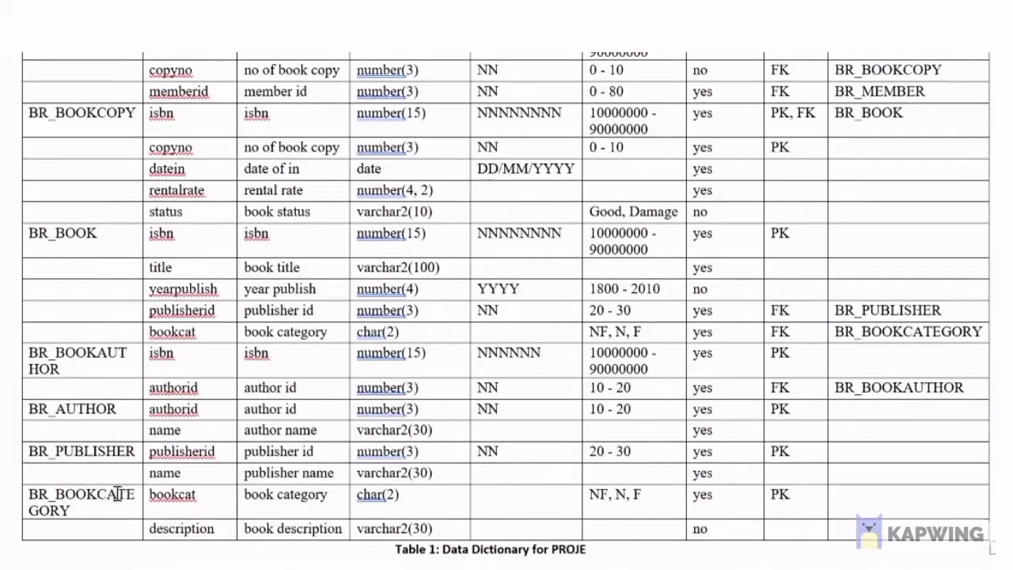
{"action": "scroll", "scroll_direction": "down", "scroll_amount": 3}
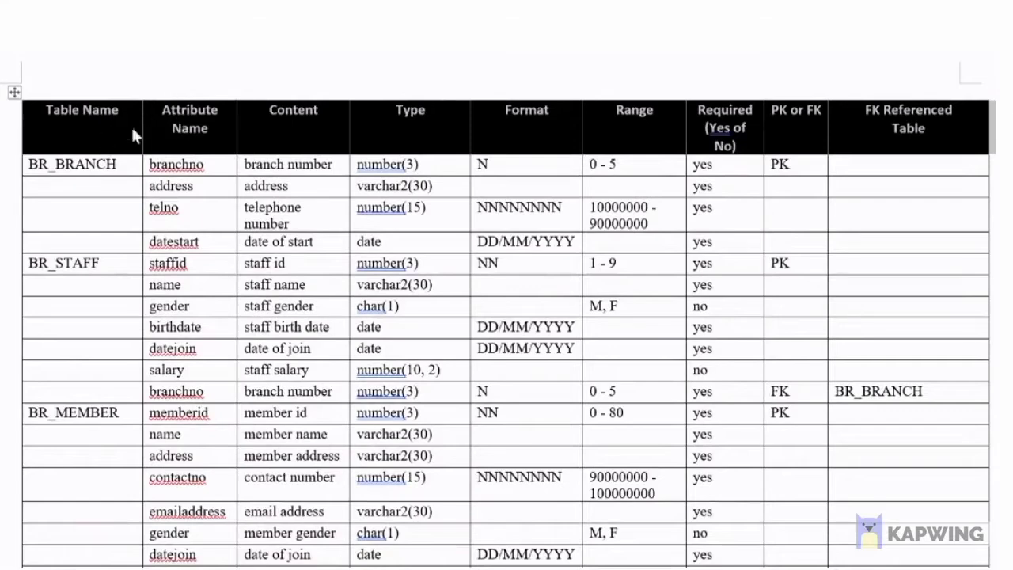
{"action": "mouse_move", "coordinate": [634, 130]}
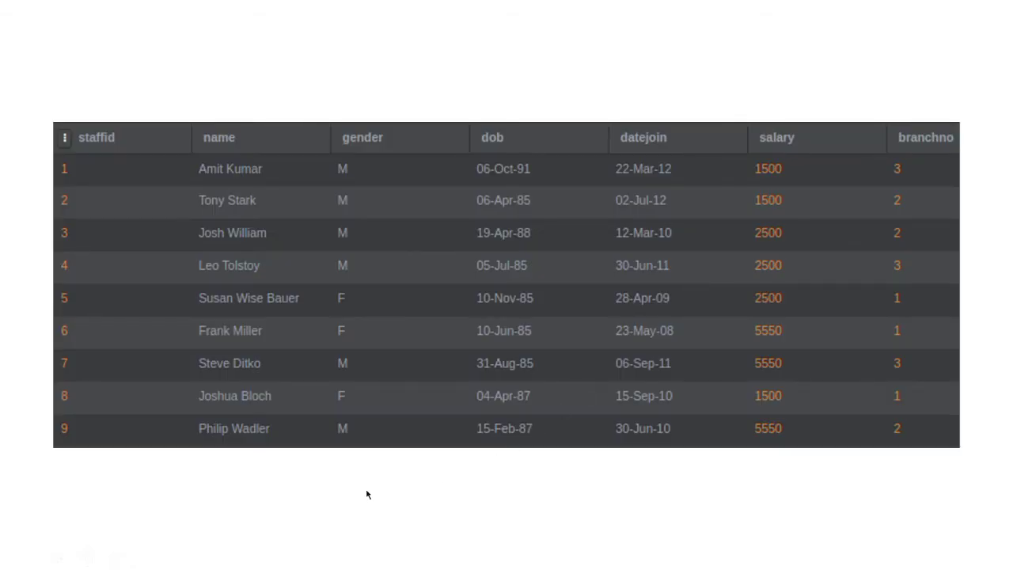
{"action": "mouse_move", "coordinate": [532, 486]}
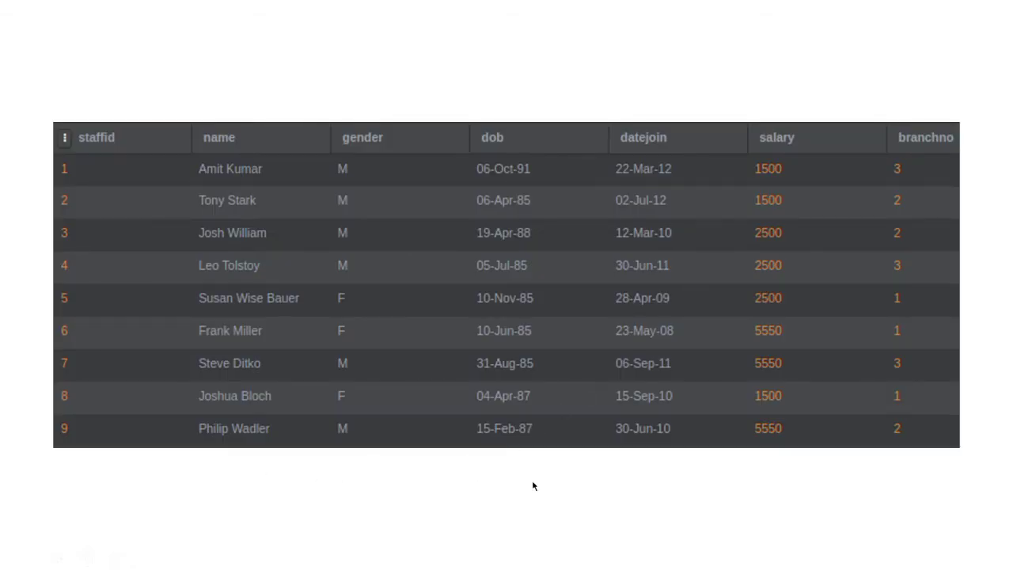
{"action": "mouse_move", "coordinate": [925, 175]}
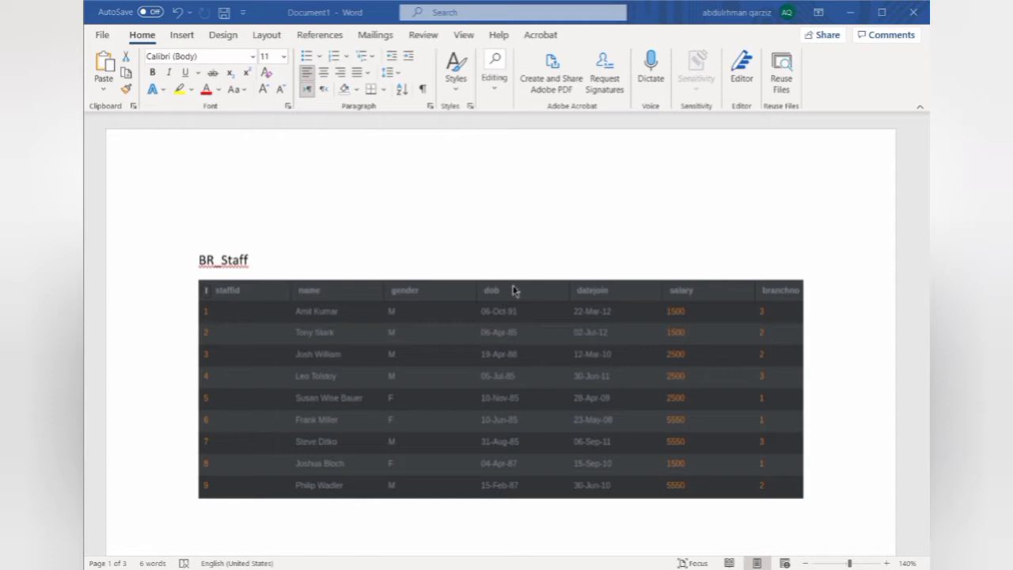
{"action": "scroll", "scroll_direction": "down", "scroll_amount": 3}
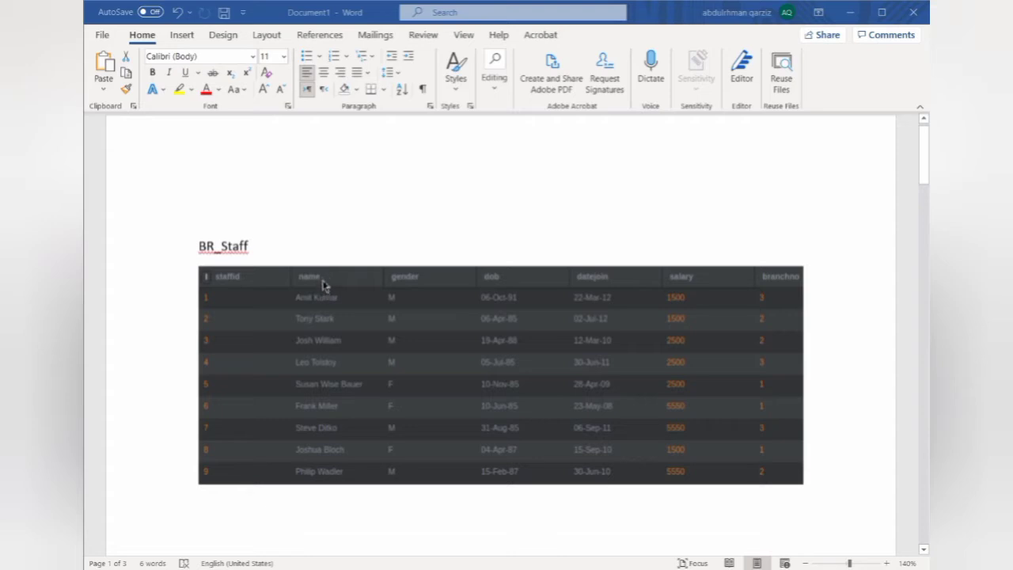
{"action": "mouse_move", "coordinate": [409, 298]}
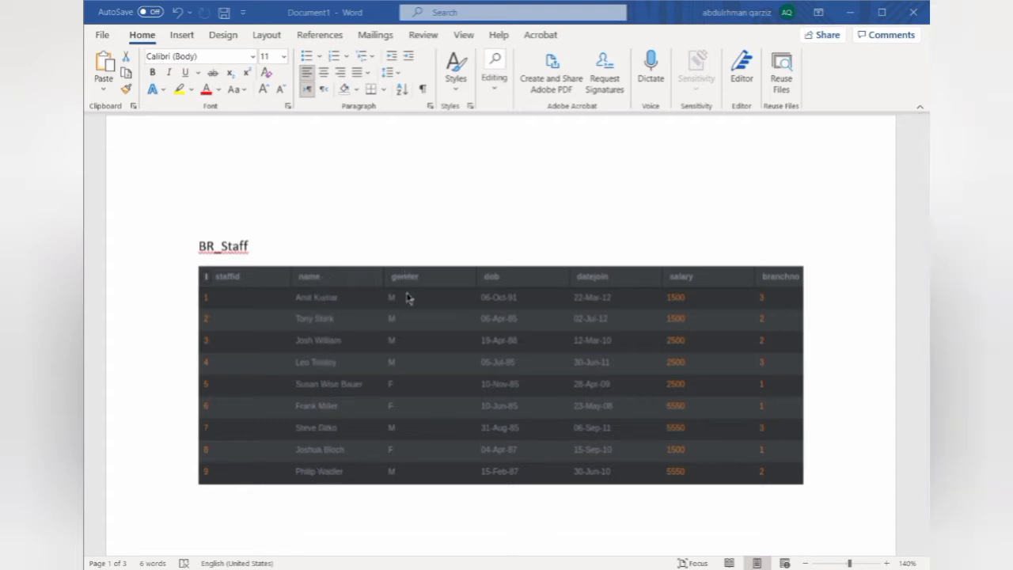
{"action": "mouse_move", "coordinate": [407, 399]}
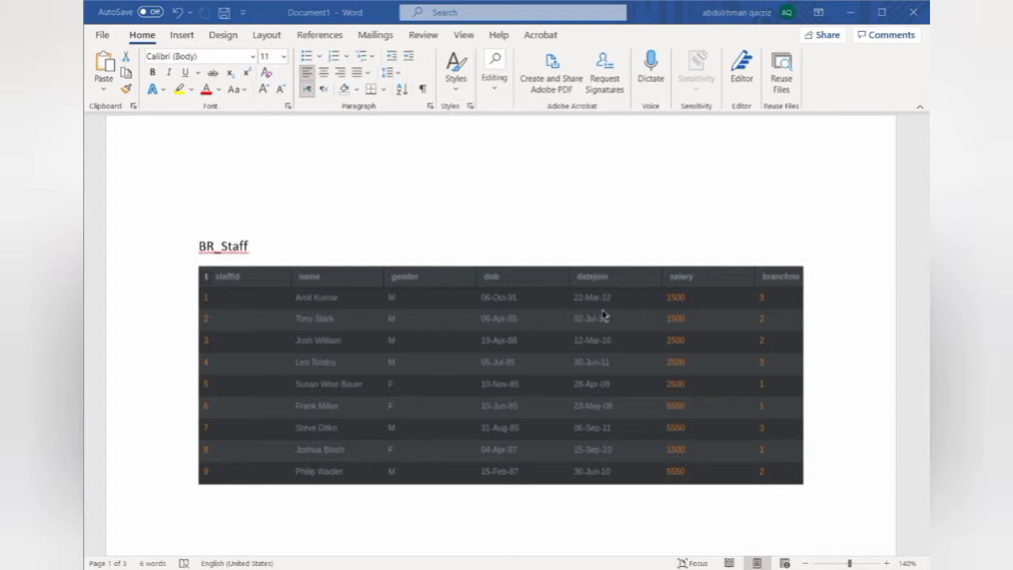
{"action": "mouse_move", "coordinate": [684, 326]}
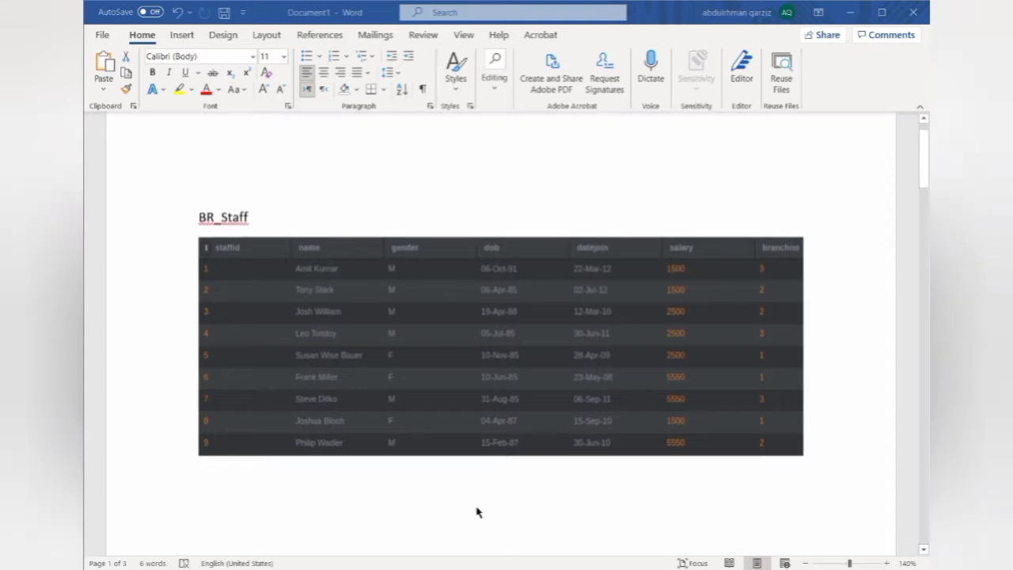
{"action": "scroll", "scroll_direction": "down", "scroll_amount": 3}
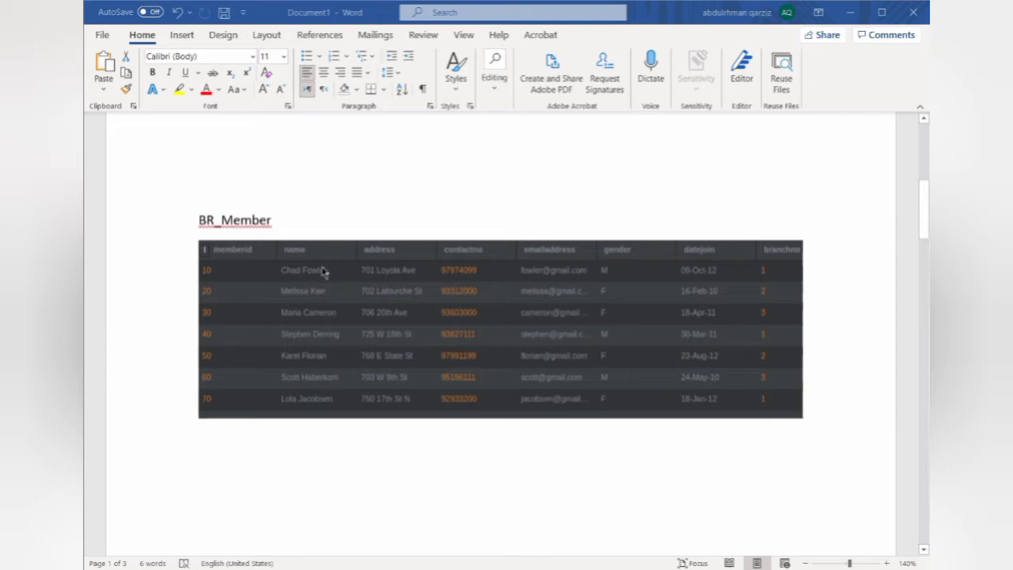
{"action": "mouse_move", "coordinate": [465, 263]}
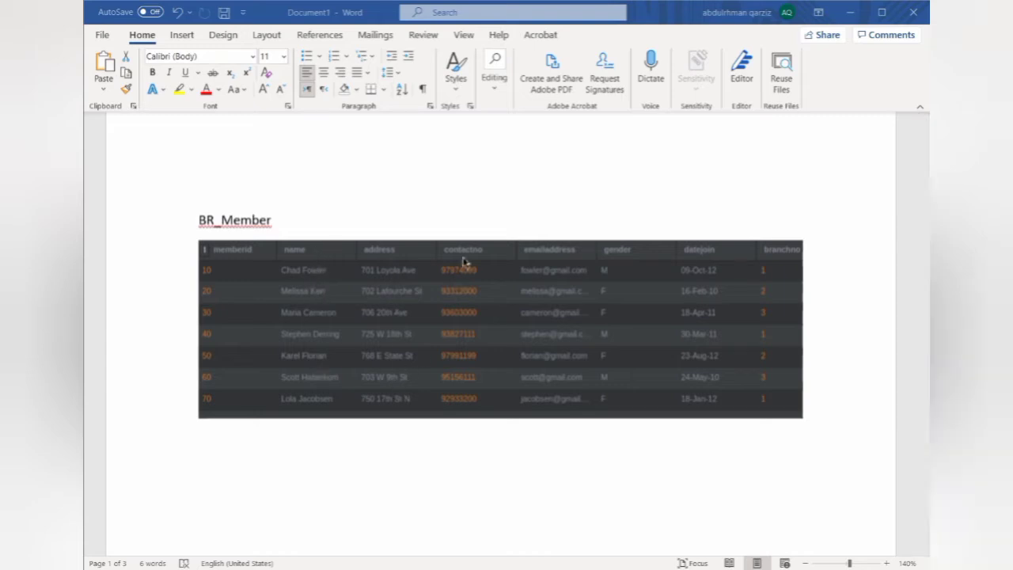
{"action": "mouse_move", "coordinate": [551, 364]}
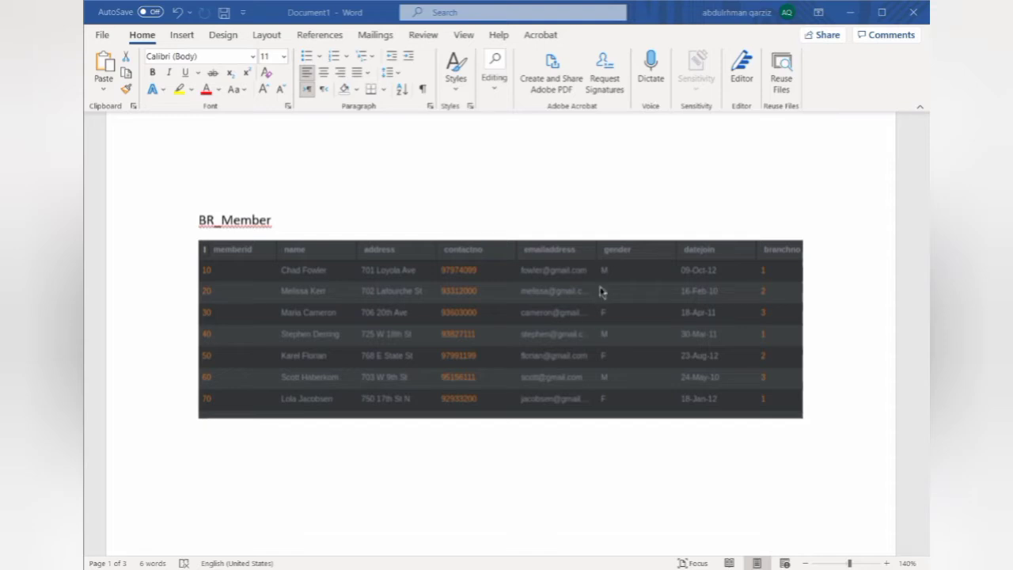
{"action": "mouse_move", "coordinate": [706, 265]}
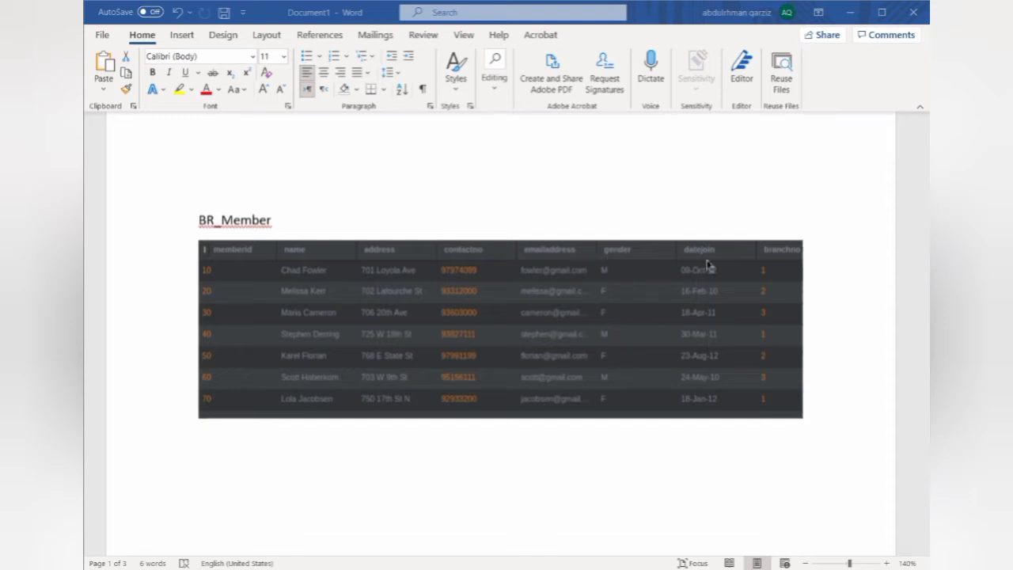
{"action": "mouse_move", "coordinate": [698, 317]}
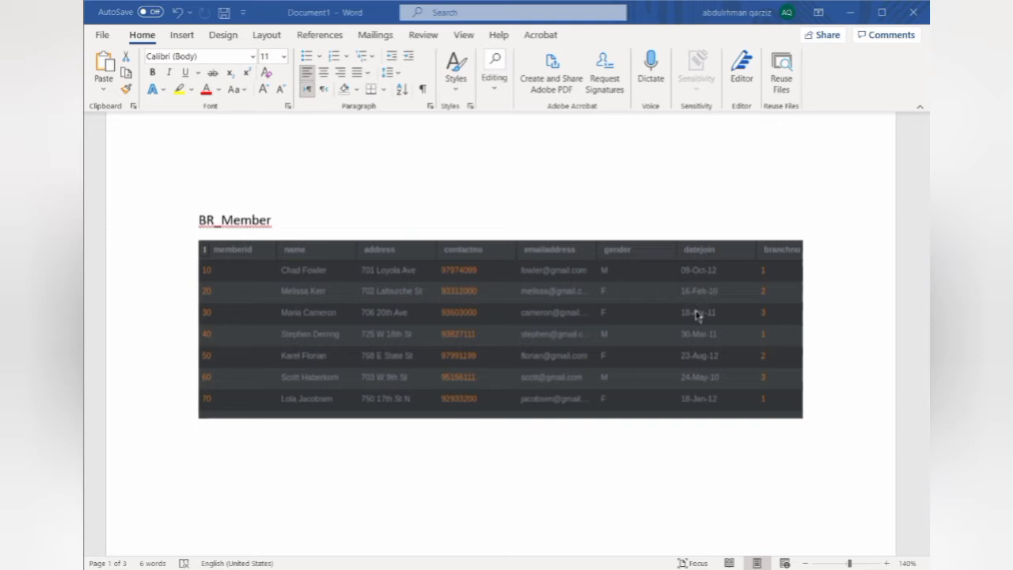
{"action": "scroll", "scroll_direction": "down", "scroll_amount": 3}
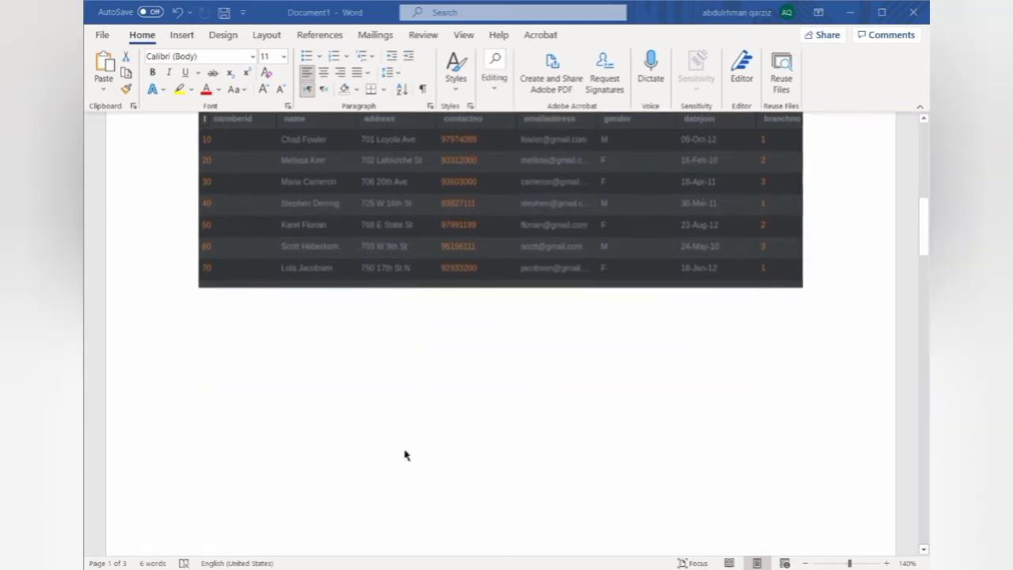
{"action": "scroll", "scroll_direction": "down", "scroll_amount": 3}
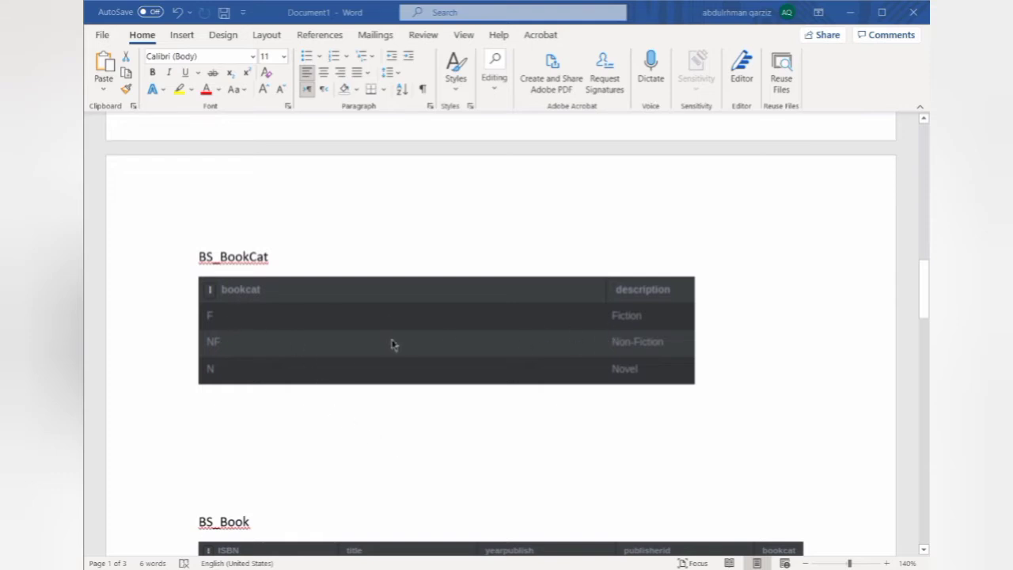
{"action": "mouse_move", "coordinate": [254, 307]}
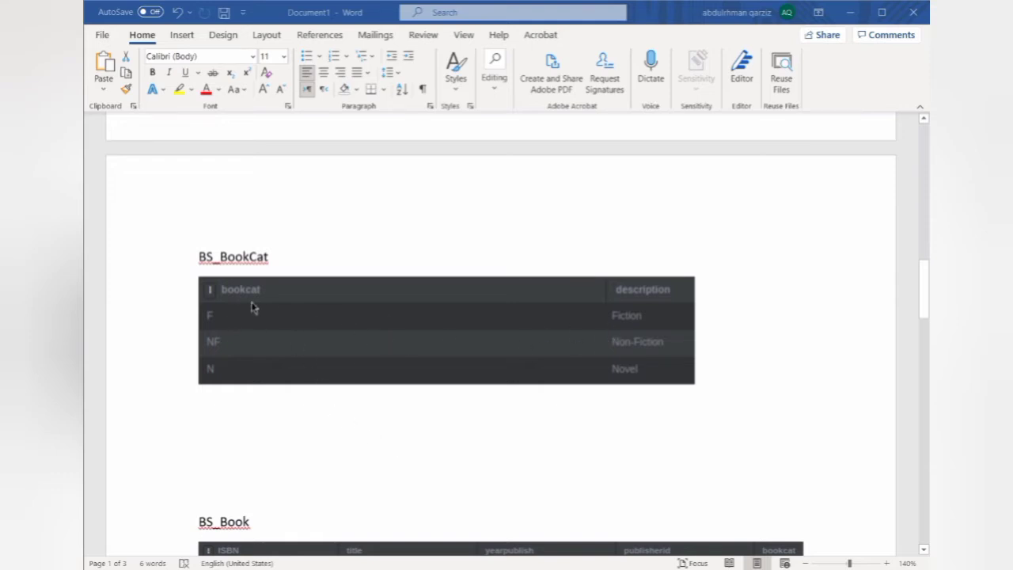
{"action": "mouse_move", "coordinate": [260, 323]}
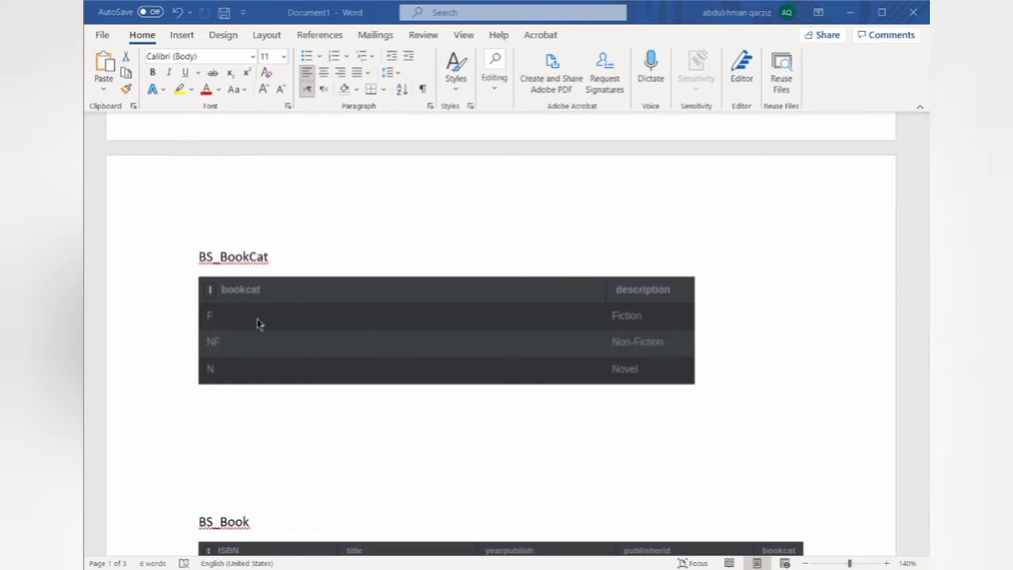
{"action": "mouse_move", "coordinate": [641, 355]}
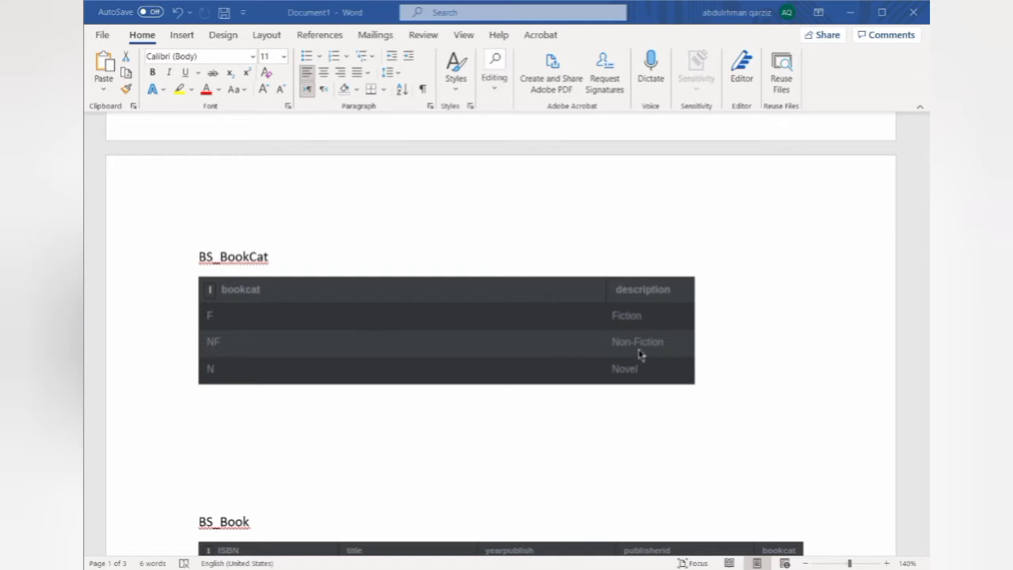
{"action": "mouse_move", "coordinate": [640, 374]}
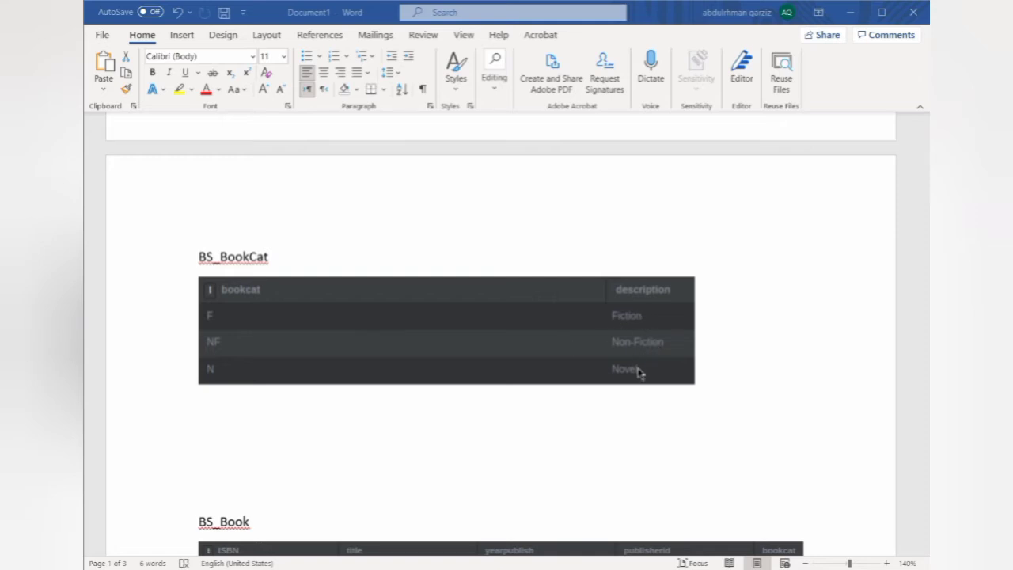
{"action": "scroll", "scroll_direction": "down", "scroll_amount": 3}
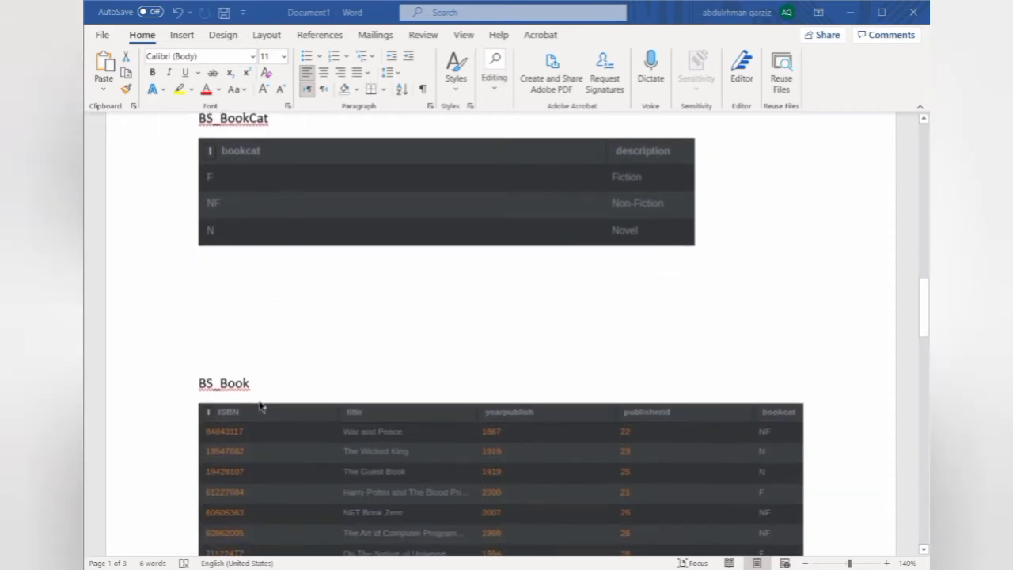
{"action": "scroll", "scroll_direction": "down", "scroll_amount": 3}
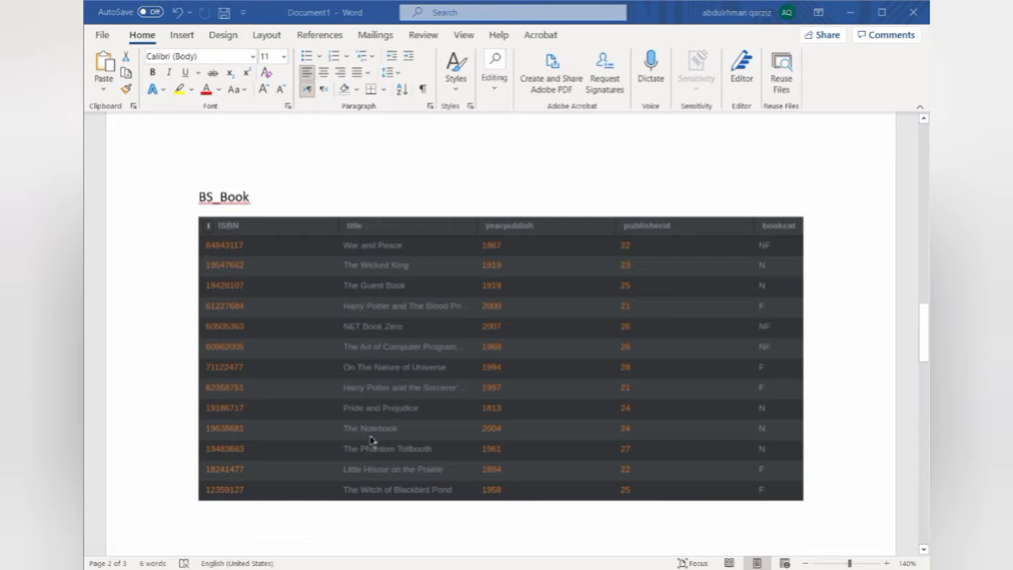
{"action": "mouse_move", "coordinate": [399, 244]}
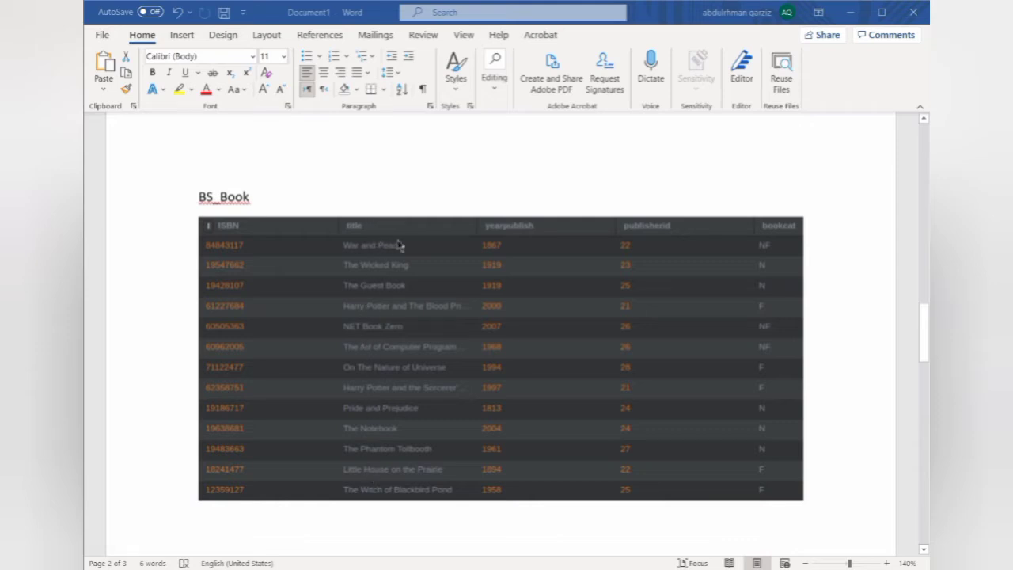
{"action": "mouse_move", "coordinate": [776, 275]}
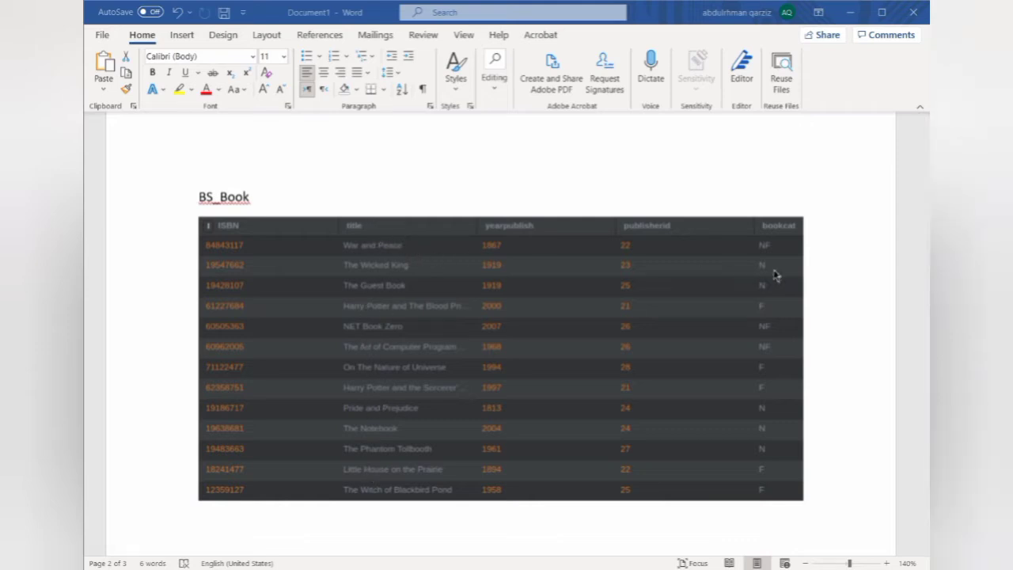
{"action": "mouse_move", "coordinate": [766, 259]}
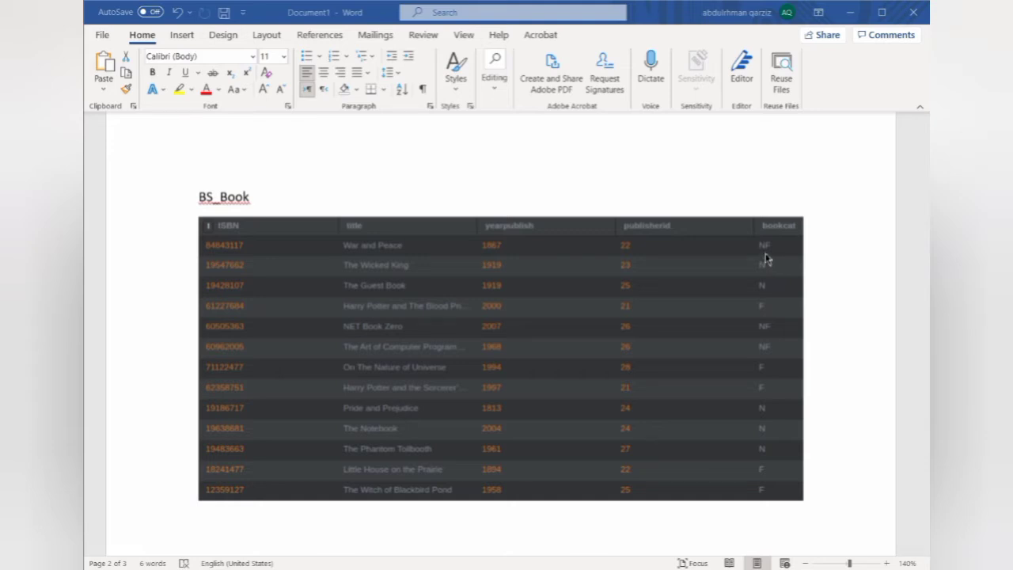
{"action": "mouse_move", "coordinate": [766, 279]}
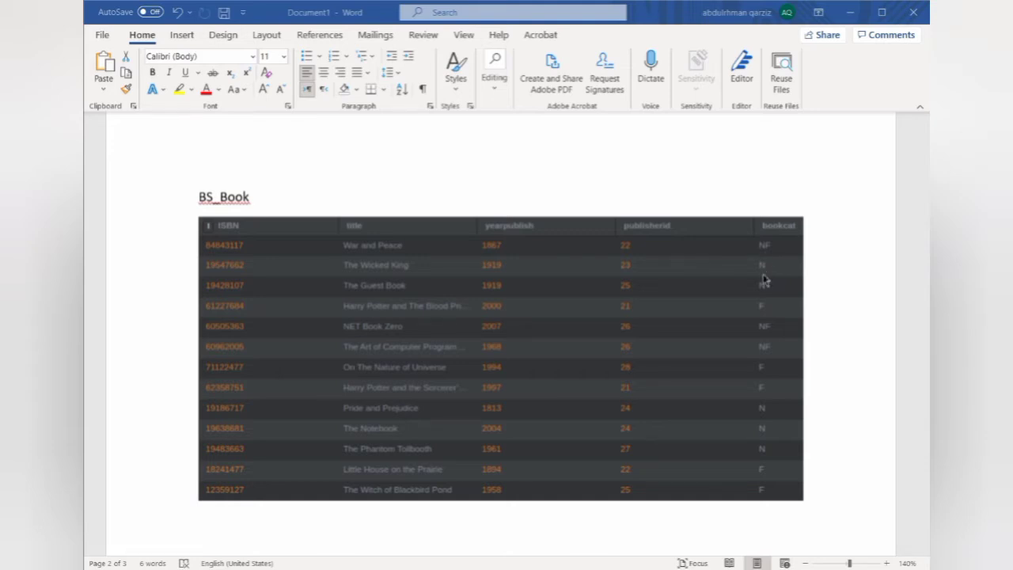
{"action": "mouse_move", "coordinate": [751, 374]}
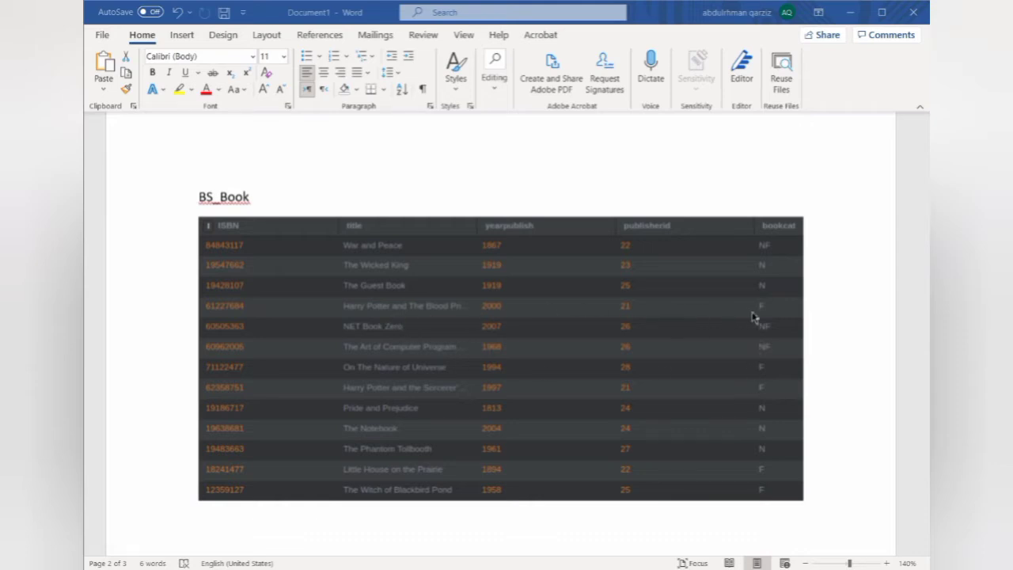
{"action": "mouse_move", "coordinate": [510, 256]}
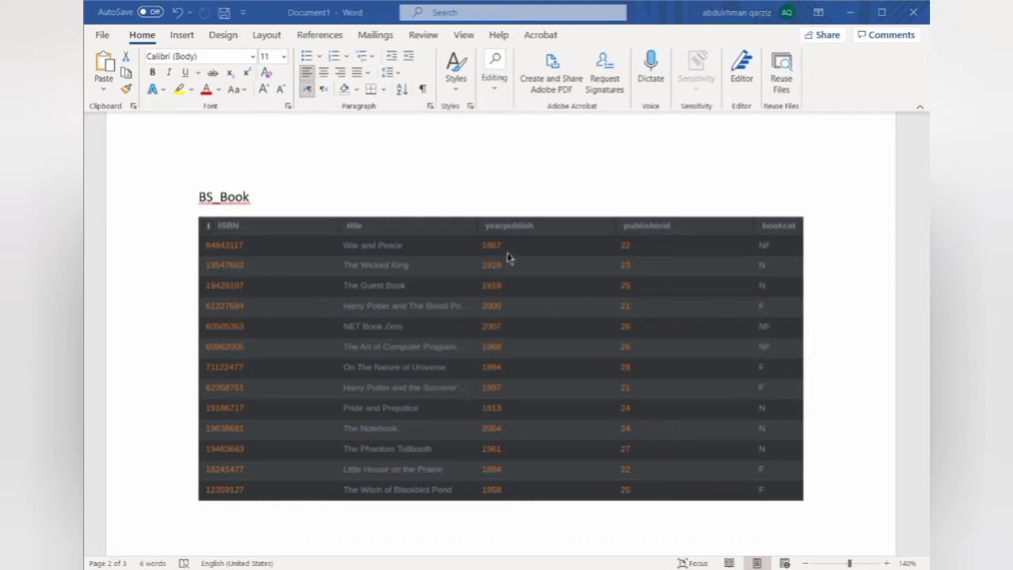
{"action": "mouse_move", "coordinate": [648, 245]}
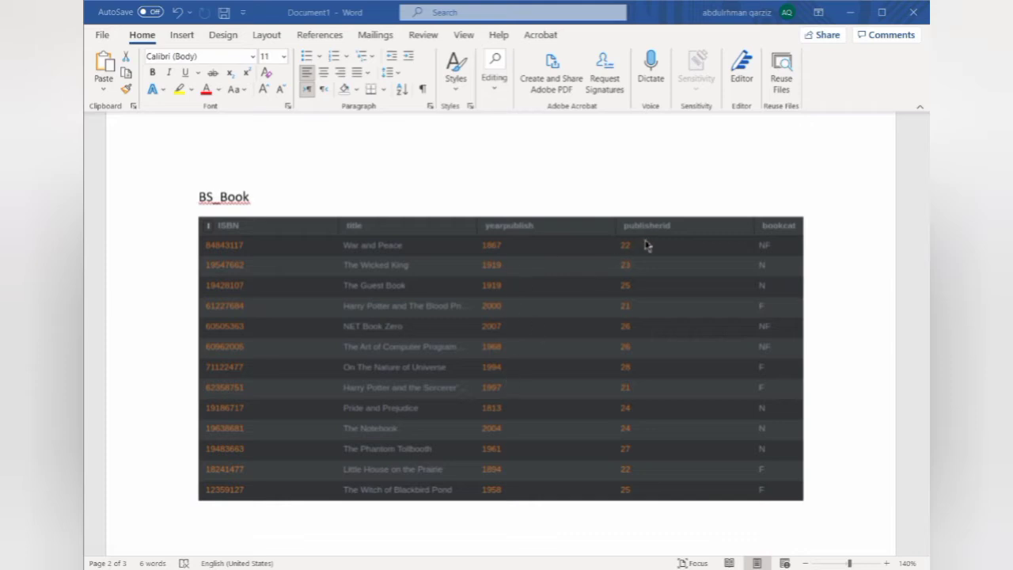
{"action": "mouse_move", "coordinate": [639, 351]}
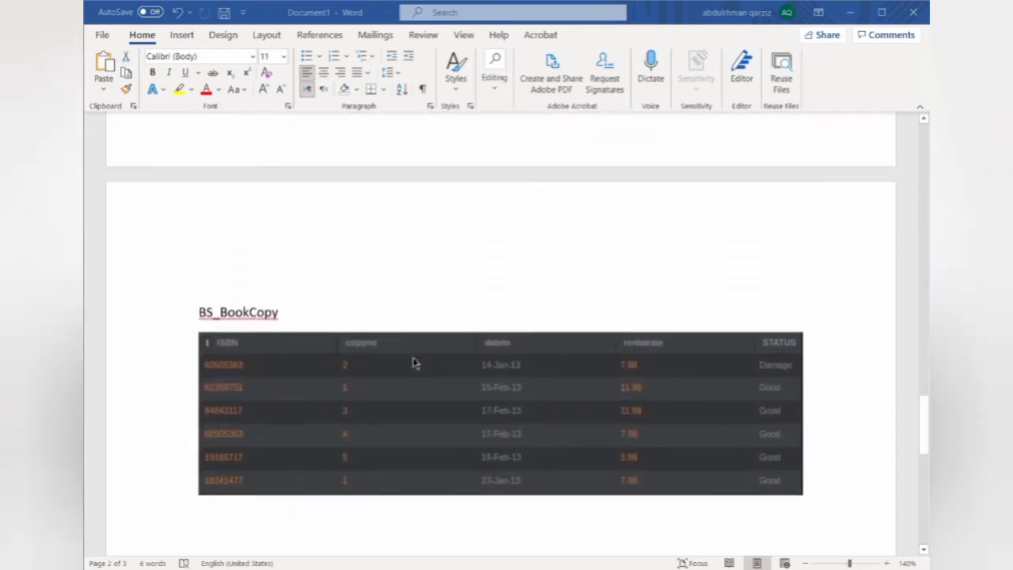
{"action": "scroll", "scroll_direction": "down", "scroll_amount": 3}
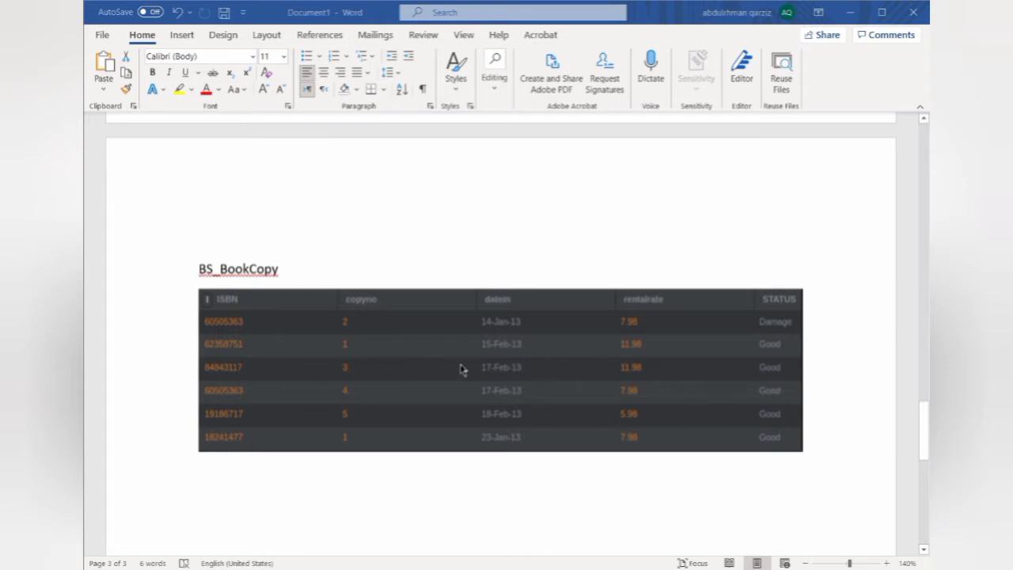
{"action": "mouse_move", "coordinate": [551, 387]}
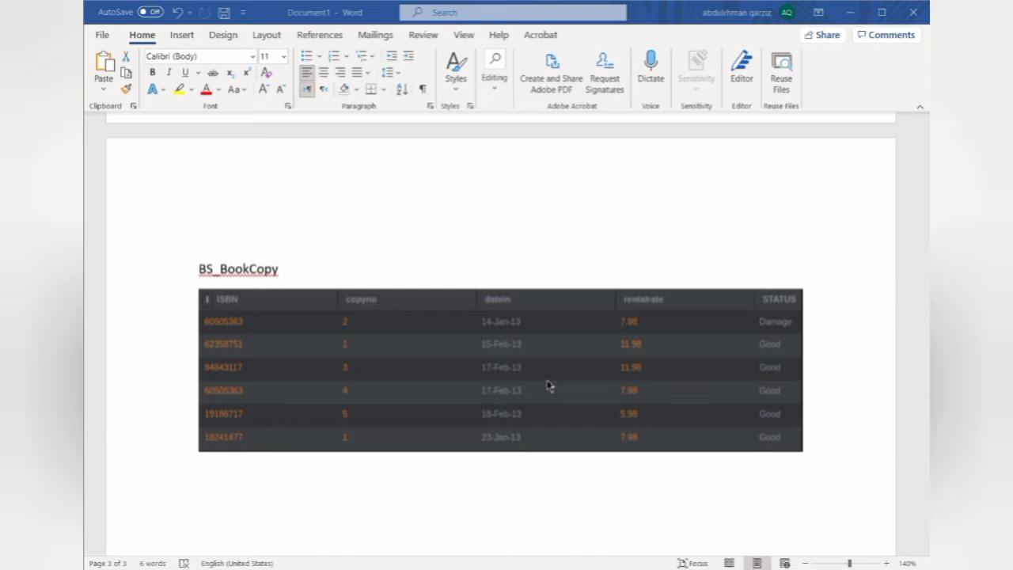
{"action": "mouse_move", "coordinate": [783, 329]}
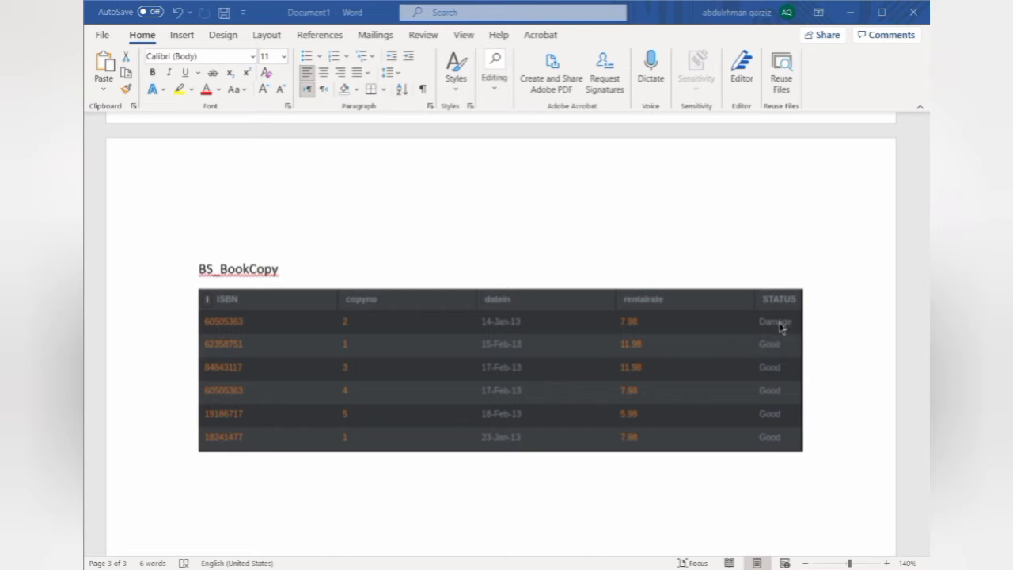
{"action": "mouse_move", "coordinate": [779, 331]}
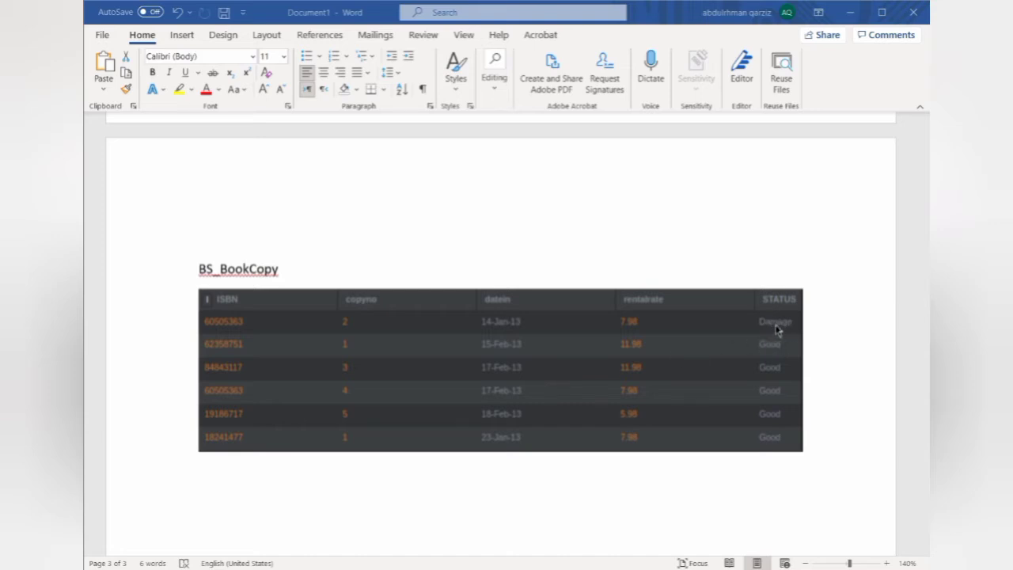
{"action": "mouse_move", "coordinate": [349, 313]}
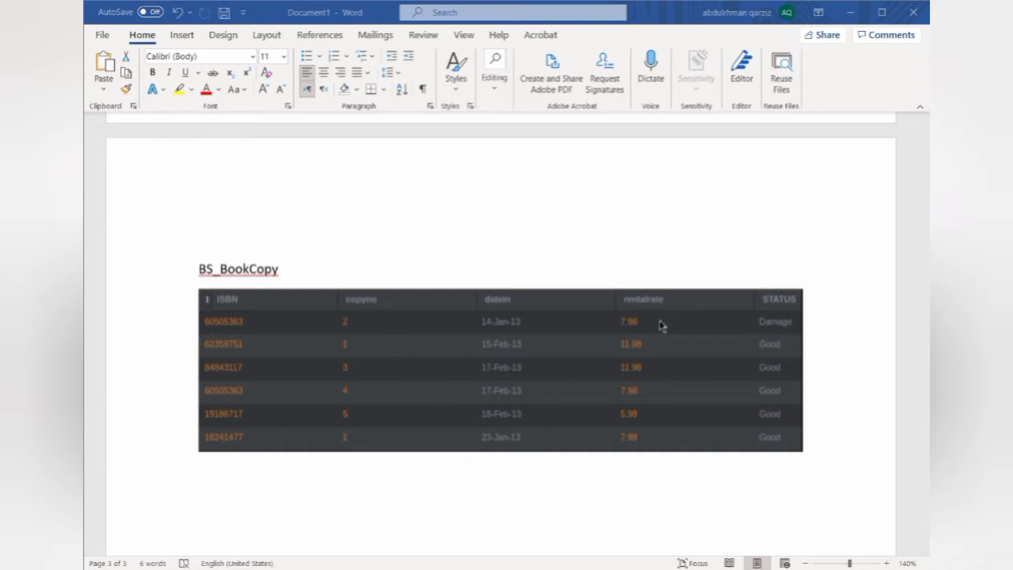
{"action": "mouse_move", "coordinate": [630, 364]}
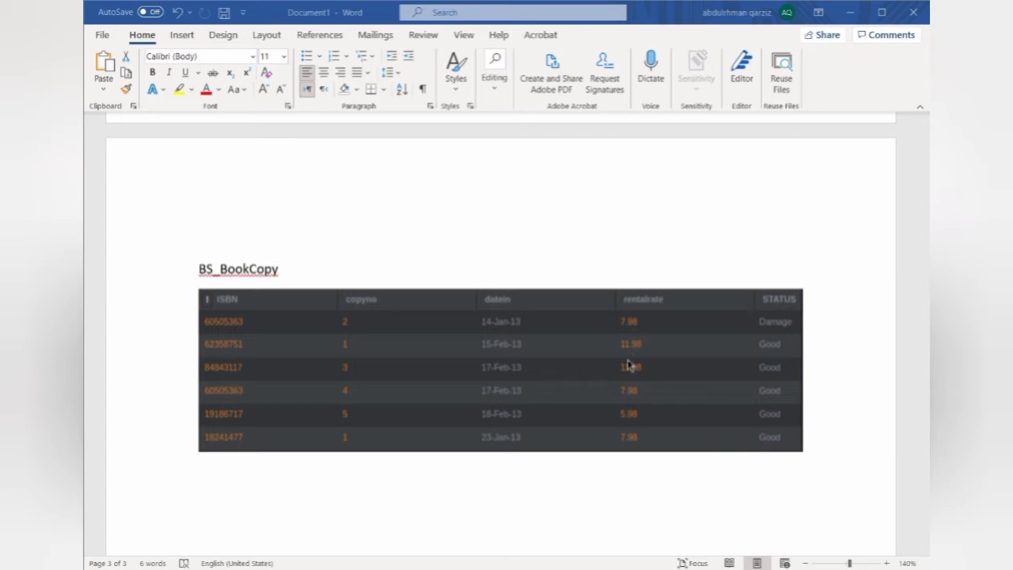
{"action": "scroll", "scroll_direction": "down", "scroll_amount": 3}
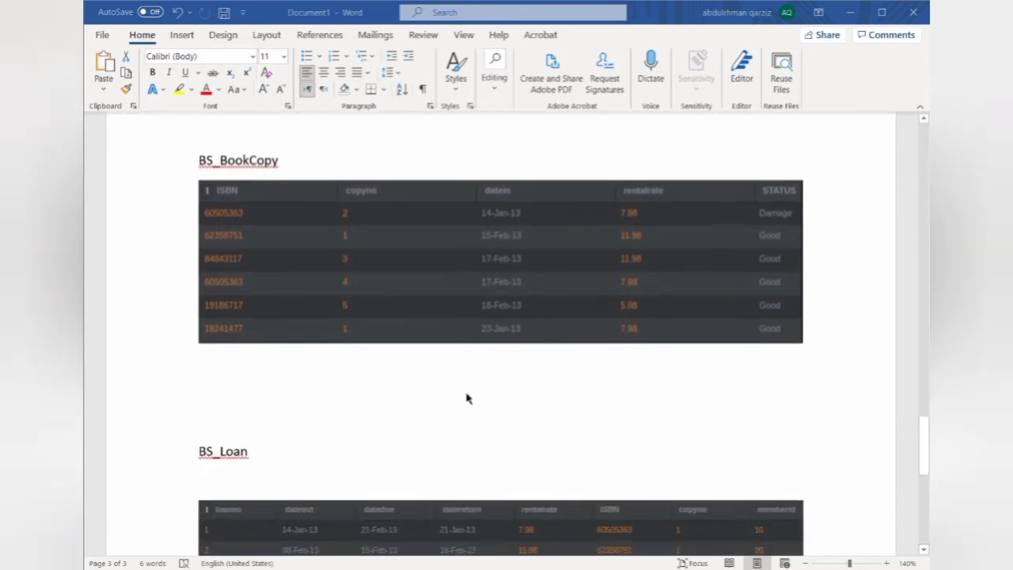
{"action": "scroll", "scroll_direction": "down", "scroll_amount": 3}
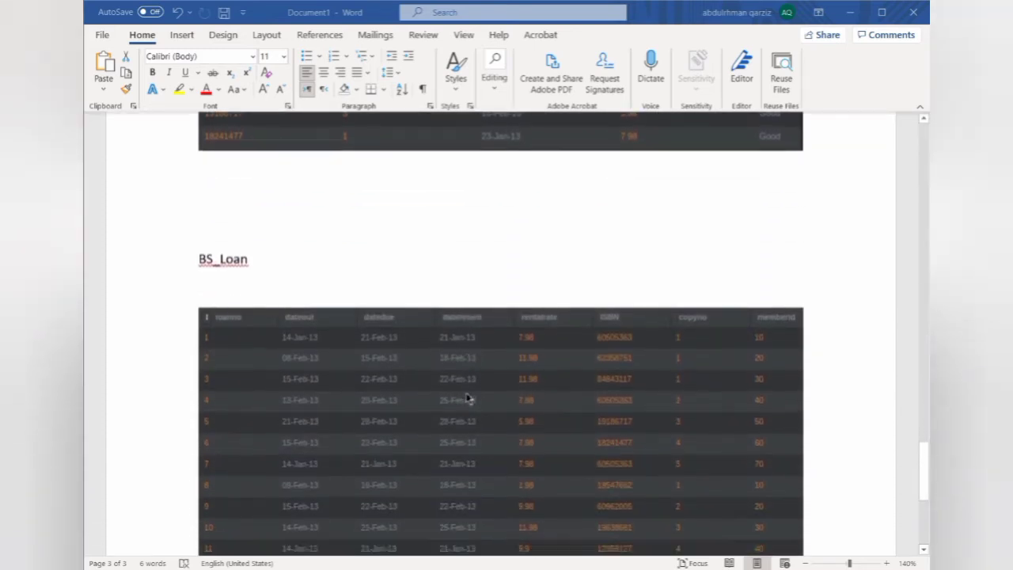
{"action": "scroll", "scroll_direction": "down", "scroll_amount": 3}
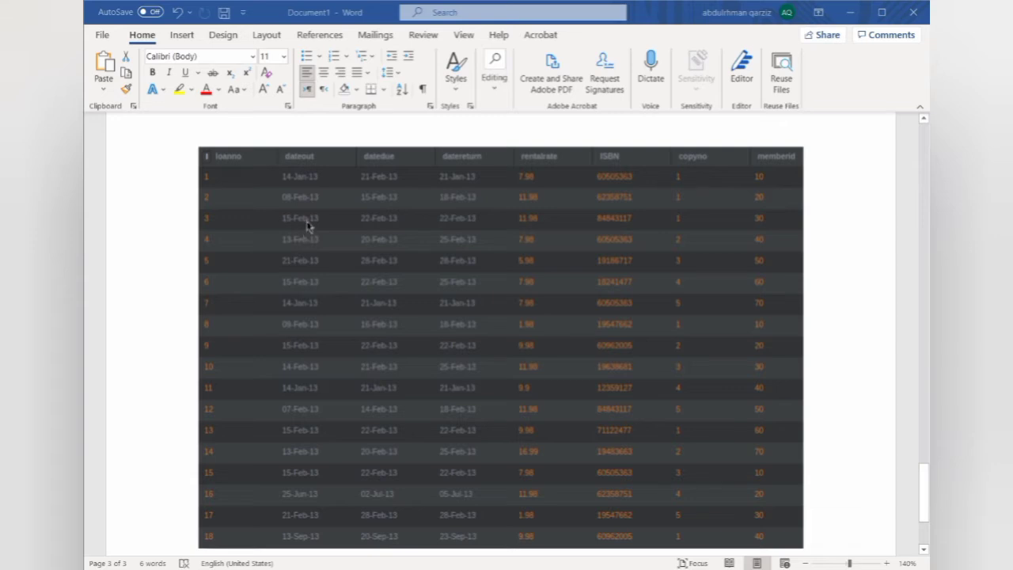
{"action": "mouse_move", "coordinate": [292, 316]}
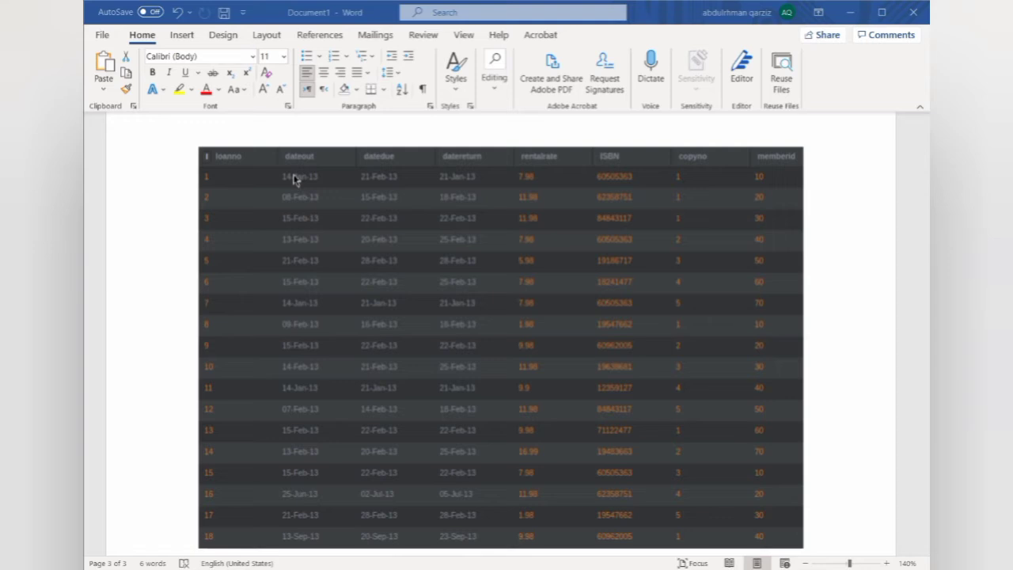
{"action": "mouse_move", "coordinate": [427, 196]}
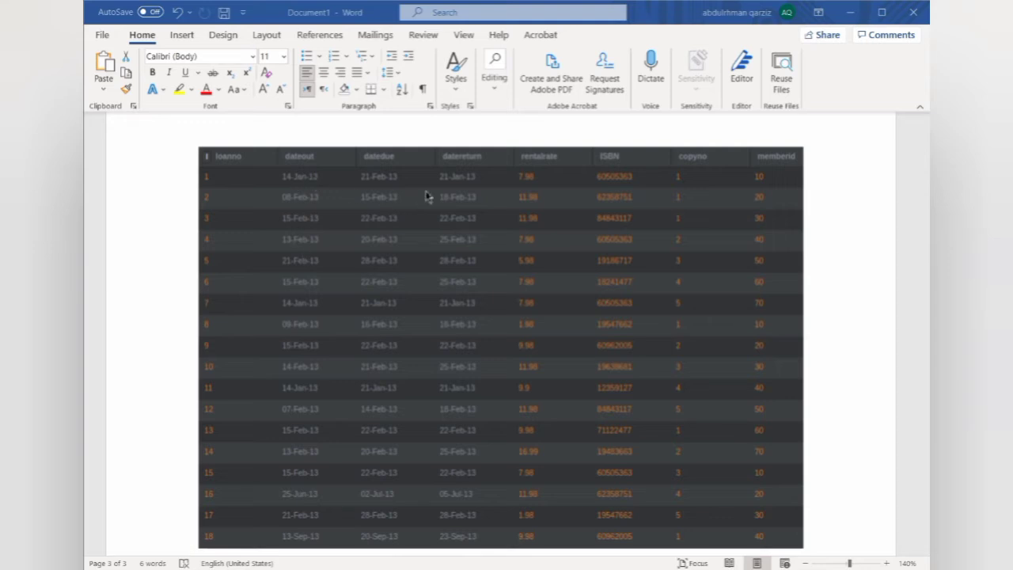
{"action": "mouse_move", "coordinate": [449, 272]}
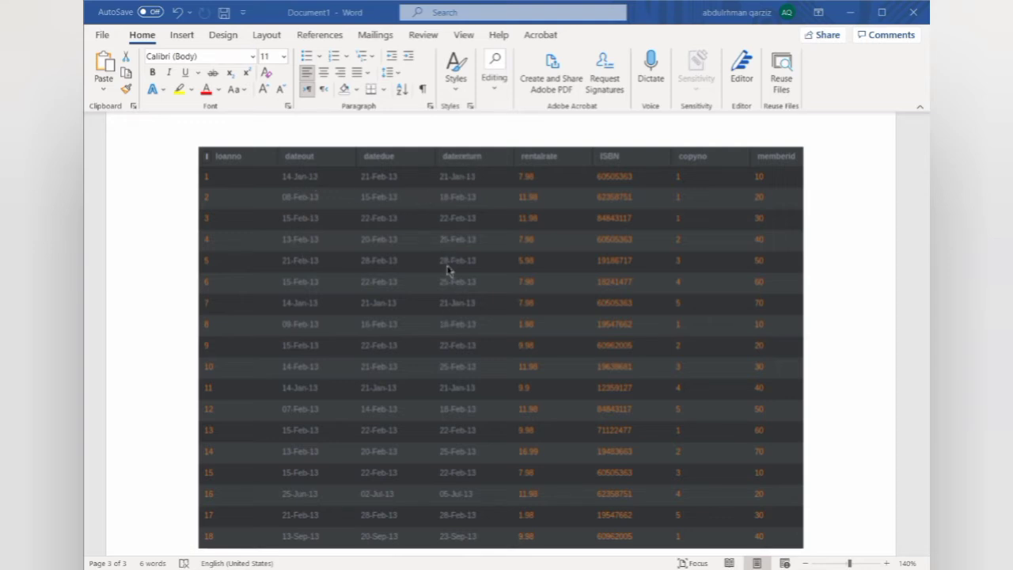
{"action": "mouse_move", "coordinate": [769, 203]}
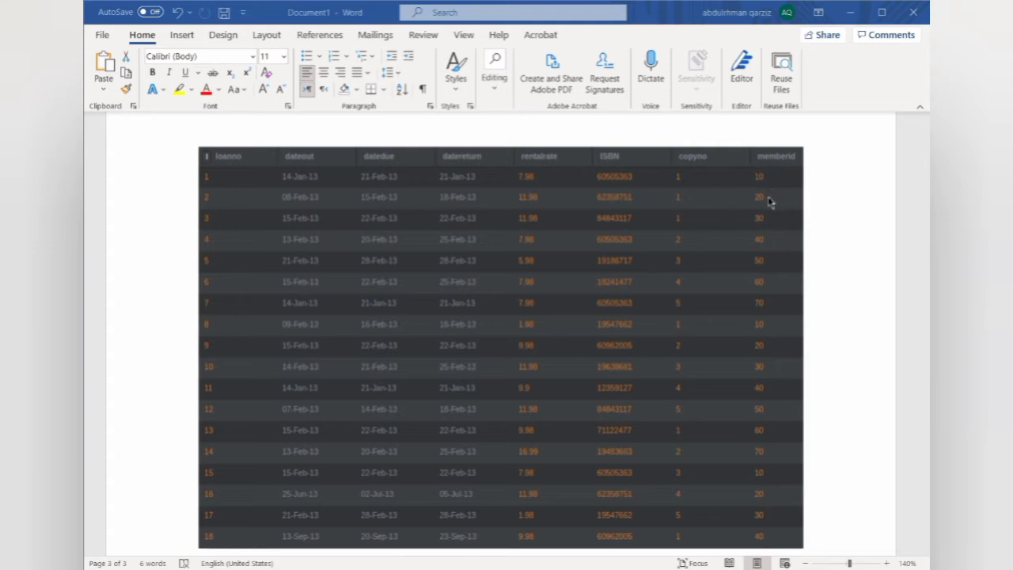
{"action": "mouse_move", "coordinate": [529, 176]}
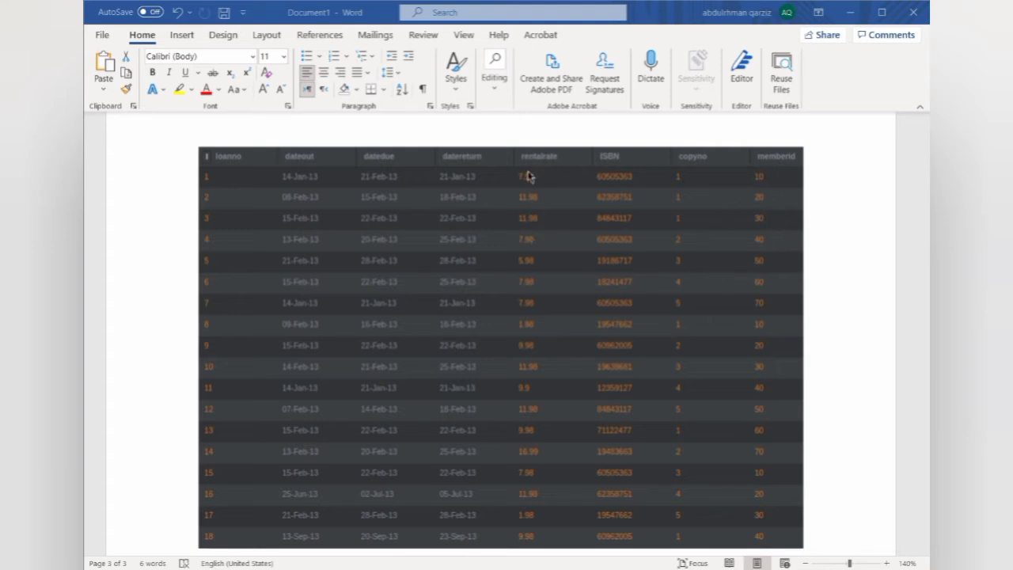
{"action": "mouse_move", "coordinate": [362, 276]}
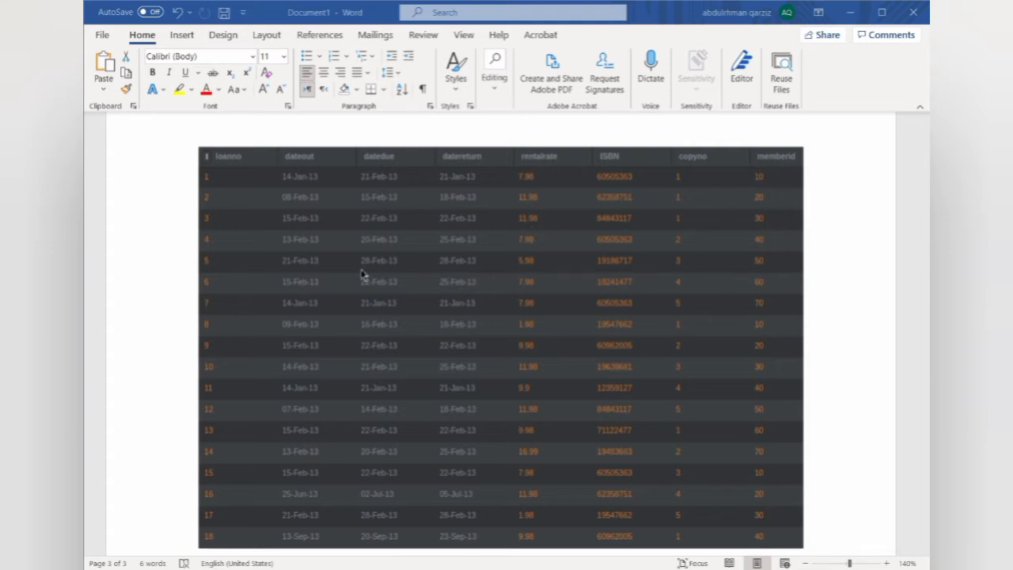
{"action": "scroll", "scroll_direction": "down", "scroll_amount": 3}
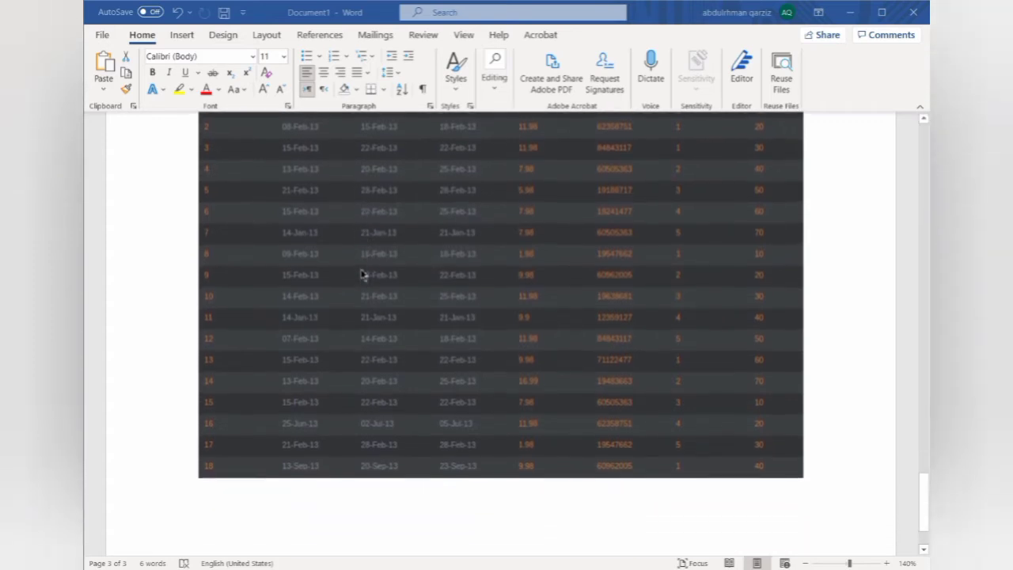
{"action": "scroll", "scroll_direction": "down", "scroll_amount": 3}
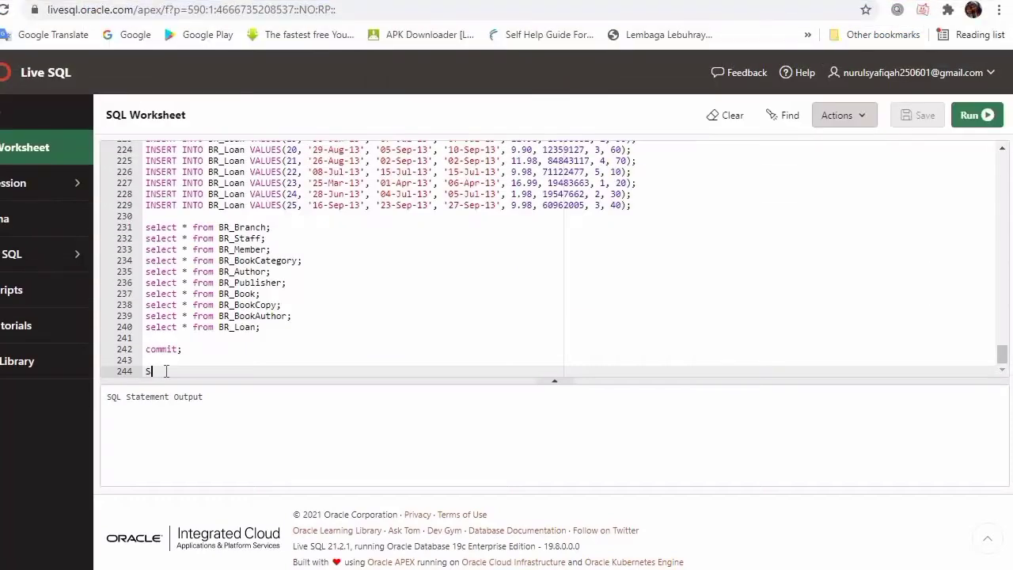
- Write SELECT * FROM BR_BOOK WHERE title LIKE 'T%'; on line 244 of the worksheet
{"action": "type", "text": "ELECT"}
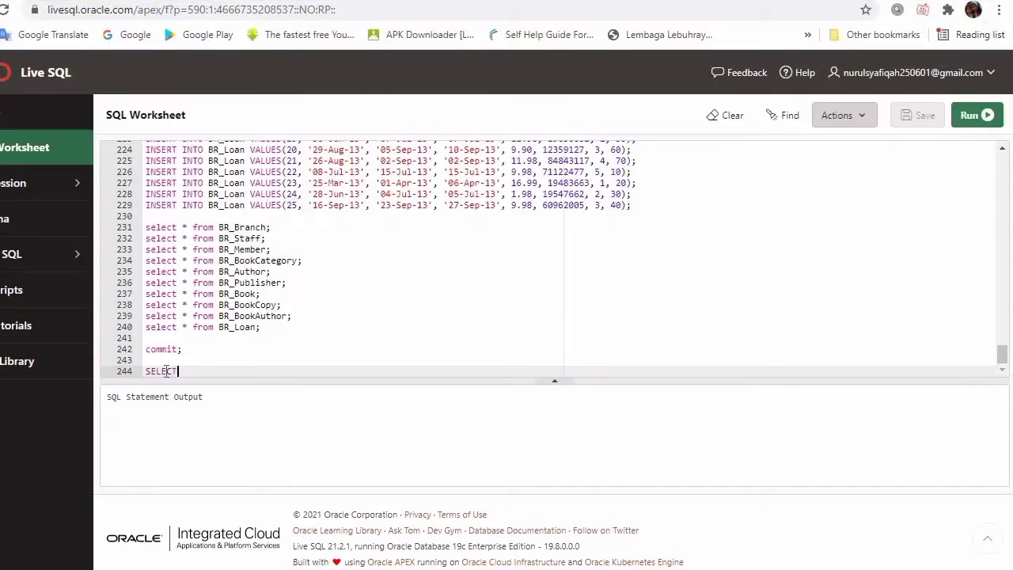
{"action": "type", "text": "*"}
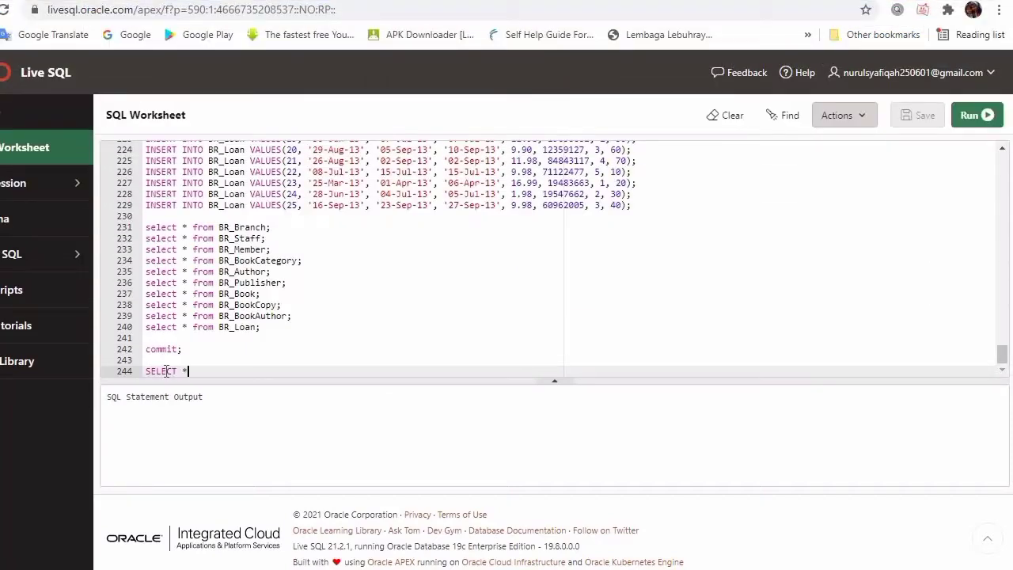
{"action": "type", "text": "FROM"}
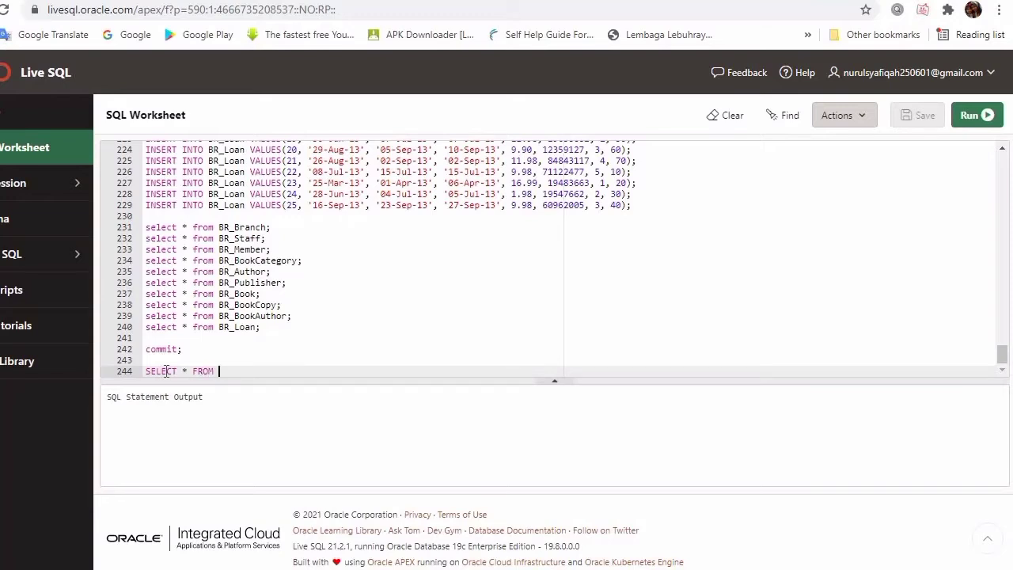
{"action": "type", "text": "BR_BOOK WH"}
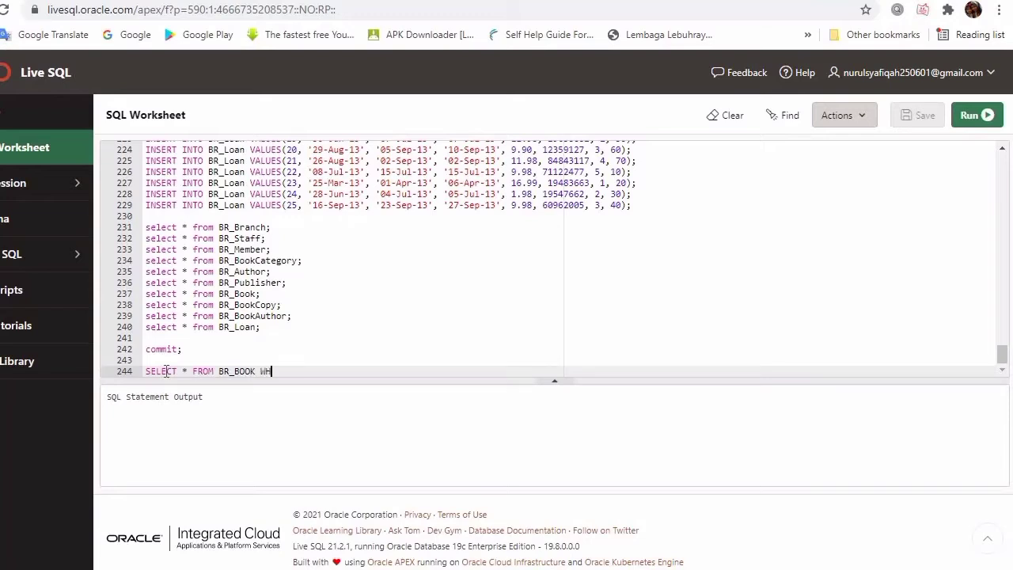
{"action": "type", "text": "ERE"}
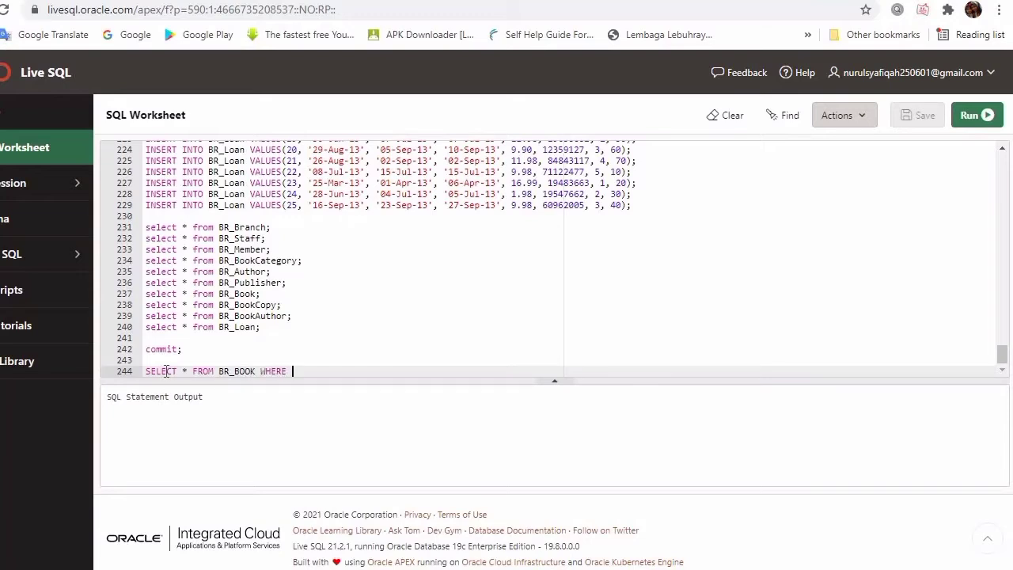
{"action": "type", "text": "title LIKE '"}
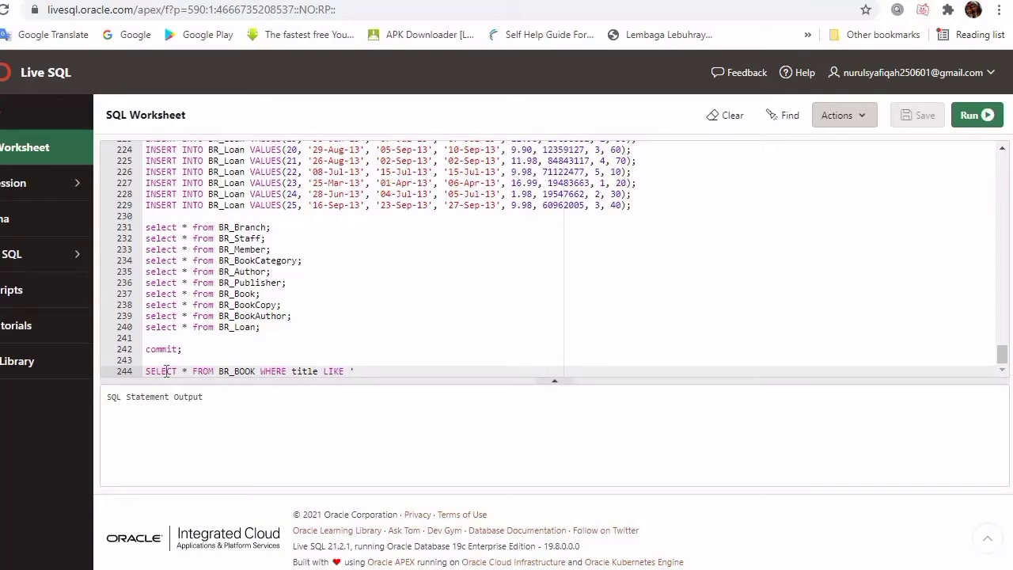
{"action": "type", "text": "T%"}
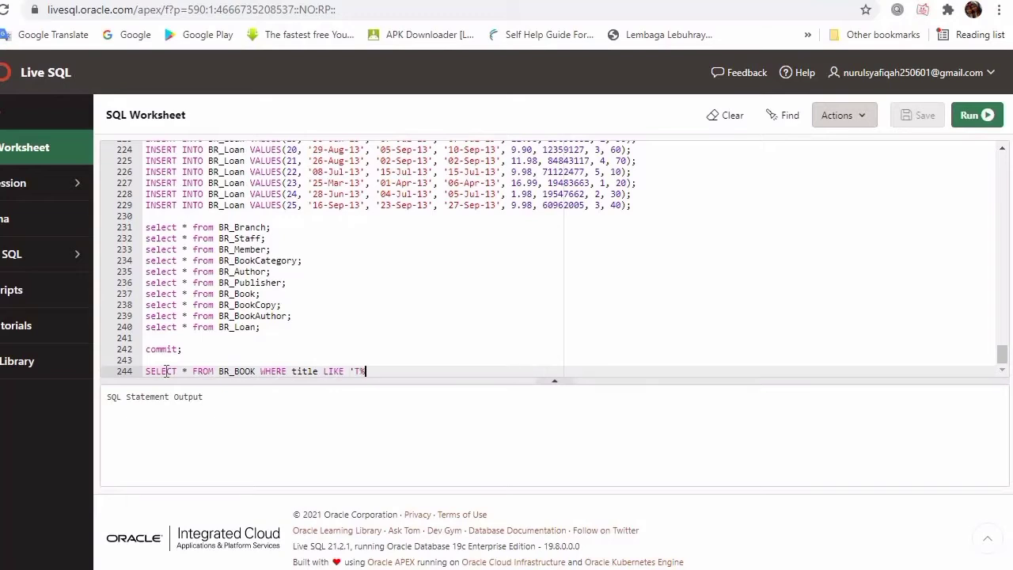
{"action": "type", "text": "'"}
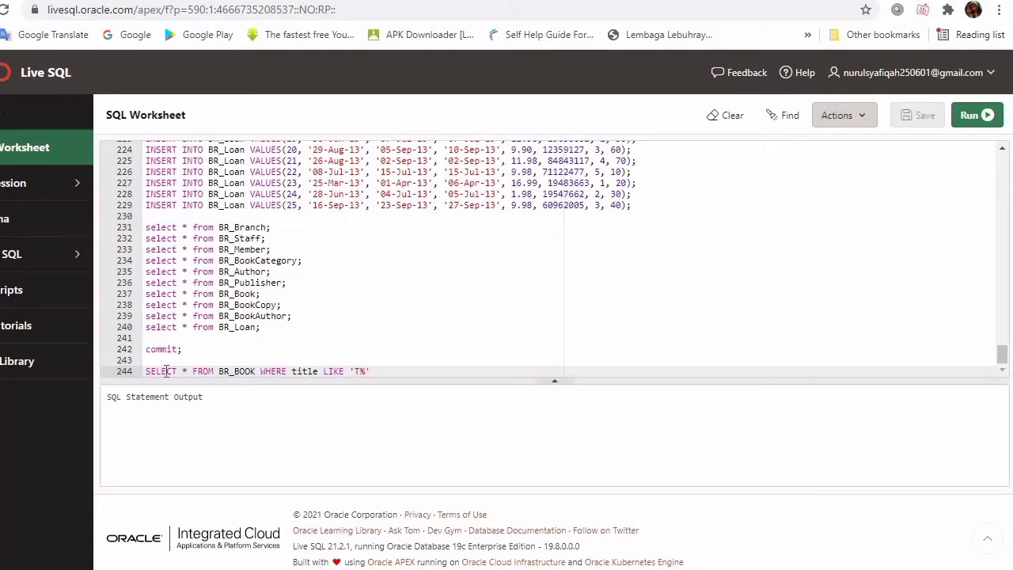
{"action": "type", "text": ";"}
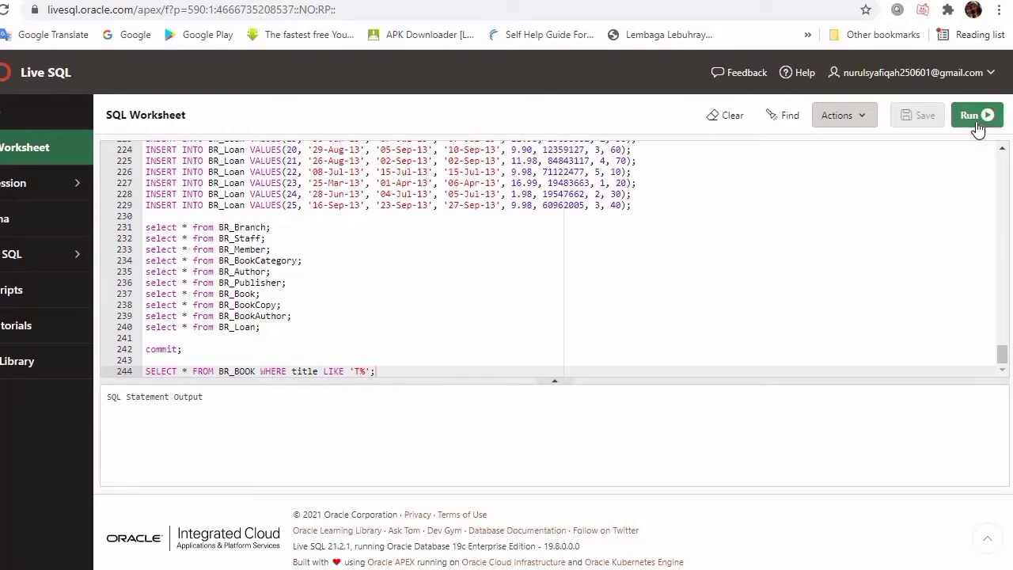
- Run the title-starts-with-T query and scroll through its six matching BR_BOOK rows
{"action": "left_click", "coordinate": [977, 114]}
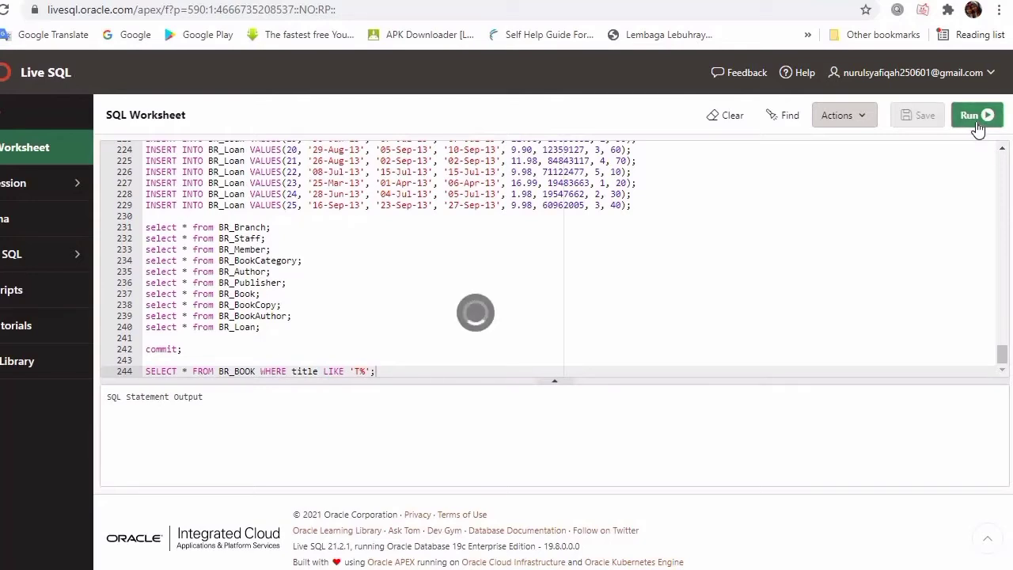
{"action": "left_click", "coordinate": [977, 114]}
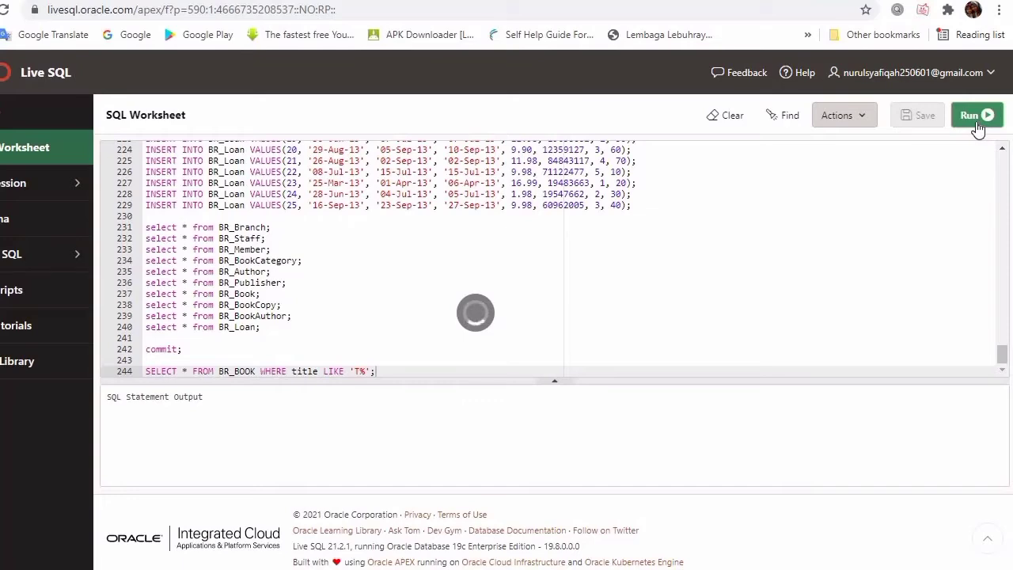
{"action": "left_click", "coordinate": [975, 114]}
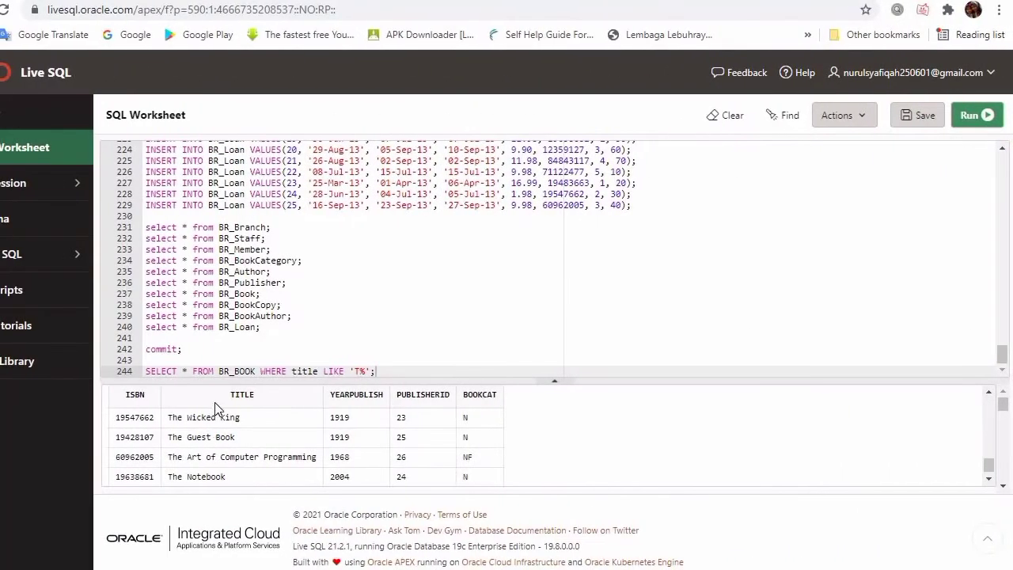
{"action": "mouse_move", "coordinate": [174, 430]}
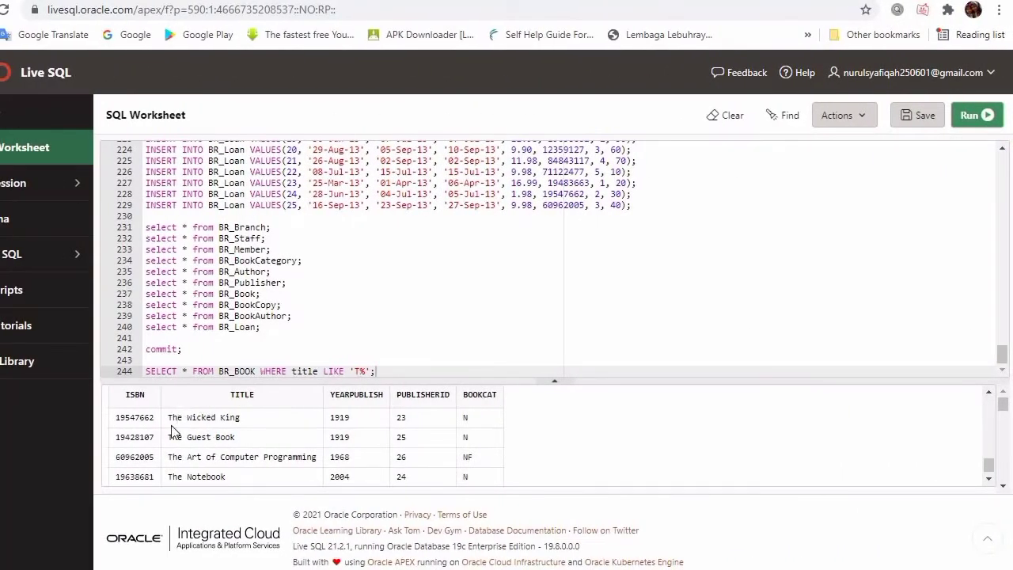
{"action": "scroll", "scroll_direction": "down", "scroll_amount": 3}
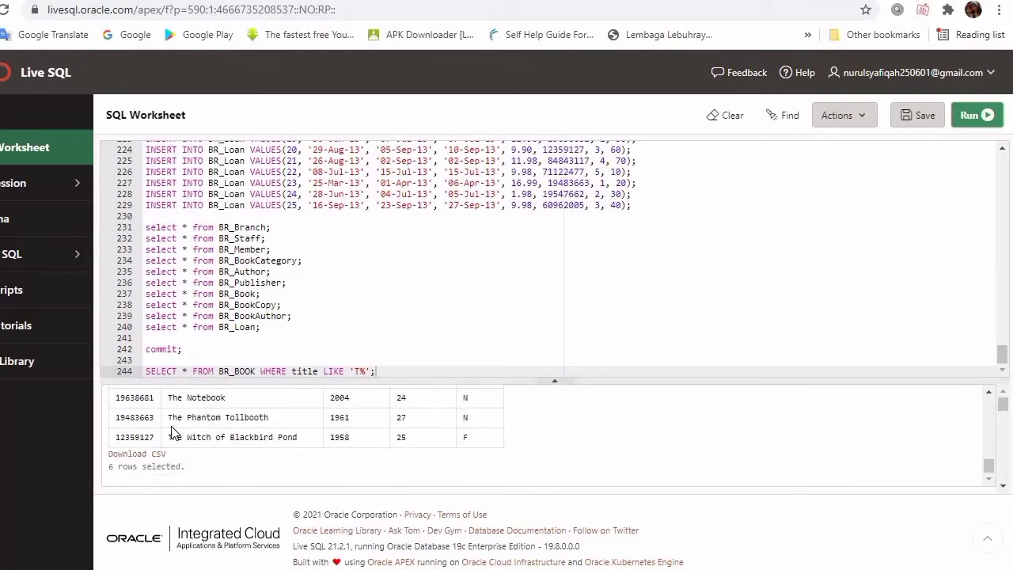
{"action": "mouse_move", "coordinate": [459, 463]}
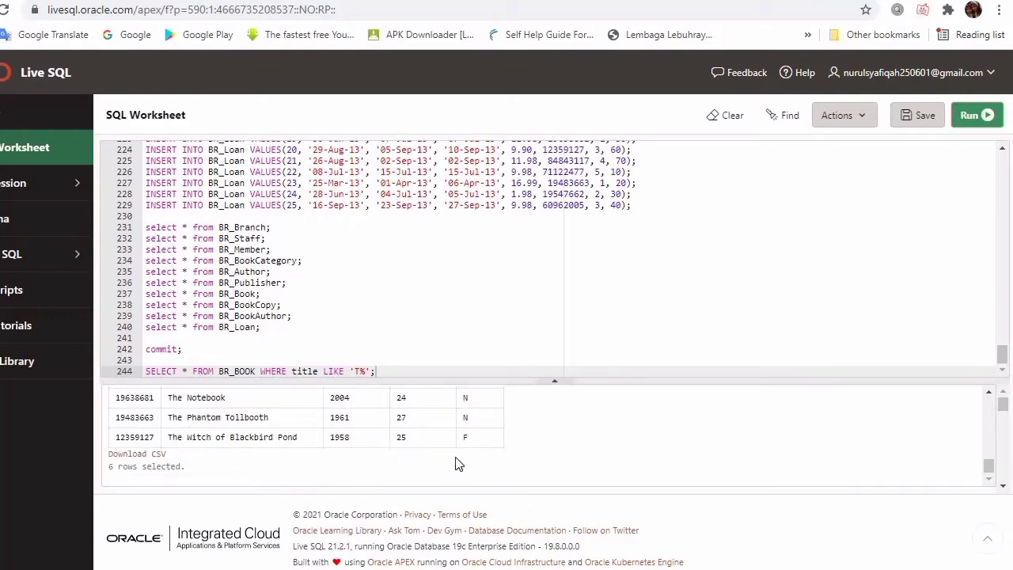
{"action": "mouse_move", "coordinate": [459, 459]}
{"action": "type", "text": "SELEC"}
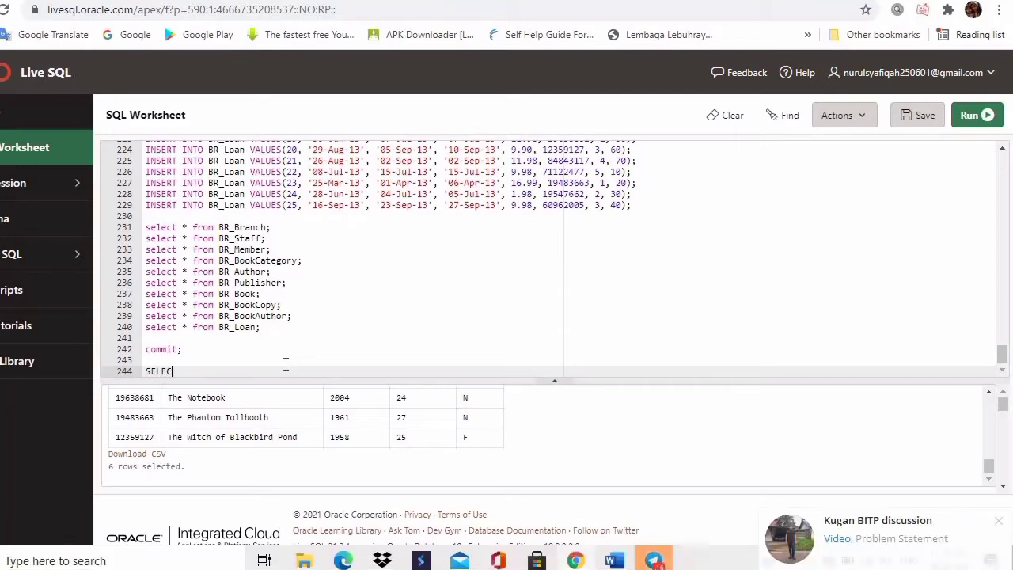
- Write the column list staffid, name, gender, salary, branchno for a new SELECT on line 244
{"action": "type", "text": "T"}
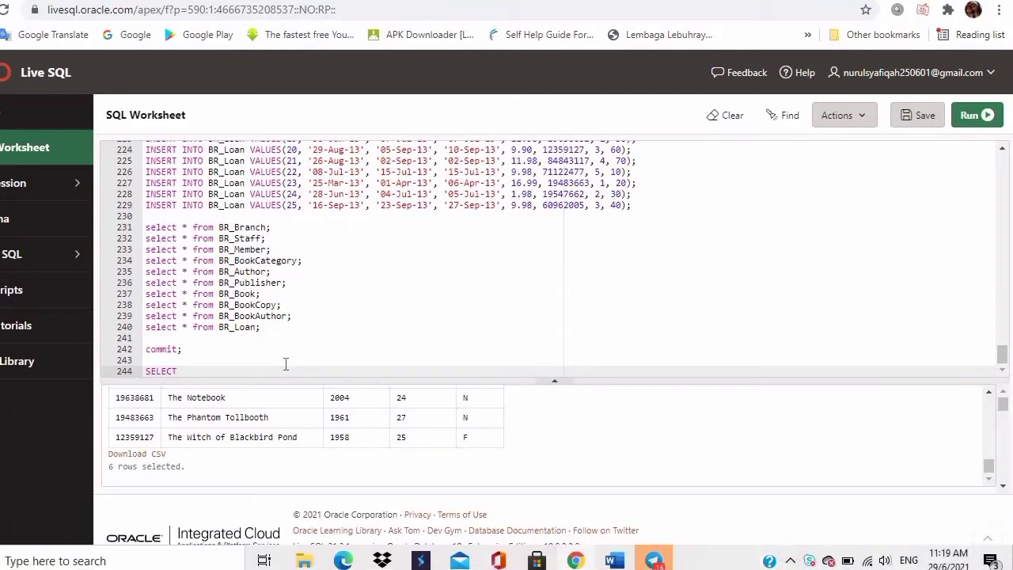
{"action": "type", "text": "staa"}
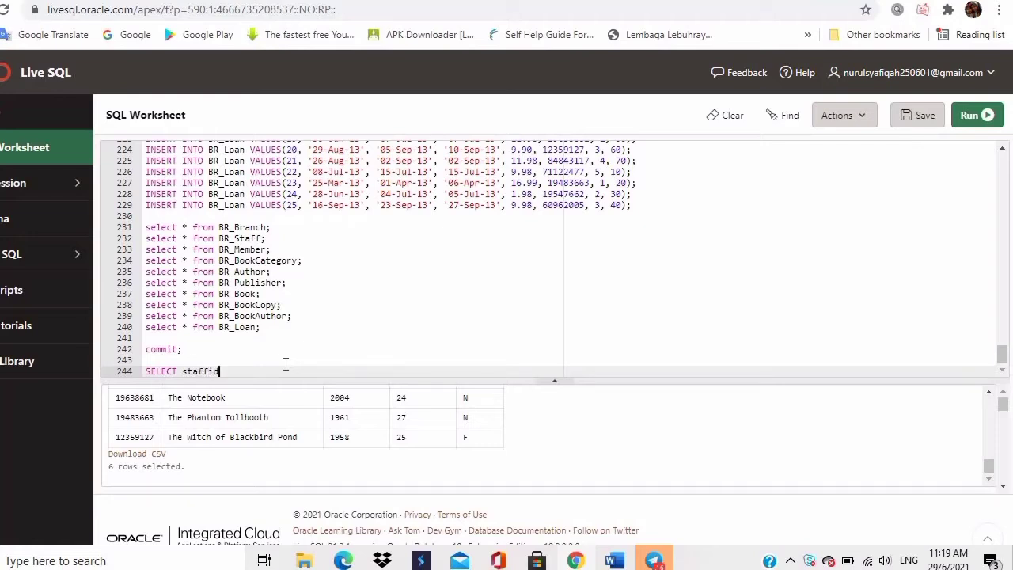
{"action": "type", "text": ", n"}
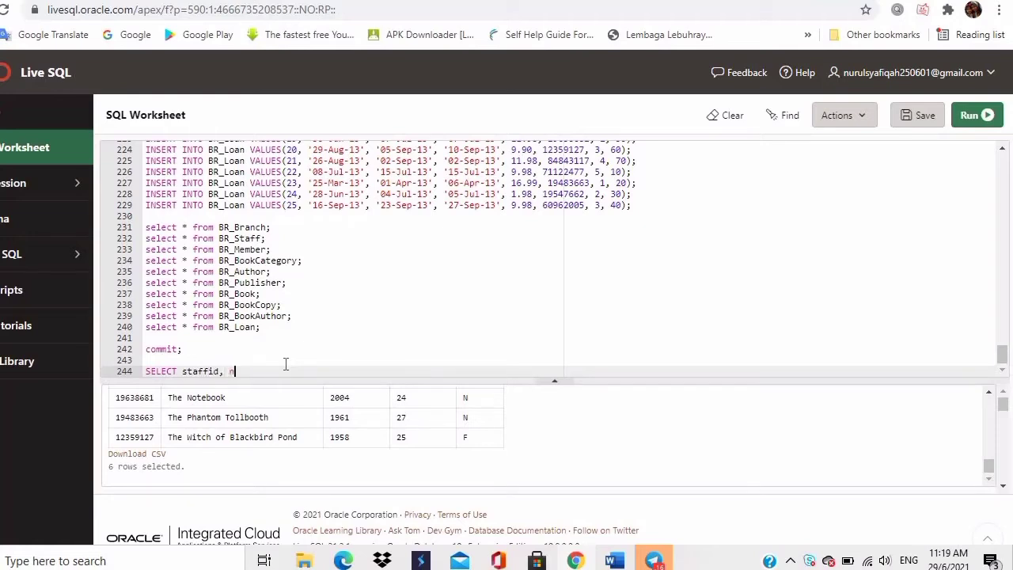
{"action": "type", "text": "ame,"}
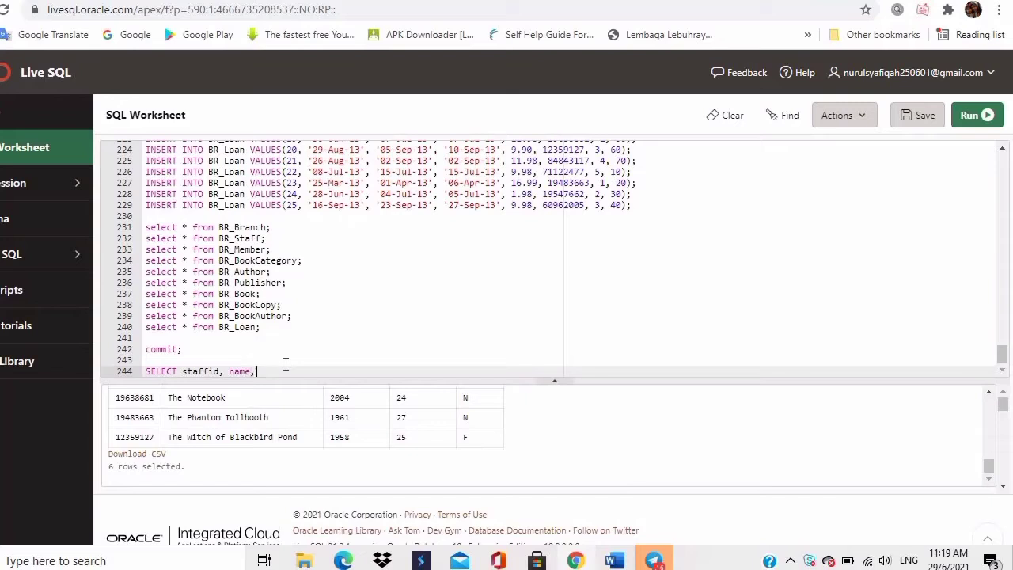
{"action": "type", "text": "gender"}
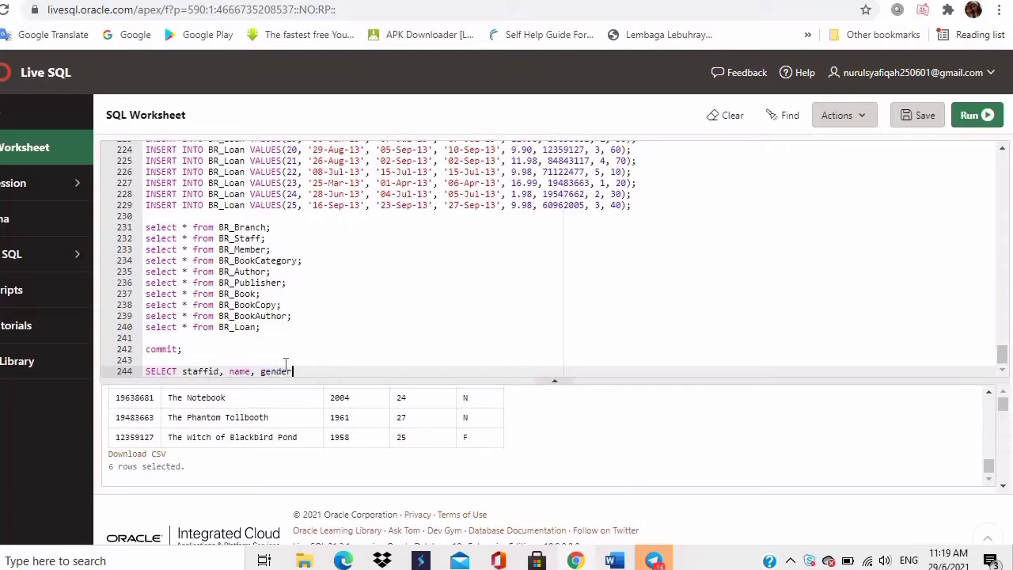
{"action": "type", "text": ","}
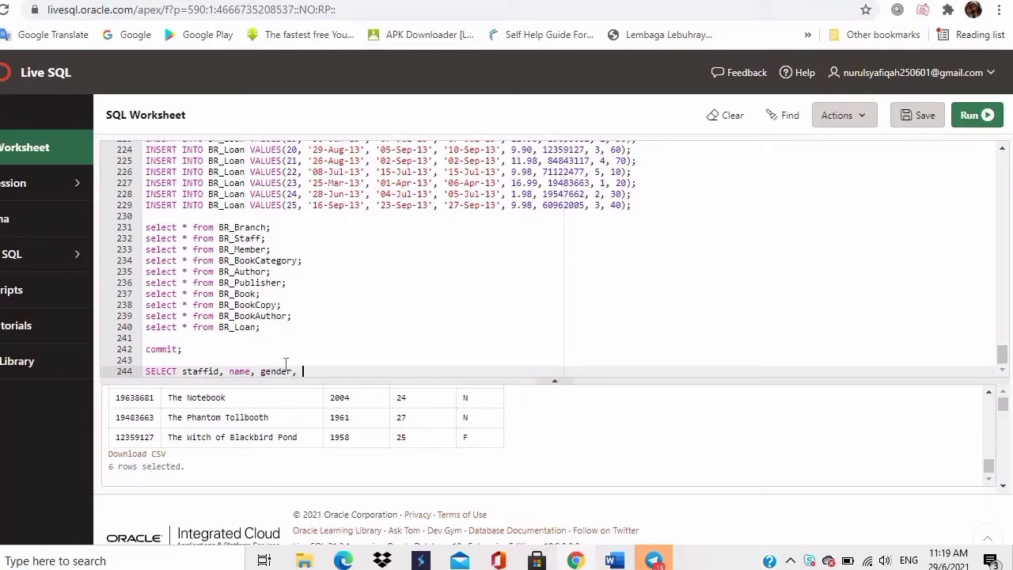
{"action": "type", "text": "salar"}
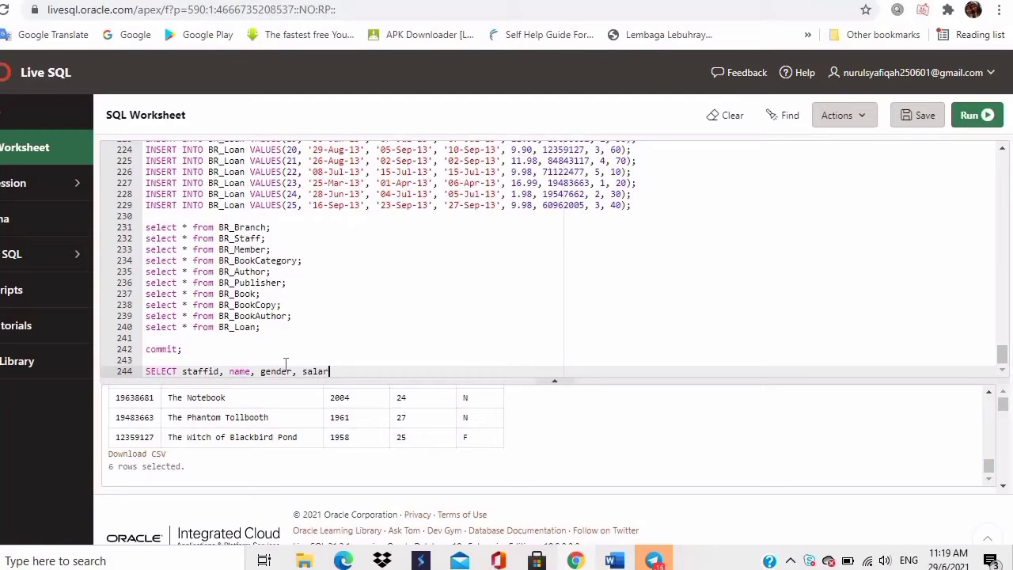
{"action": "type", "text": "y,"}
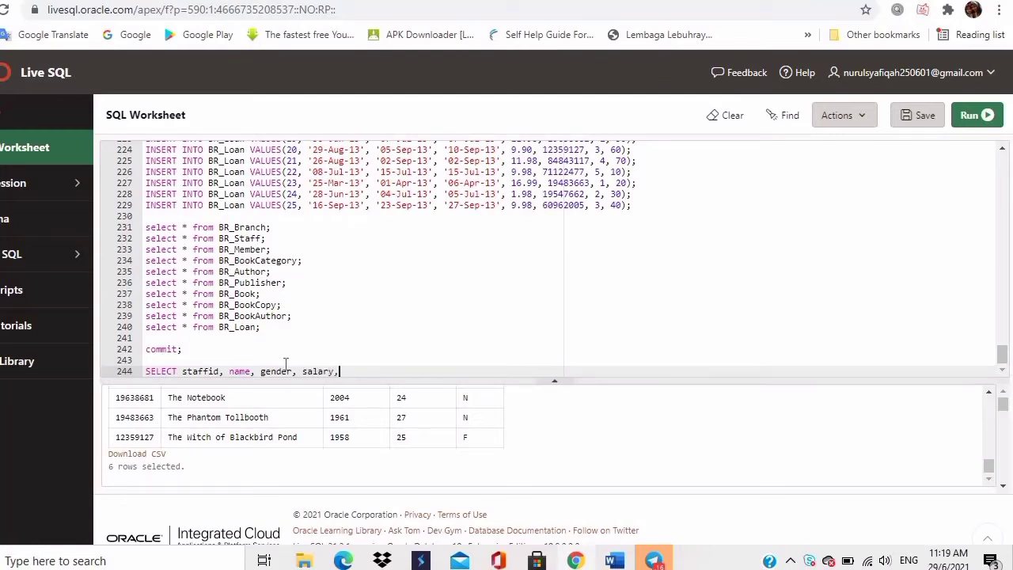
{"action": "type", "text": "bran"}
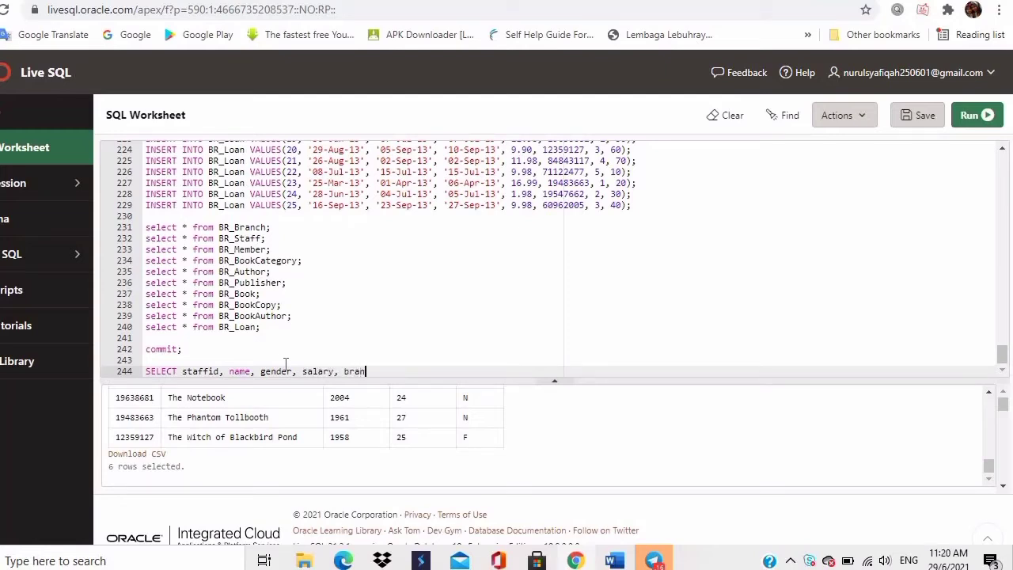
{"action": "key", "text": "Backspace"}
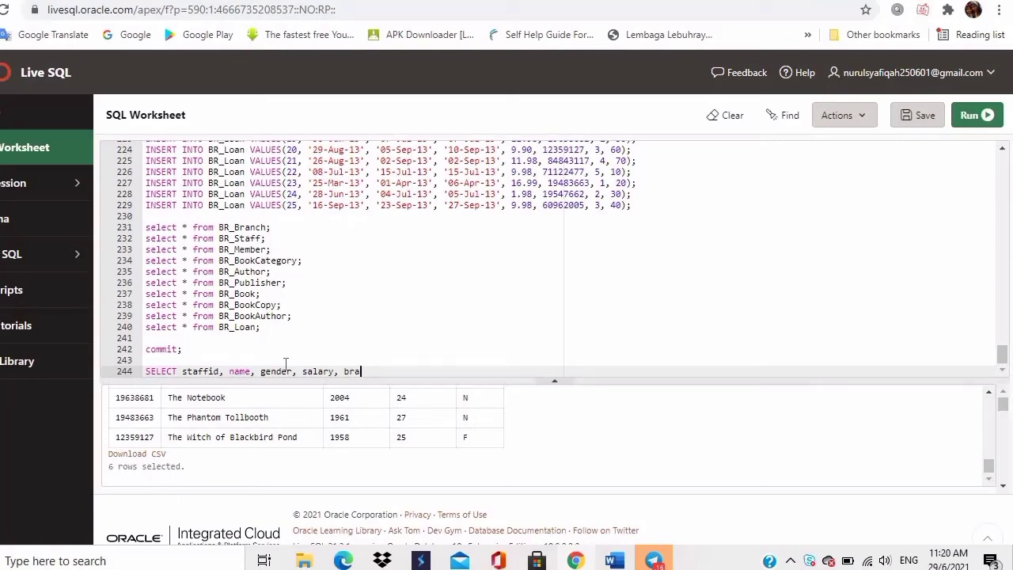
{"action": "type", "text": "cnhno"}
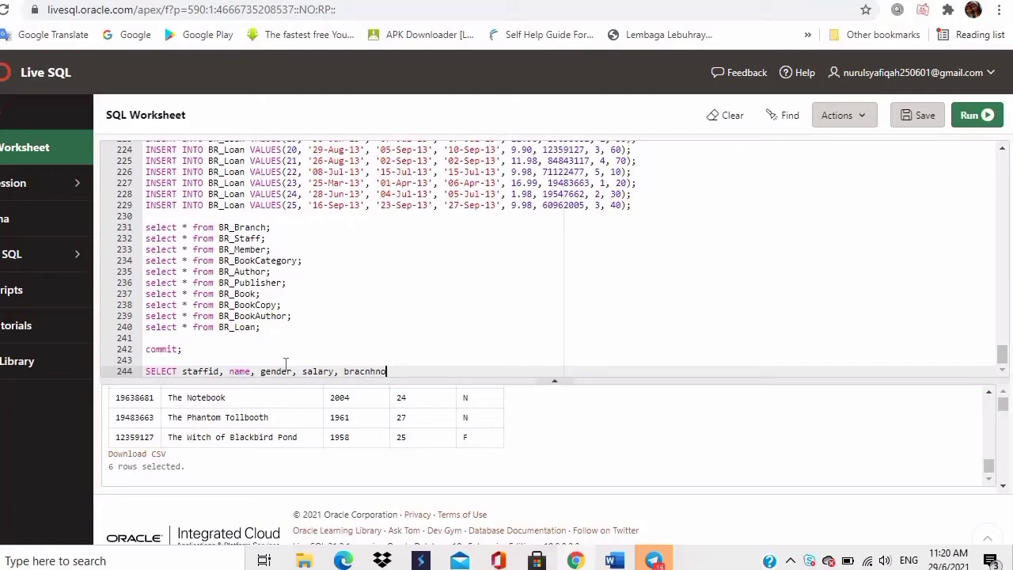
- Finish the query with FROM BR_STAFF; and run it, getting an invalid identifier error
{"action": "type", "text": "FRO"}
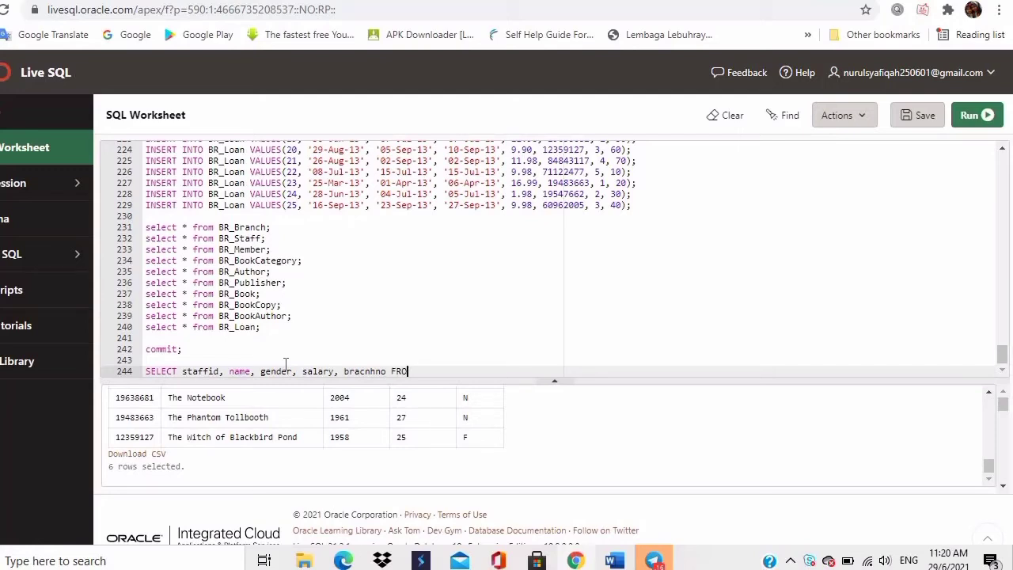
{"action": "type", "text": "M"}
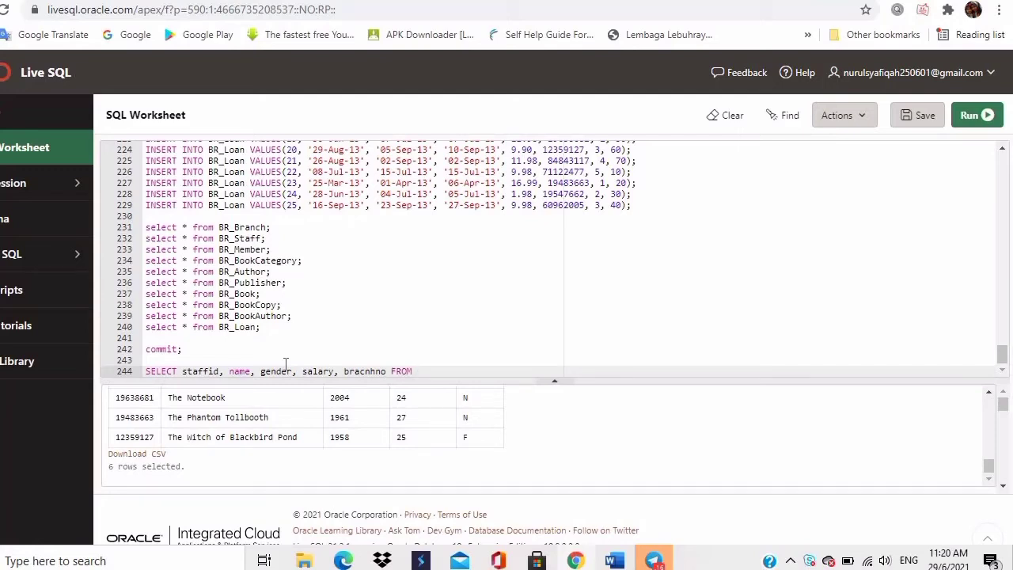
{"action": "type", "text": "BR"}
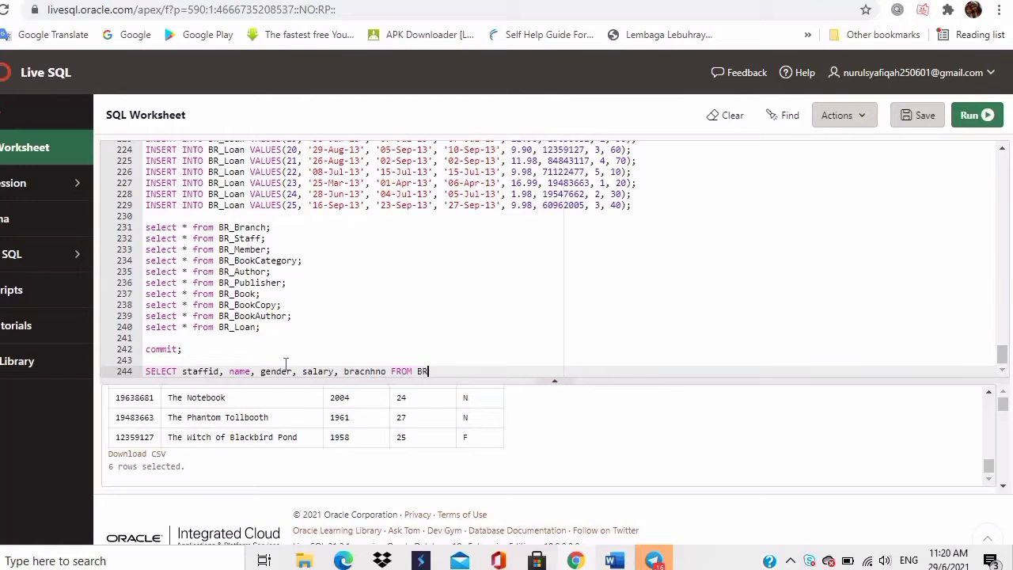
{"action": "type", "text": "_"}
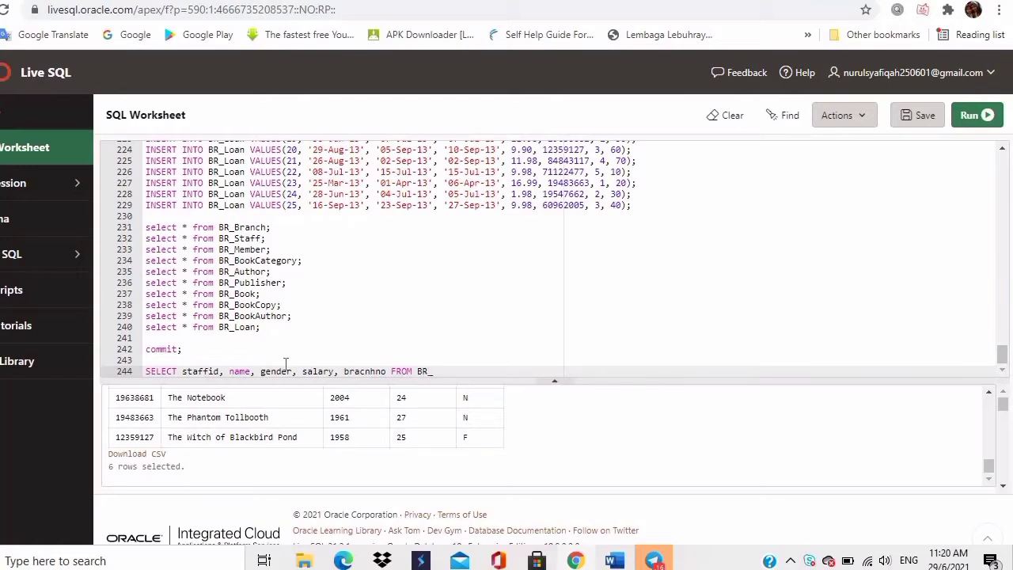
{"action": "type", "text": "STAFF"}
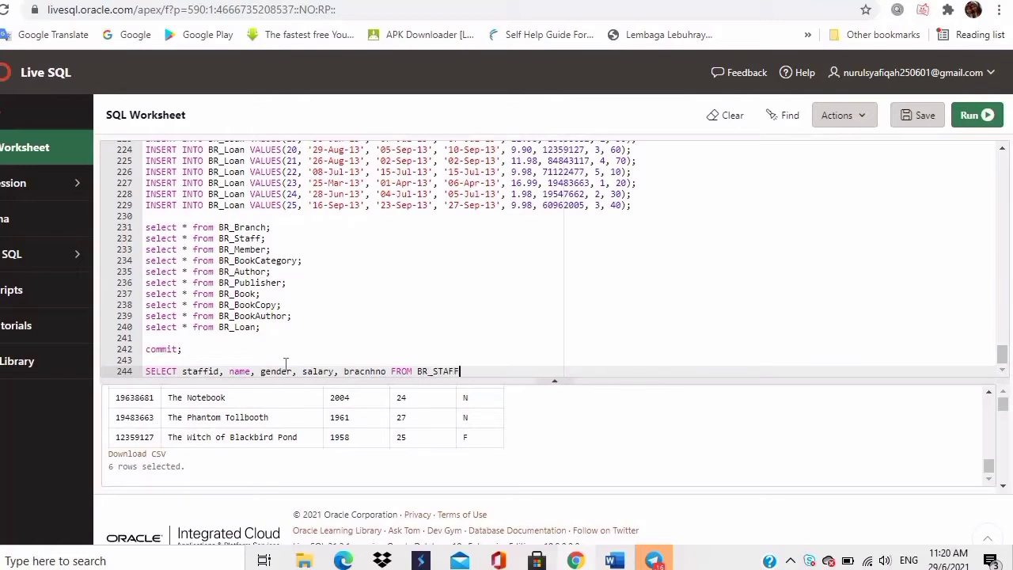
{"action": "type", "text": ";"}
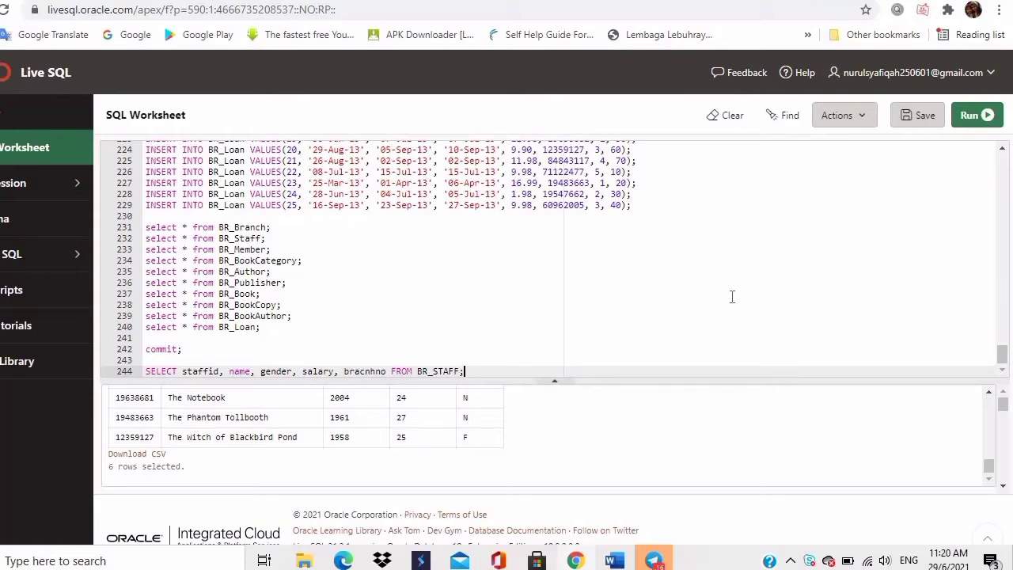
{"action": "left_click", "coordinate": [977, 114]}
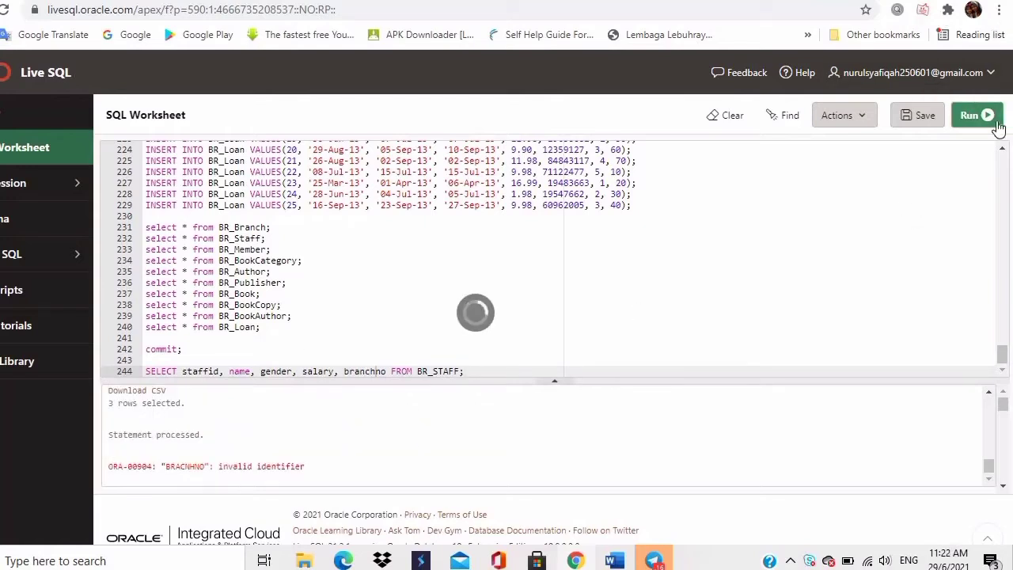
{"action": "left_click", "coordinate": [975, 114]}
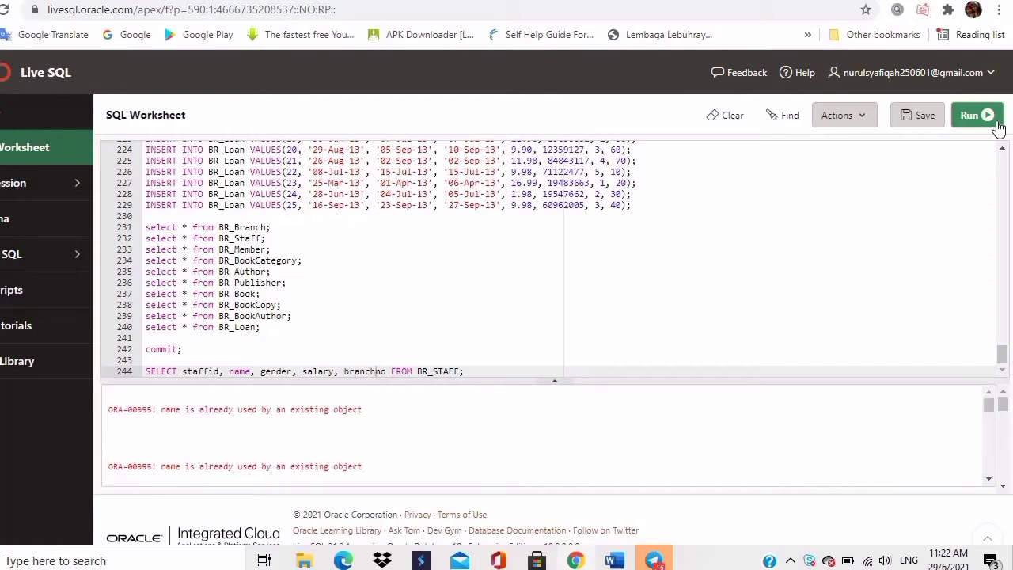
{"action": "mouse_move", "coordinate": [651, 417]}
{"action": "type", "text": "SELECT datein FRO"}
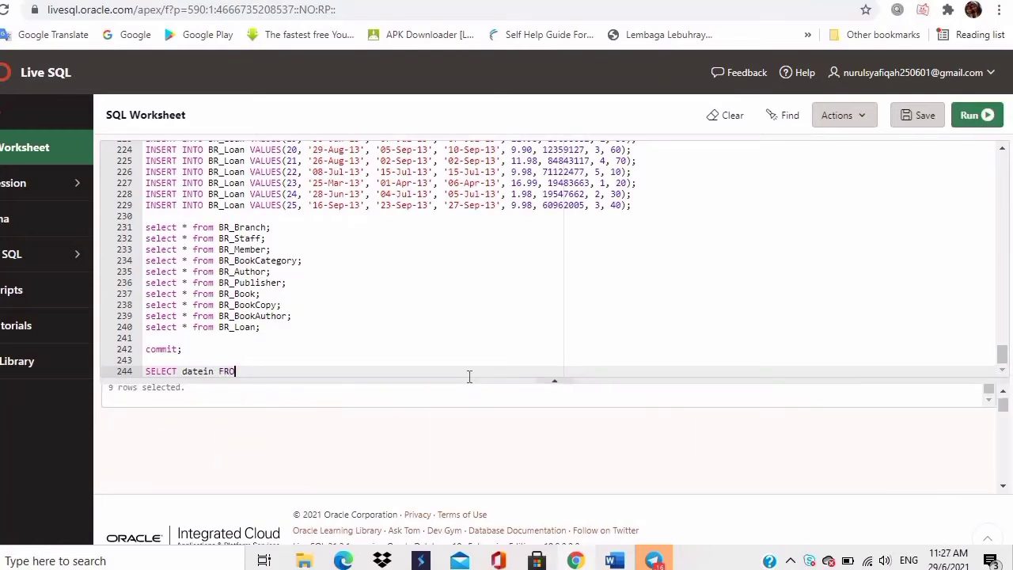
- Write SELECT datein, COUNT(*) FROM BR_BOOKCOPY on line 244
{"action": "key", "text": "BackSpace"}
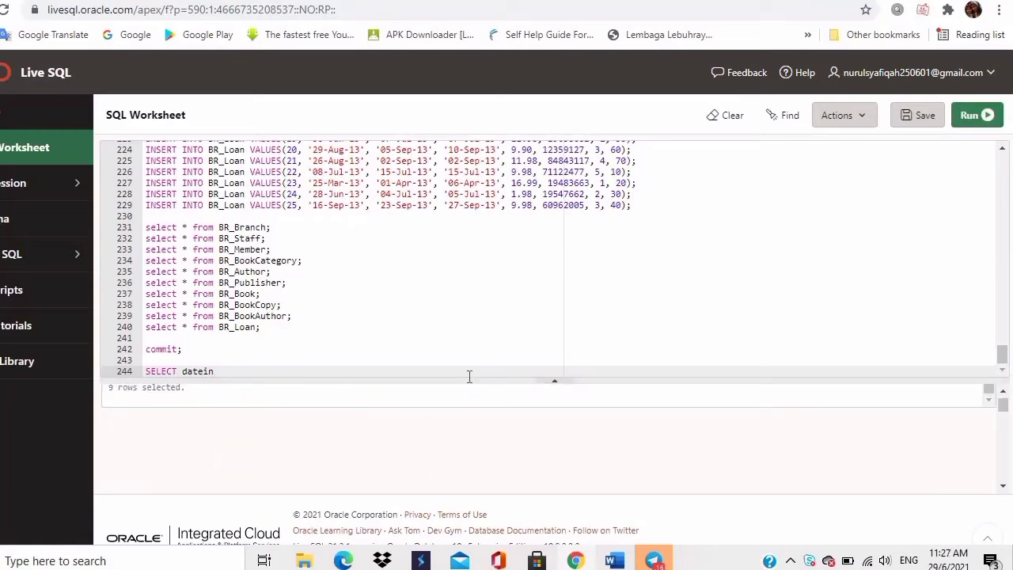
{"action": "type", "text": ", C"}
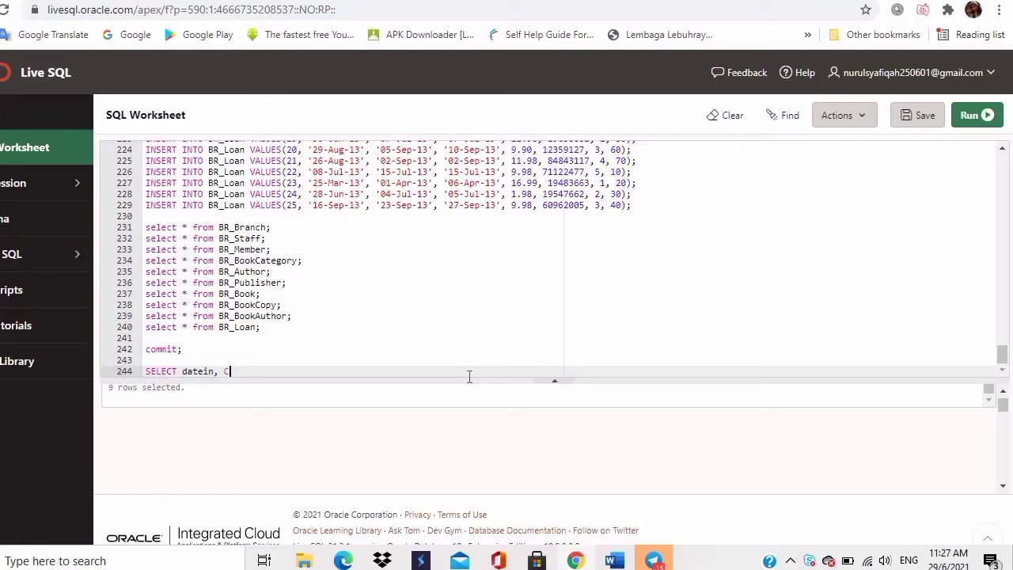
{"action": "type", "text": "OUNT"}
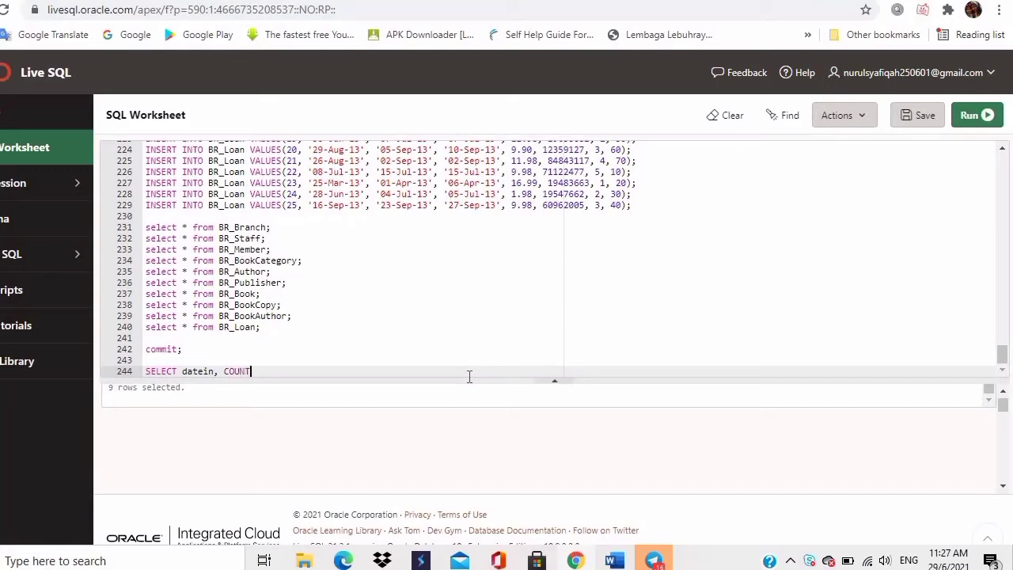
{"action": "type", "text": "("}
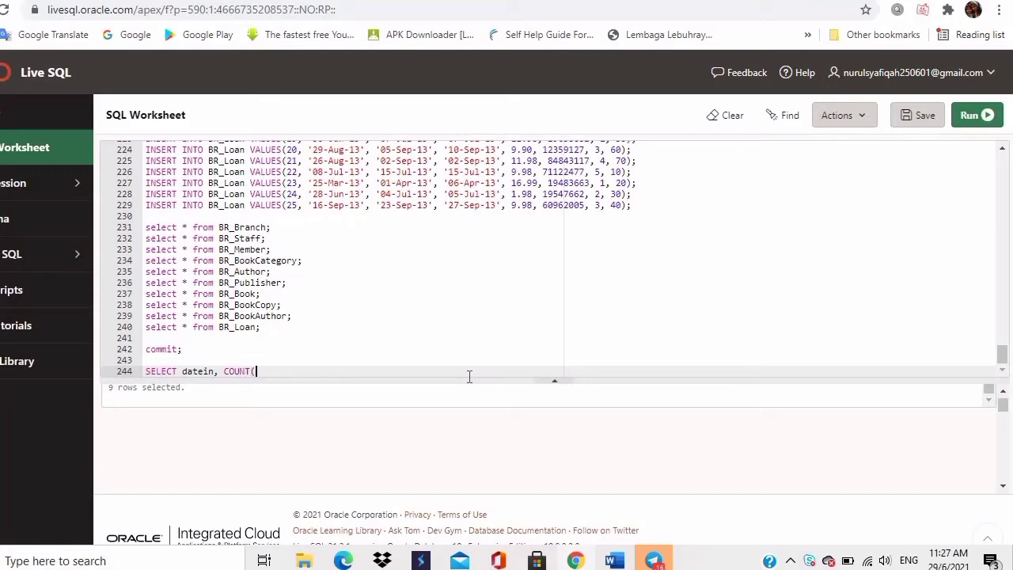
{"action": "type", "text": "*)"}
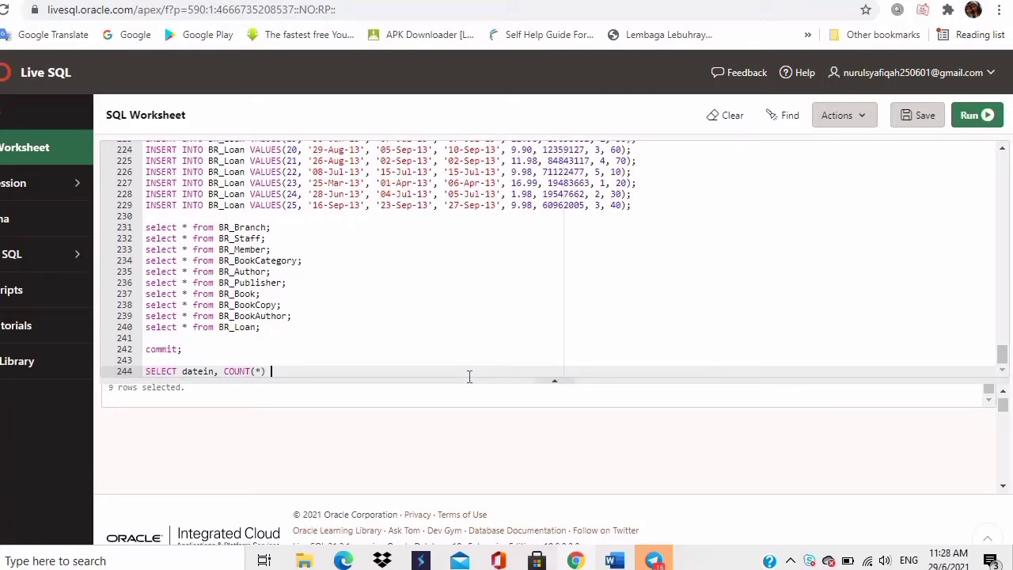
{"action": "type", "text": "FROM"}
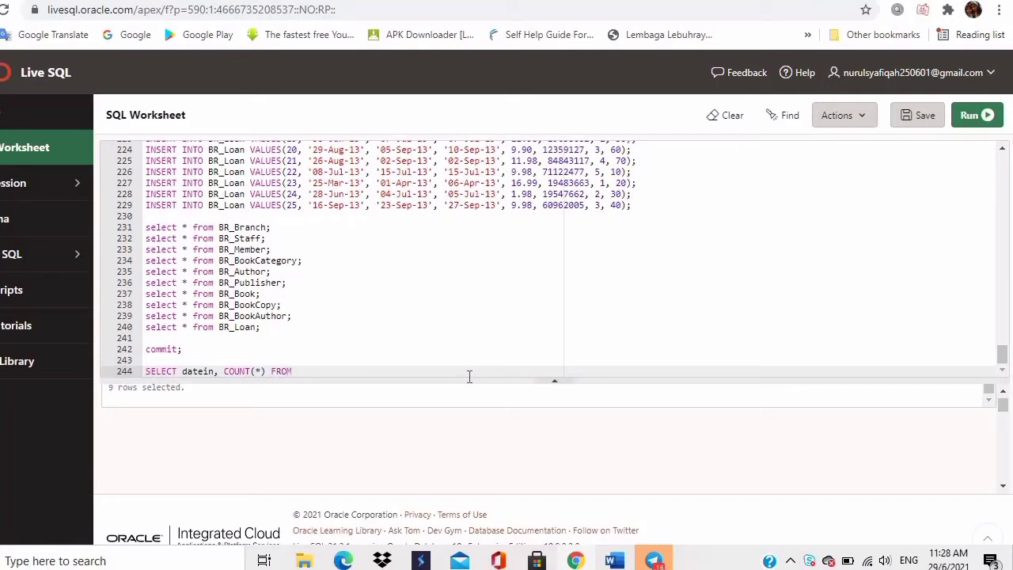
{"action": "type", "text": "BR"}
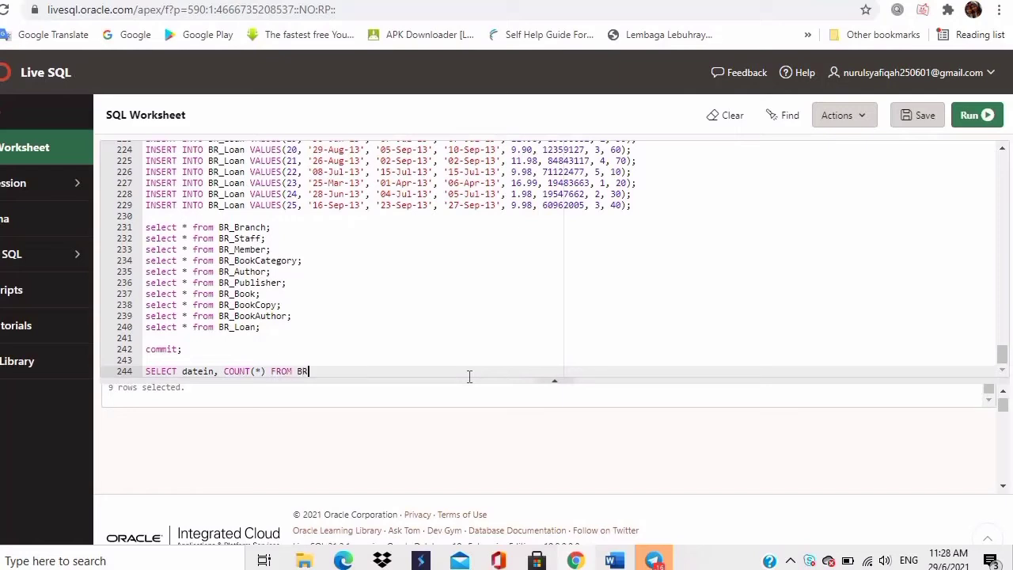
{"action": "type", "text": "_"}
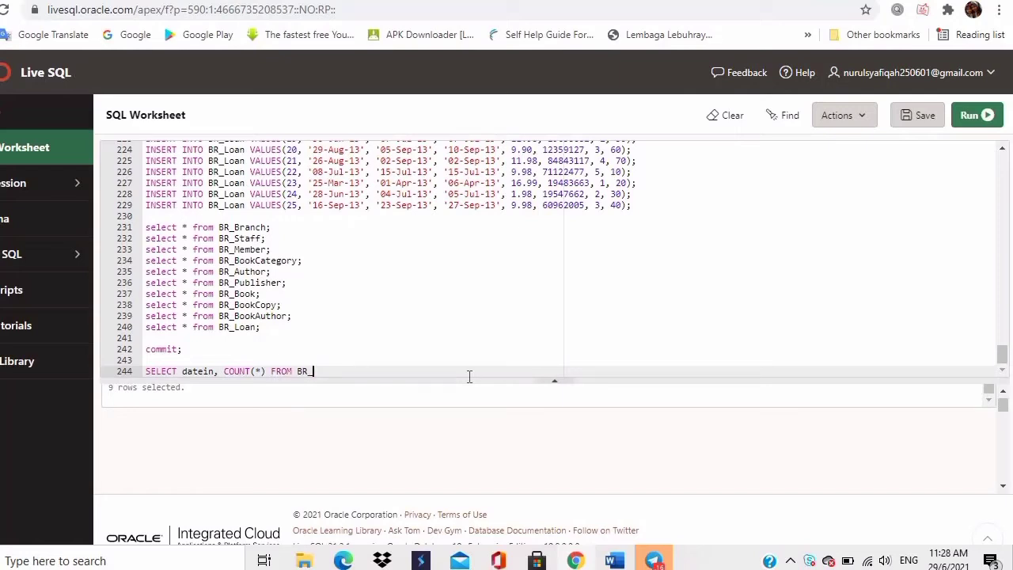
{"action": "type", "text": "OO"}
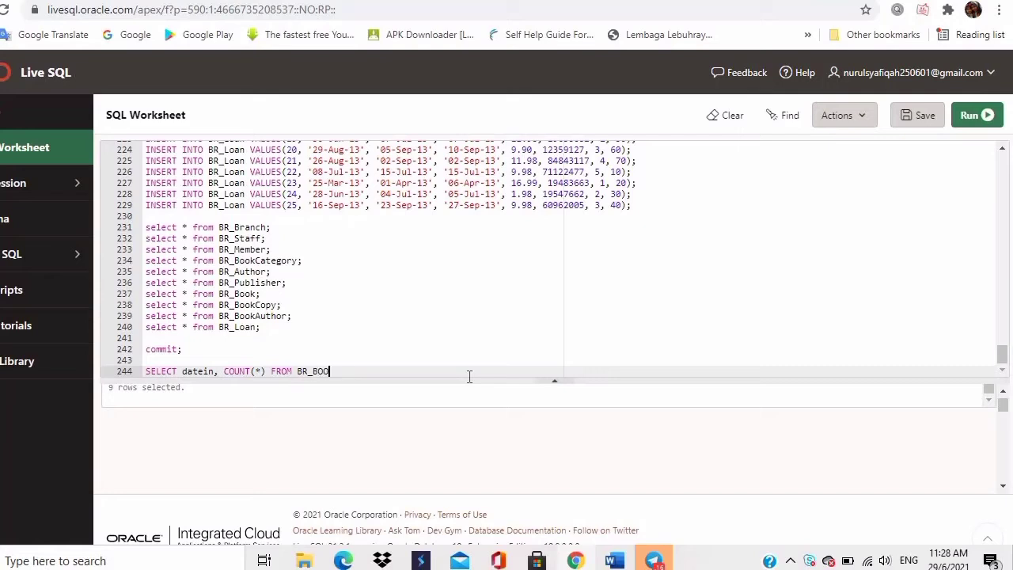
{"action": "type", "text": "KCOPY"}
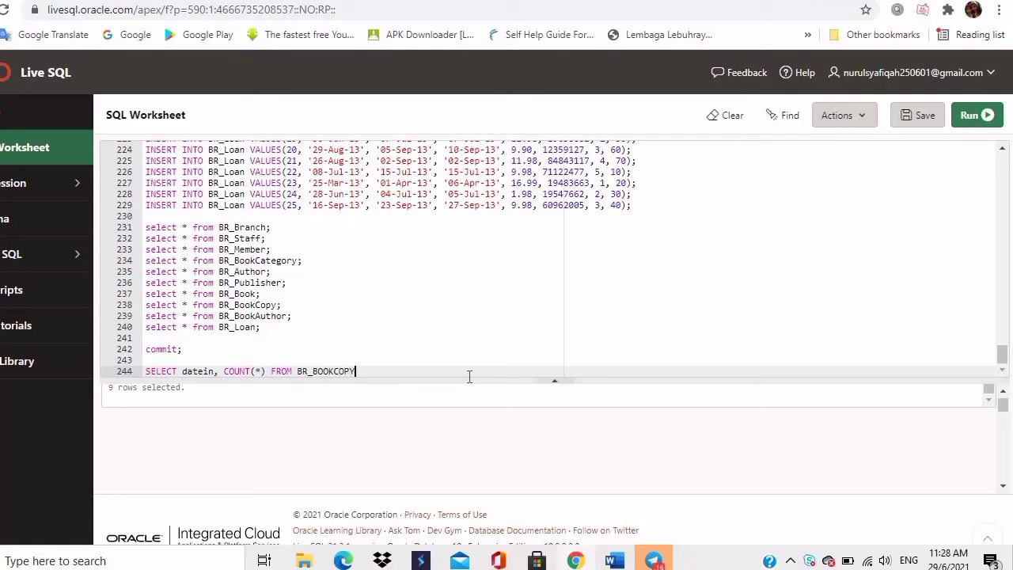
{"action": "type", "text": "\" \""}
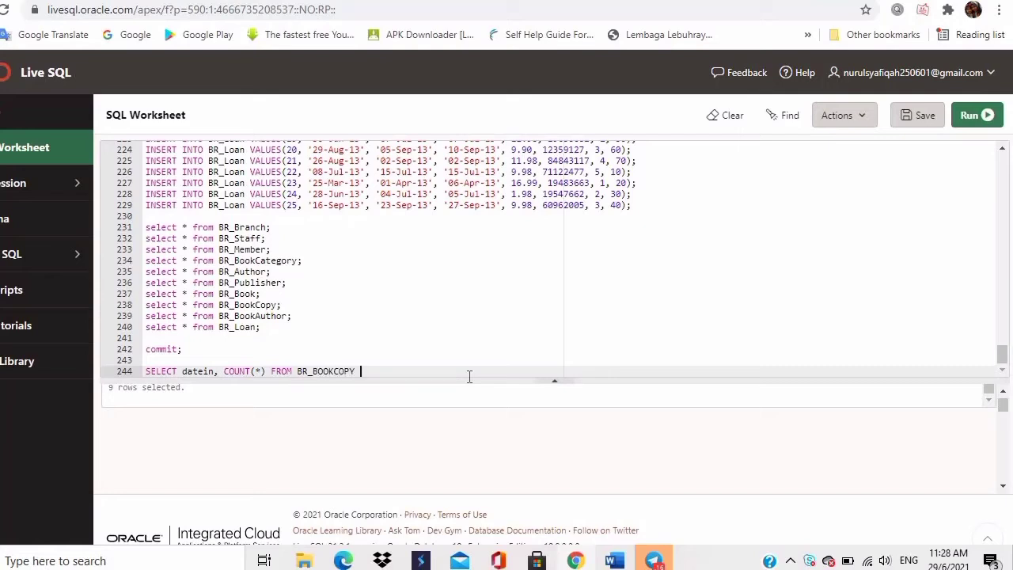
- Complete it with GROUP BY datein; and run the grouped copy count
{"action": "type", "text": "GROUP BY"}
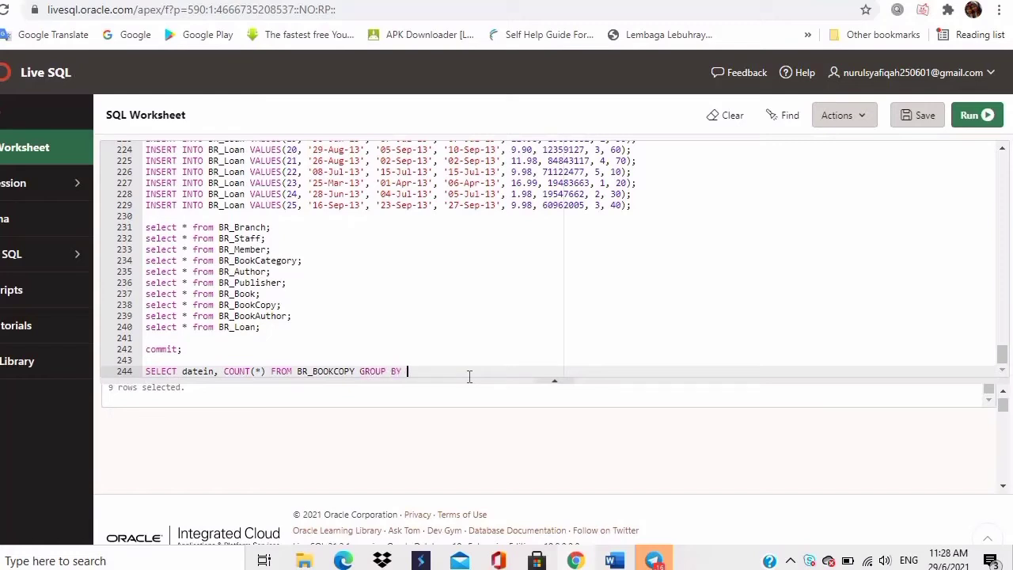
{"action": "type", "text": "d"}
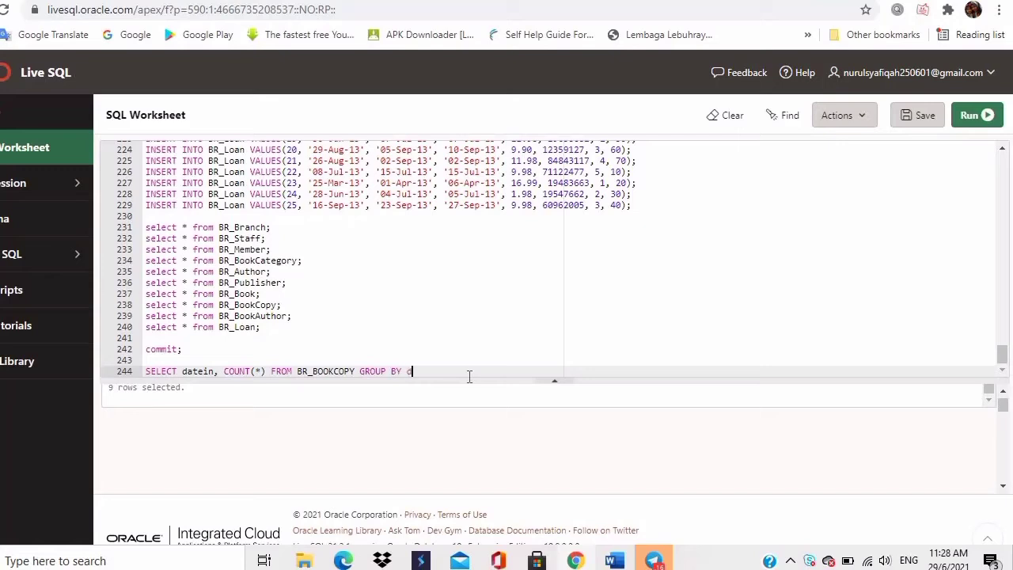
{"action": "type", "text": "atein"}
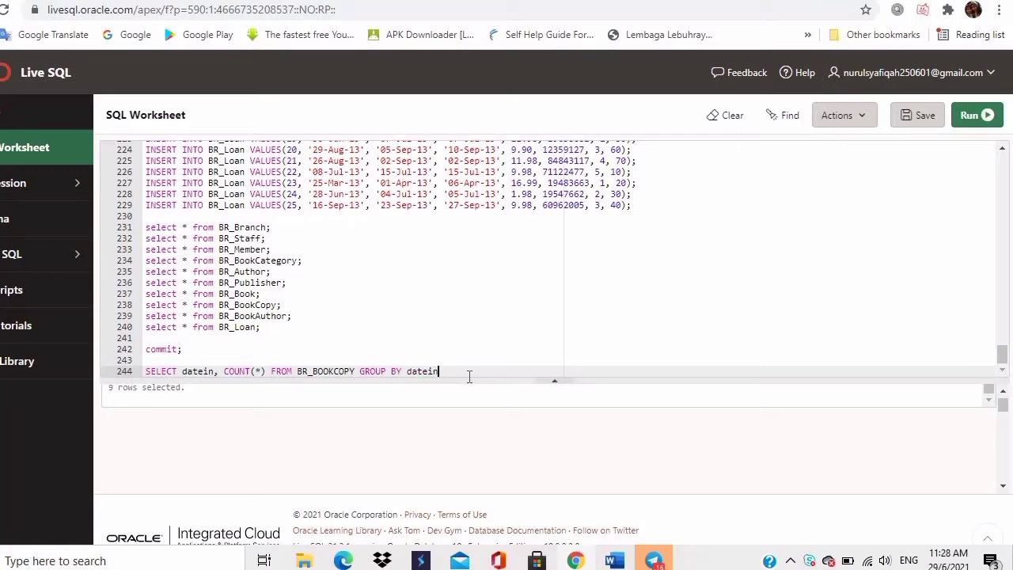
{"action": "type", "text": ";"}
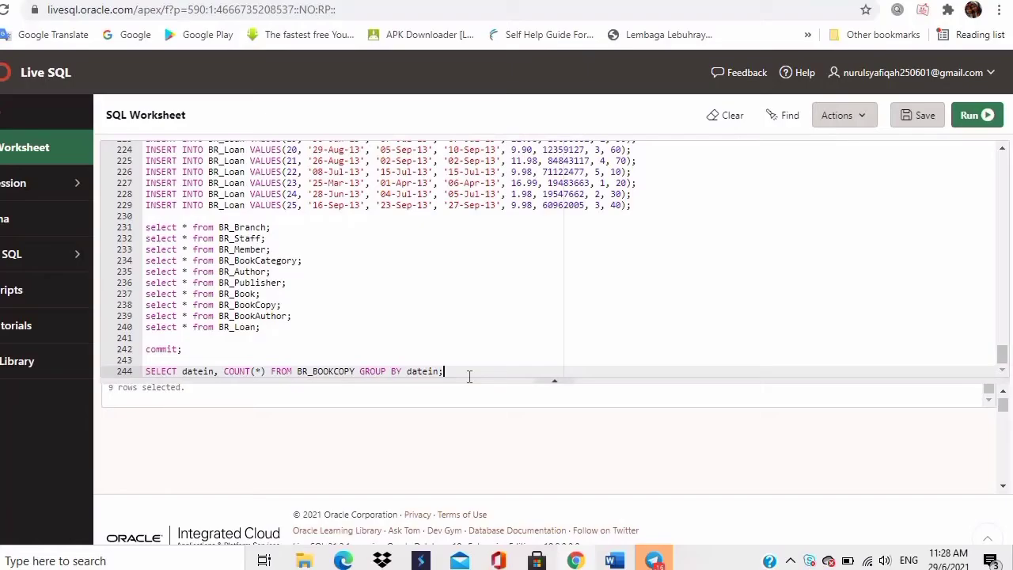
{"action": "left_click", "coordinate": [976, 114]}
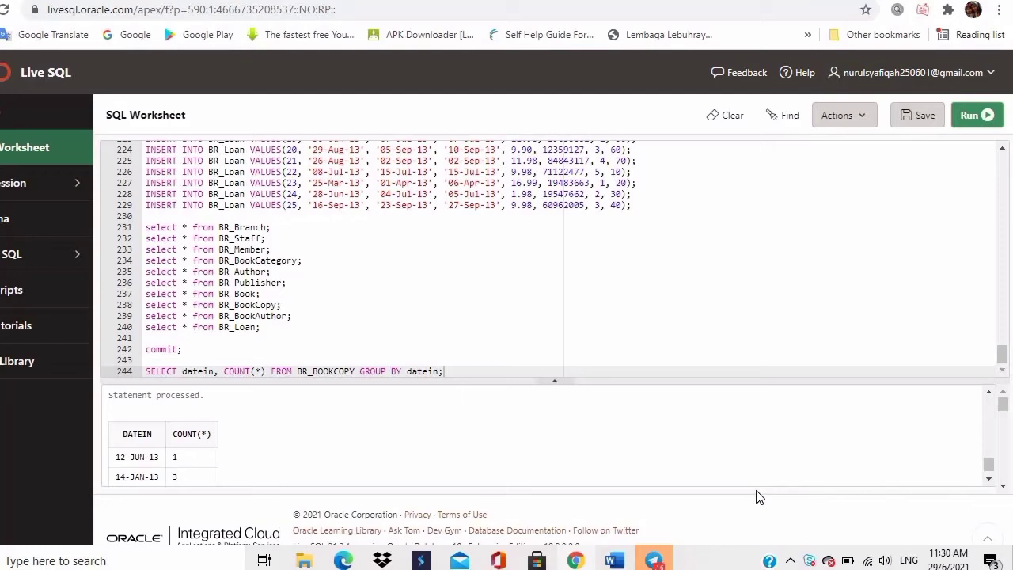
{"action": "left_click", "coordinate": [976, 114]}
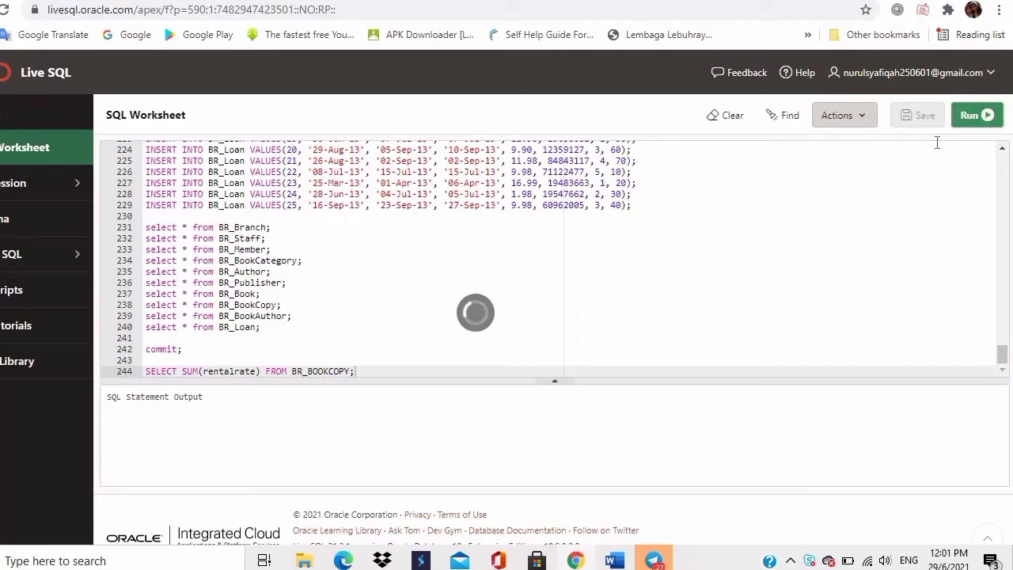
- Run SELECT SUM(rentalrate) FROM BR_BOOKCOPY; returning the total 188.6
{"action": "left_click", "coordinate": [977, 114]}
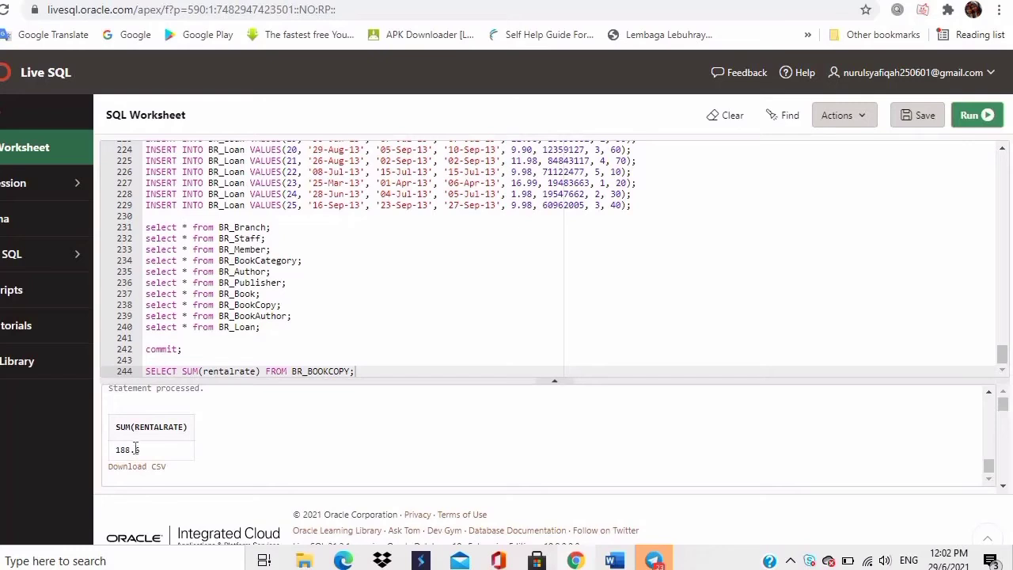
{"action": "mouse_move", "coordinate": [172, 462]}
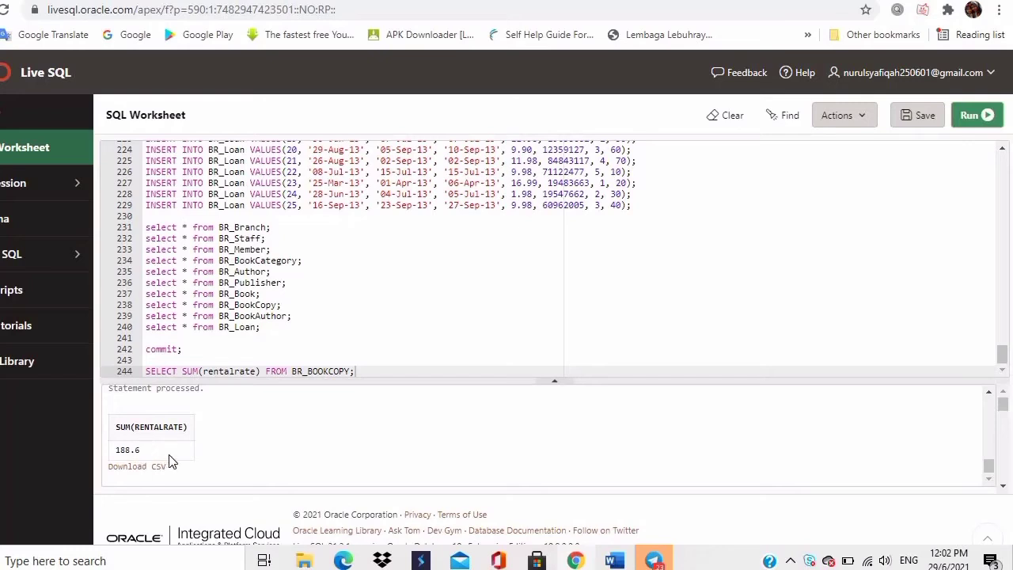
{"action": "mouse_move", "coordinate": [184, 473]}
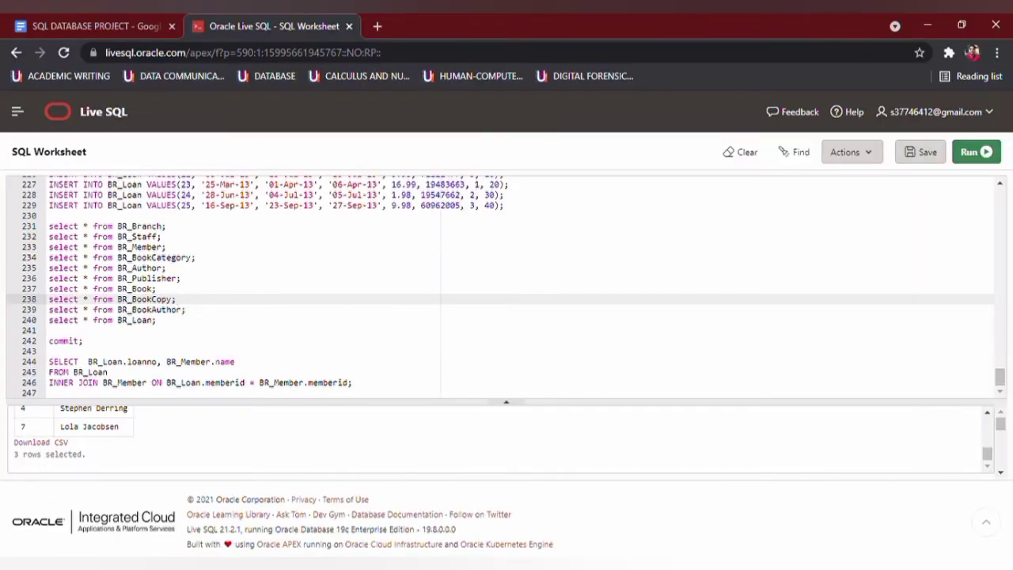
{"action": "mouse_move", "coordinate": [296, 465]}
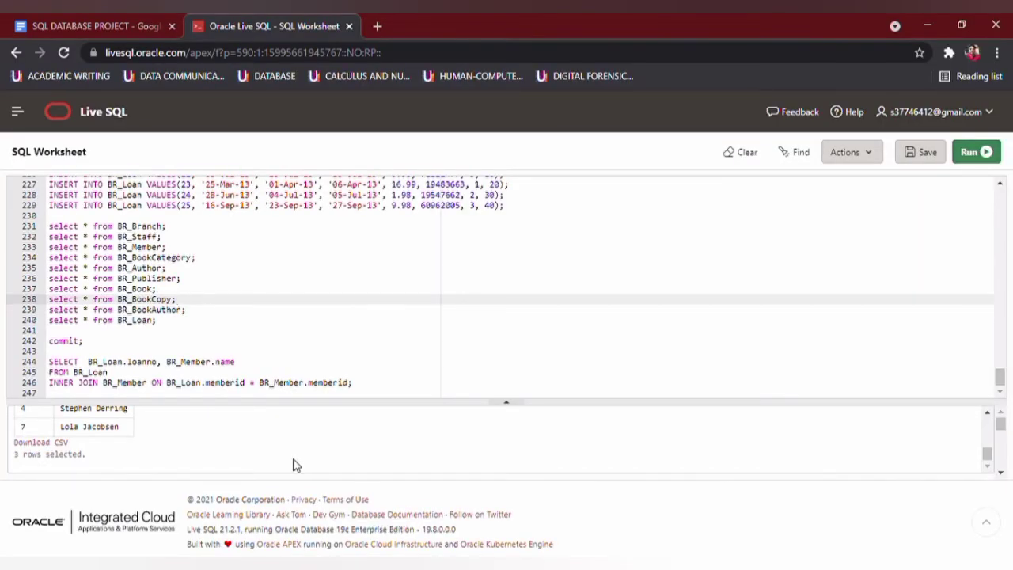
{"action": "mouse_move", "coordinate": [234, 440]}
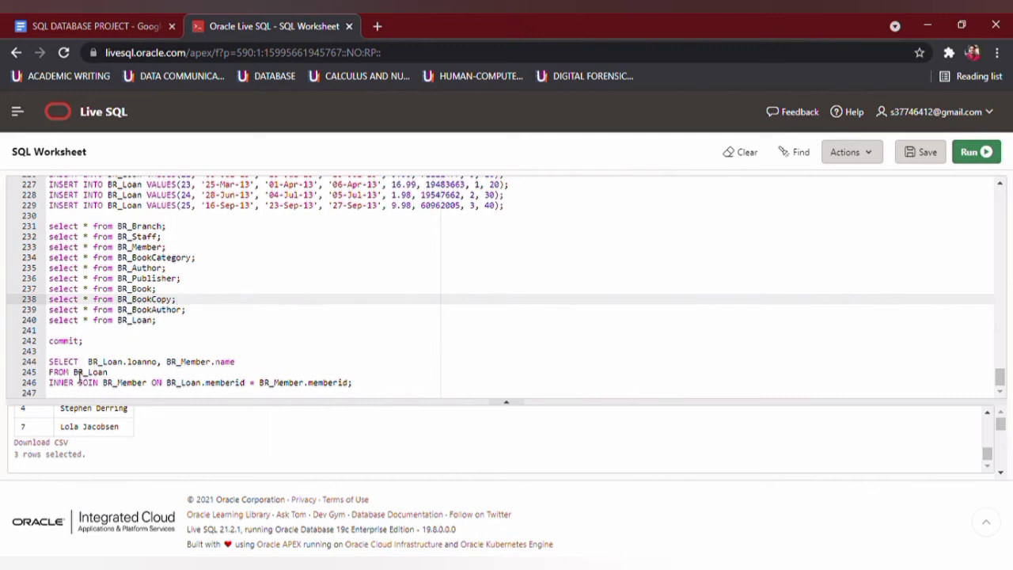
- Select BR_Loan in the inner join query and view the three LOANNO and NAME result rows
{"action": "double_click", "coordinate": [104, 361]}
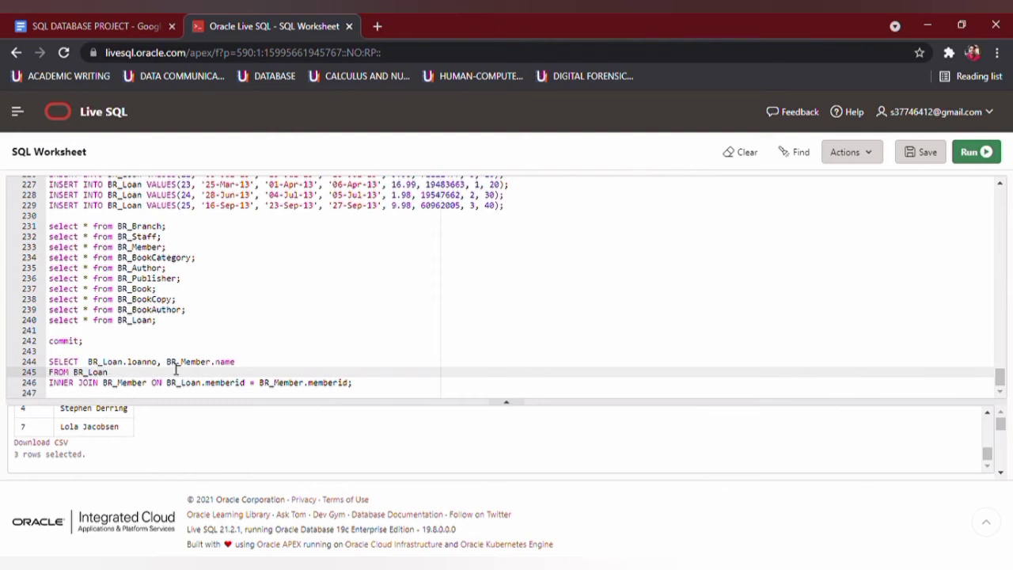
{"action": "mouse_move", "coordinate": [238, 312]}
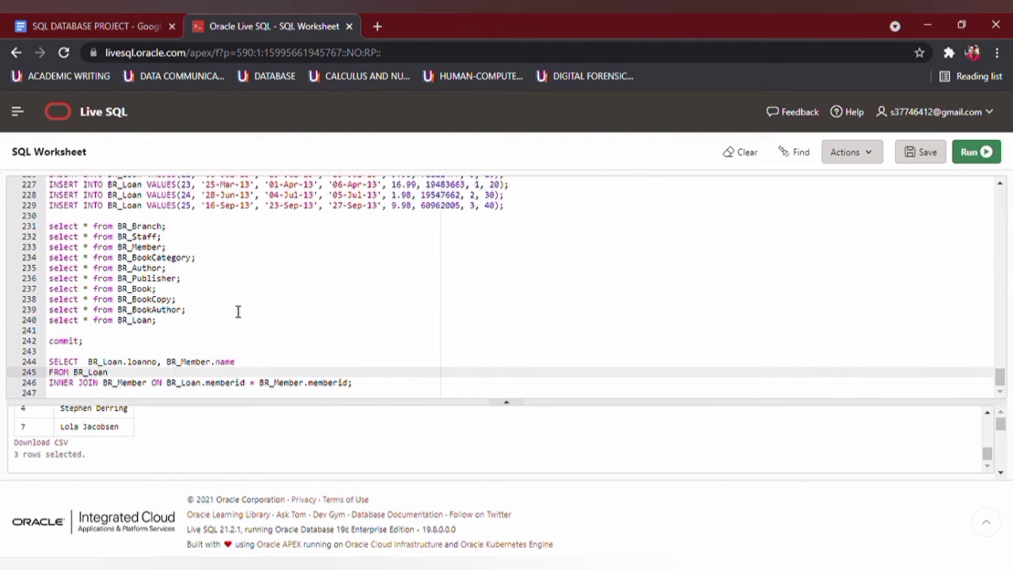
{"action": "left_click", "coordinate": [976, 152]}
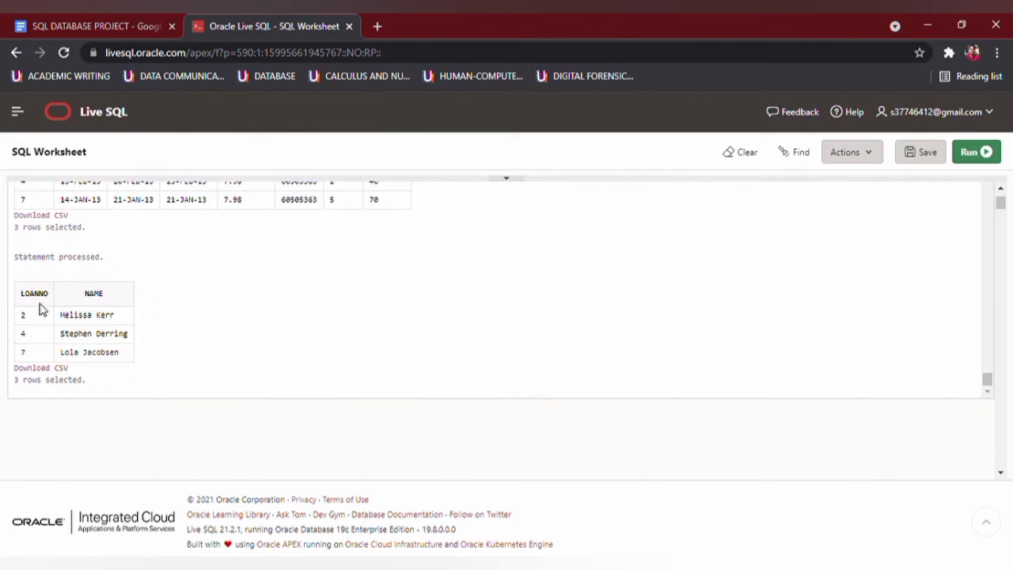
{"action": "mouse_move", "coordinate": [49, 361]}
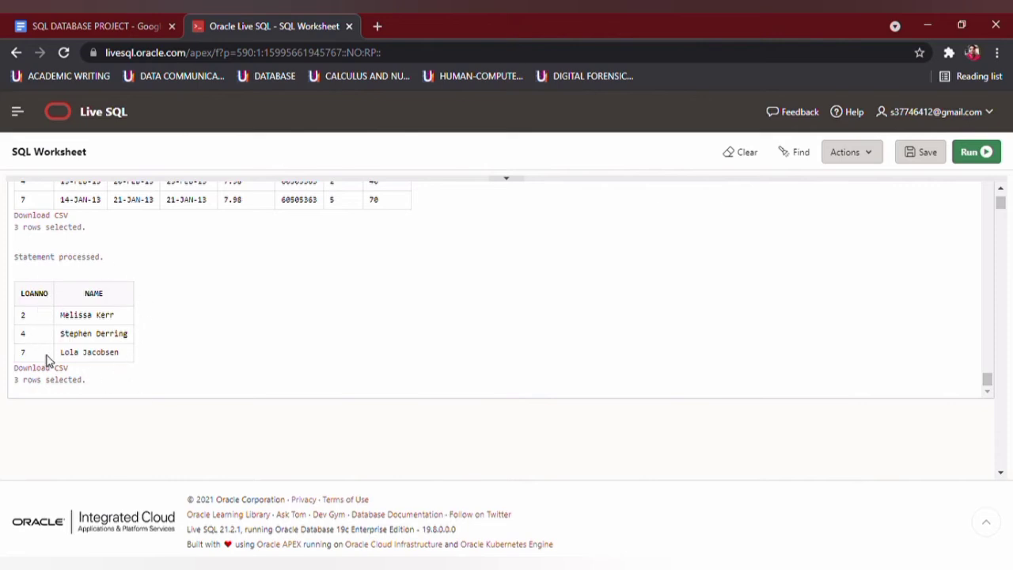
{"action": "mouse_move", "coordinate": [130, 372]}
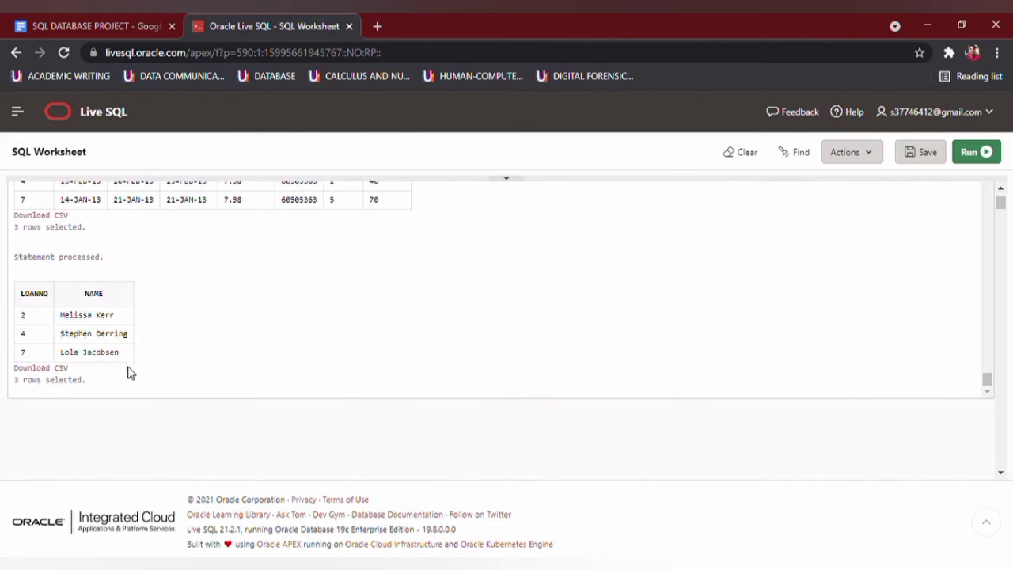
{"action": "mouse_move", "coordinate": [373, 309]}
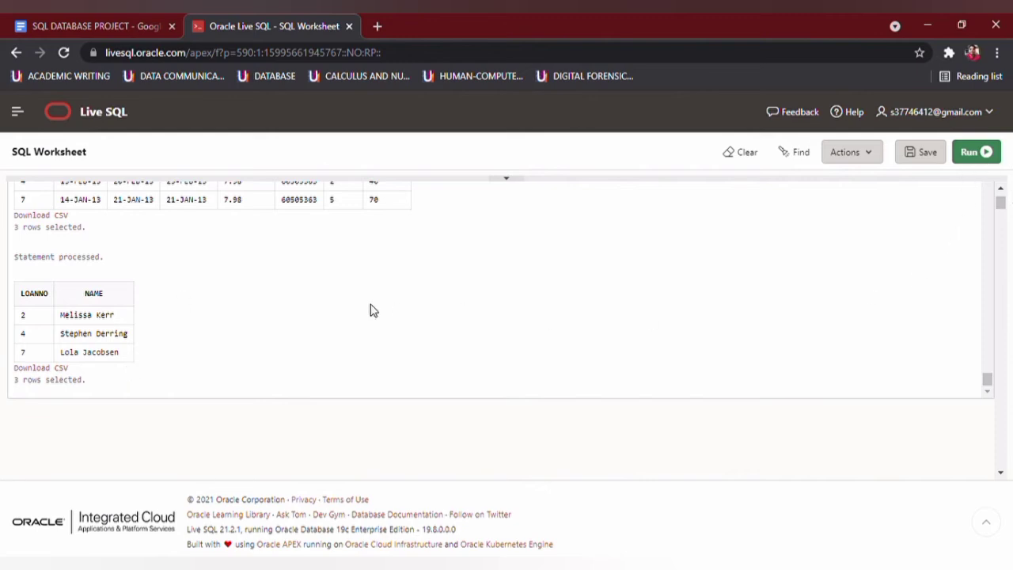
{"action": "mouse_move", "coordinate": [304, 265]}
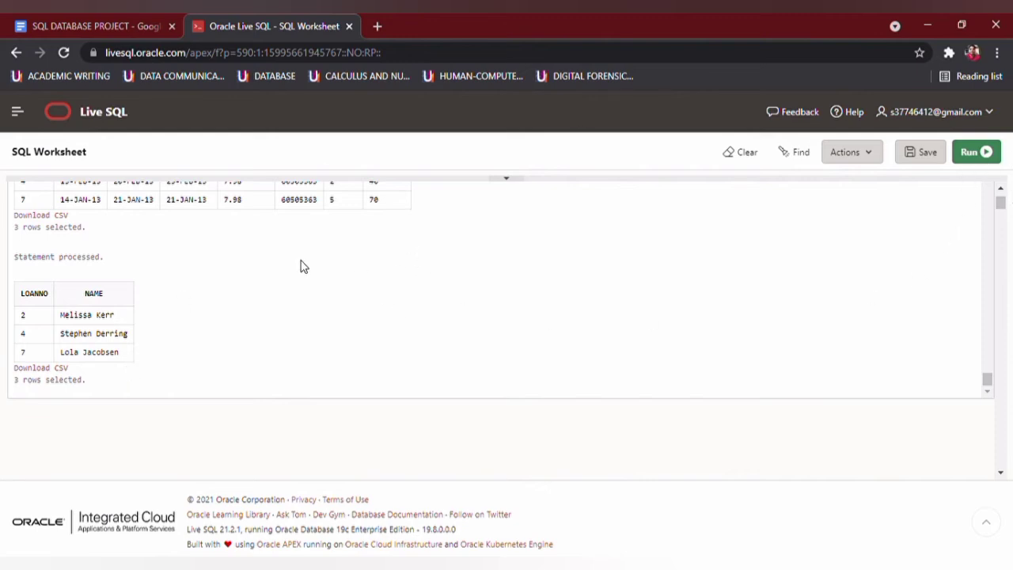
{"action": "mouse_move", "coordinate": [320, 335]}
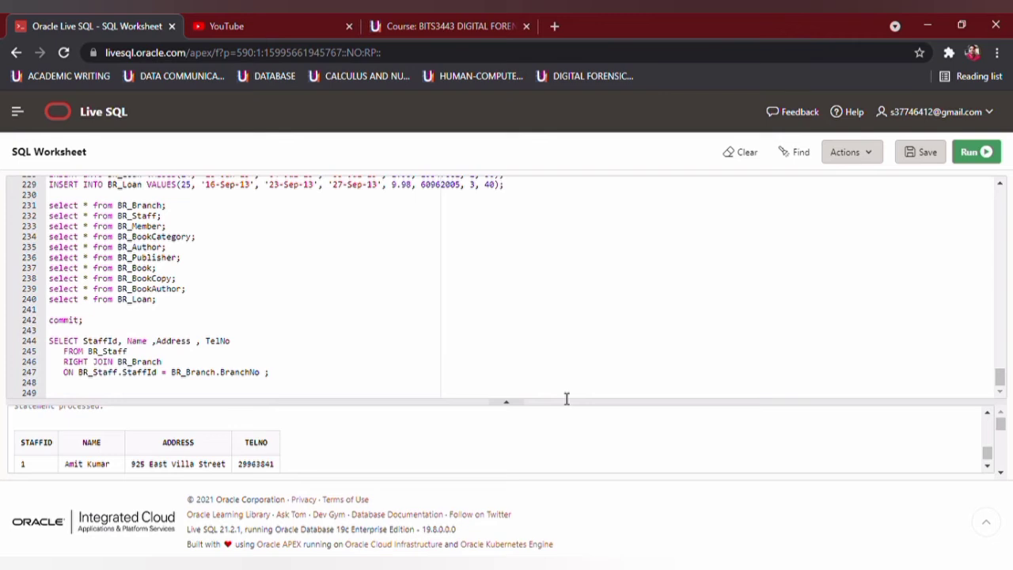
{"action": "mouse_move", "coordinate": [569, 399]}
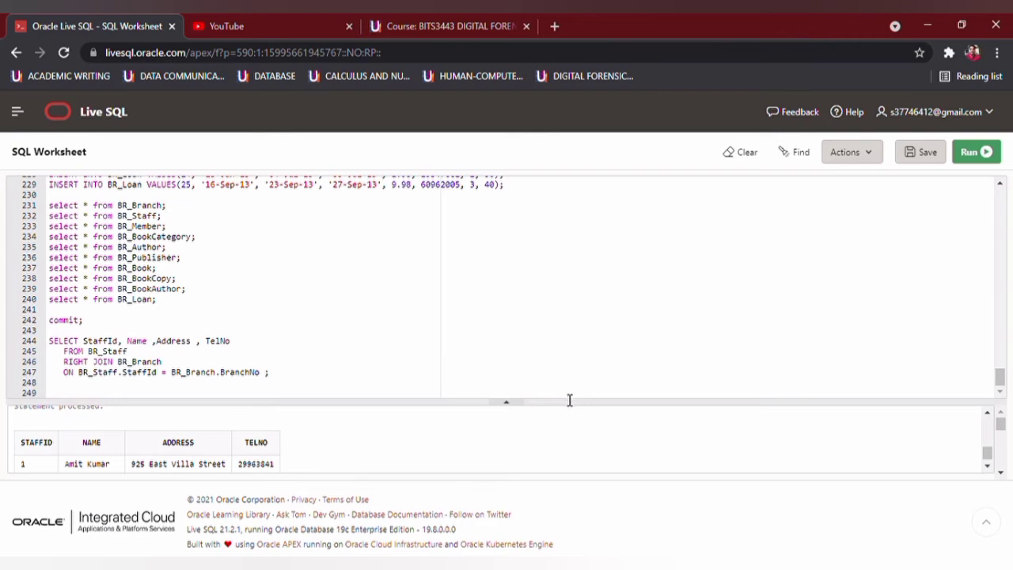
{"action": "mouse_move", "coordinate": [595, 380]}
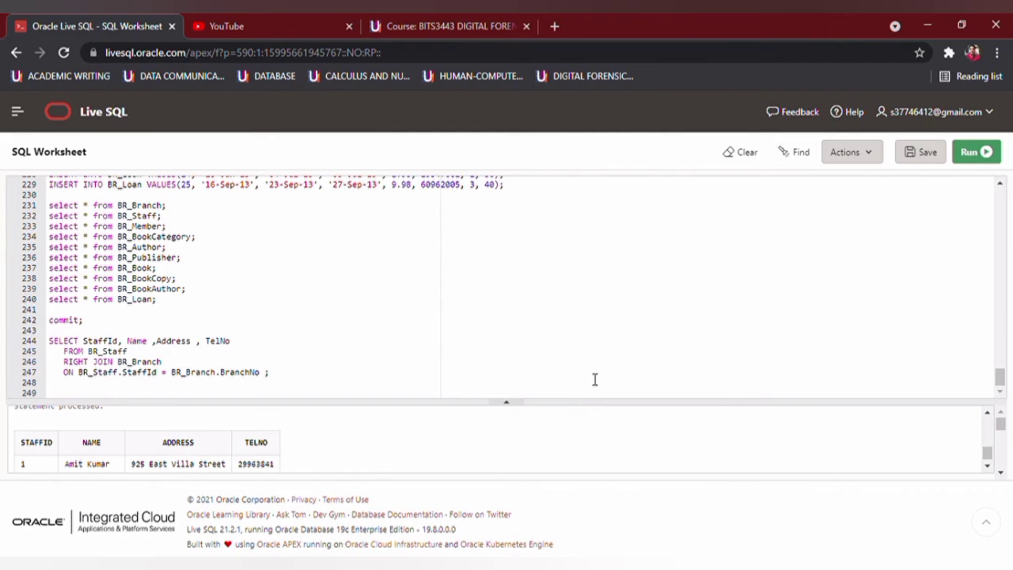
{"action": "mouse_move", "coordinate": [450, 387]}
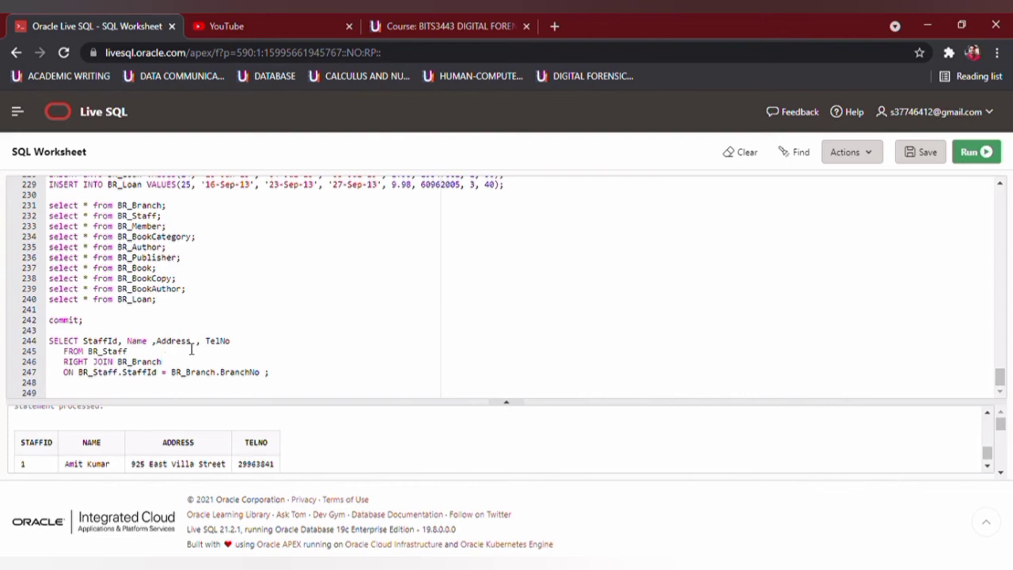
{"action": "mouse_move", "coordinate": [262, 301]}
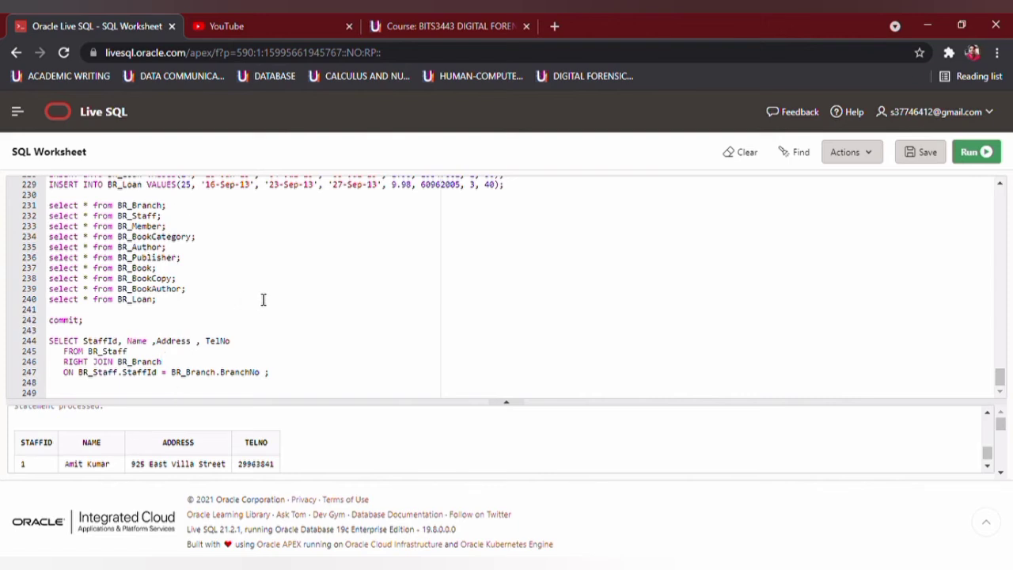
{"action": "mouse_move", "coordinate": [335, 376]}
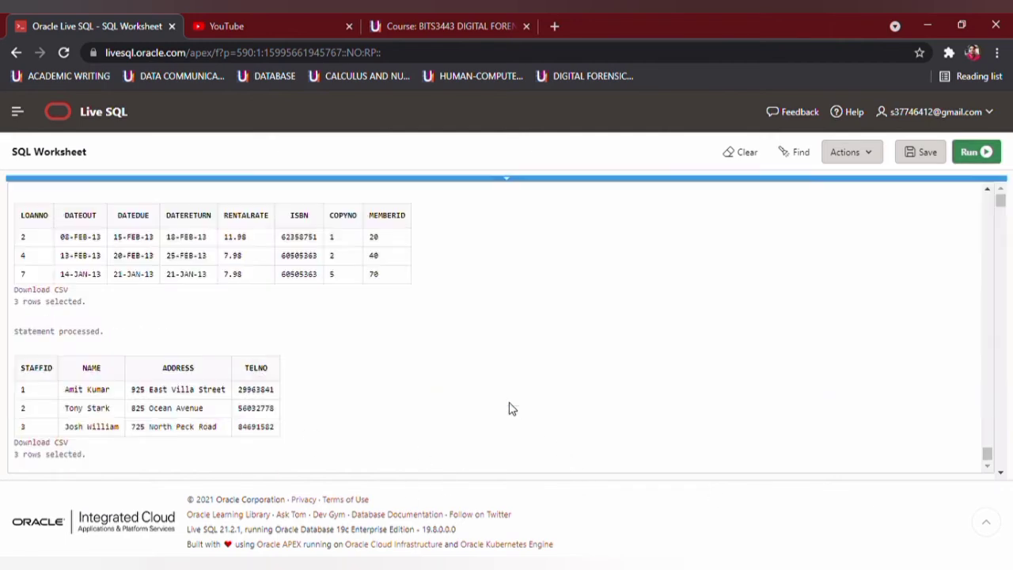
{"action": "scroll", "scroll_direction": "down", "scroll_amount": 3}
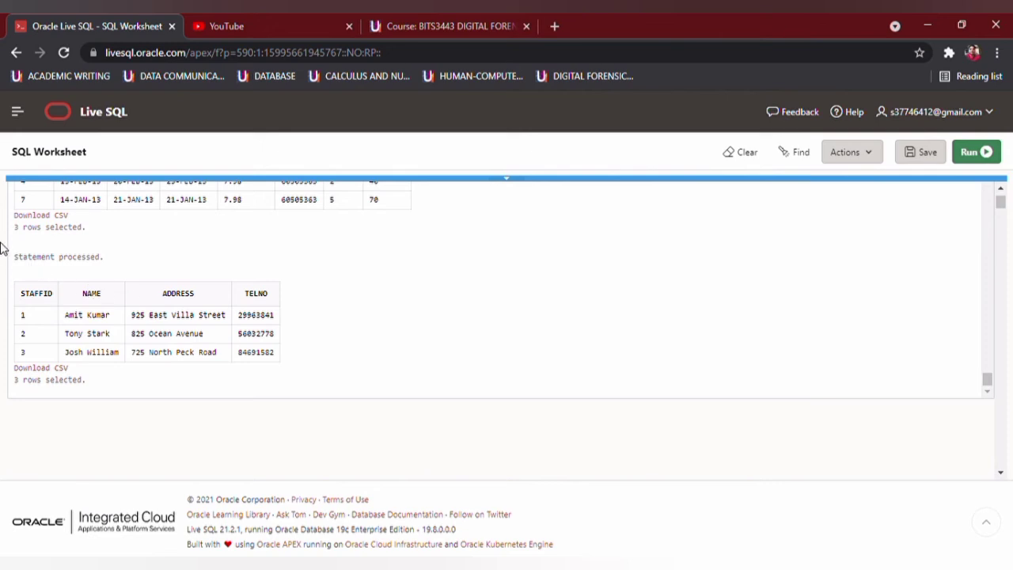
{"action": "mouse_move", "coordinate": [178, 304]}
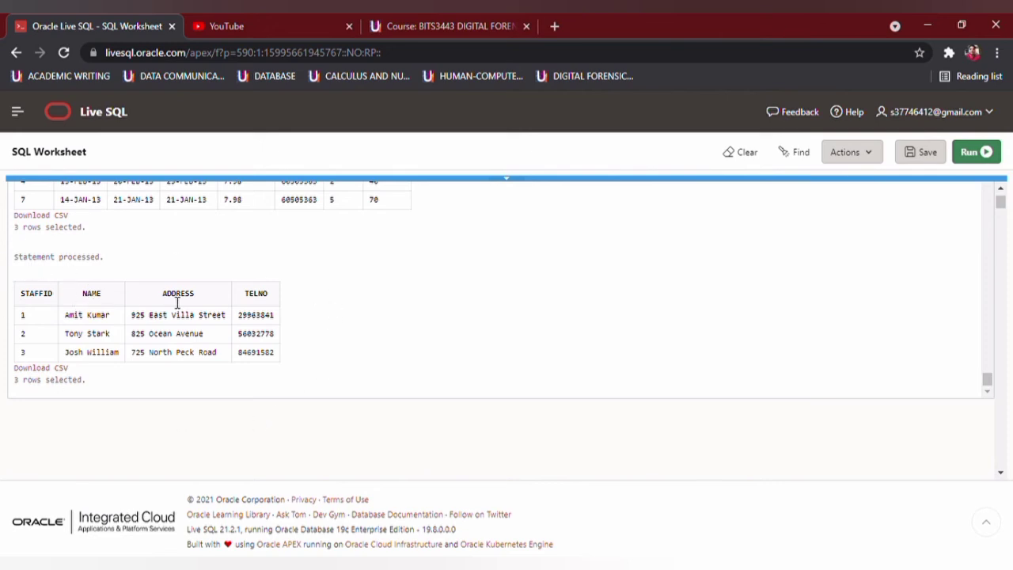
{"action": "mouse_move", "coordinate": [26, 311]}
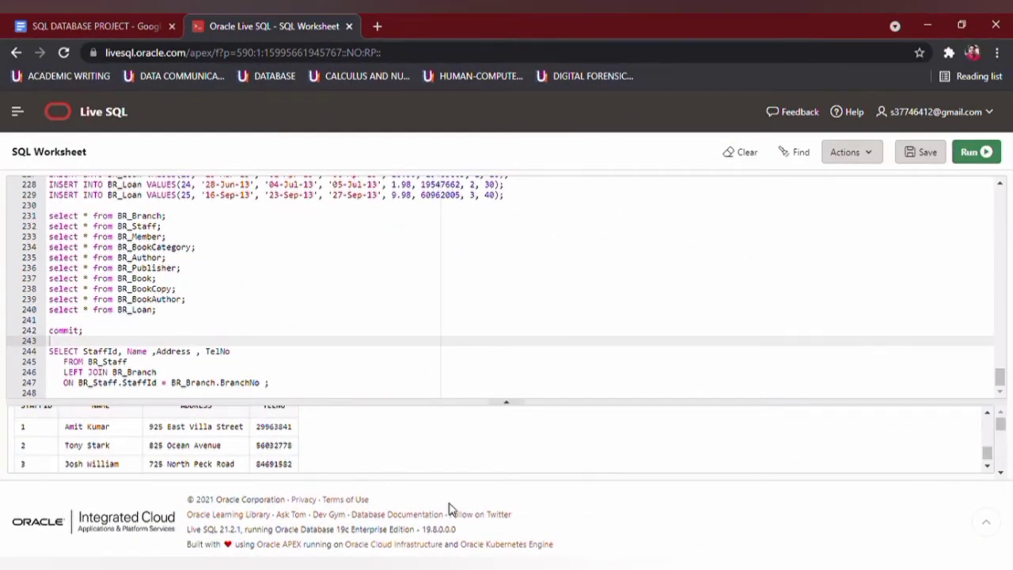
{"action": "mouse_move", "coordinate": [137, 443]}
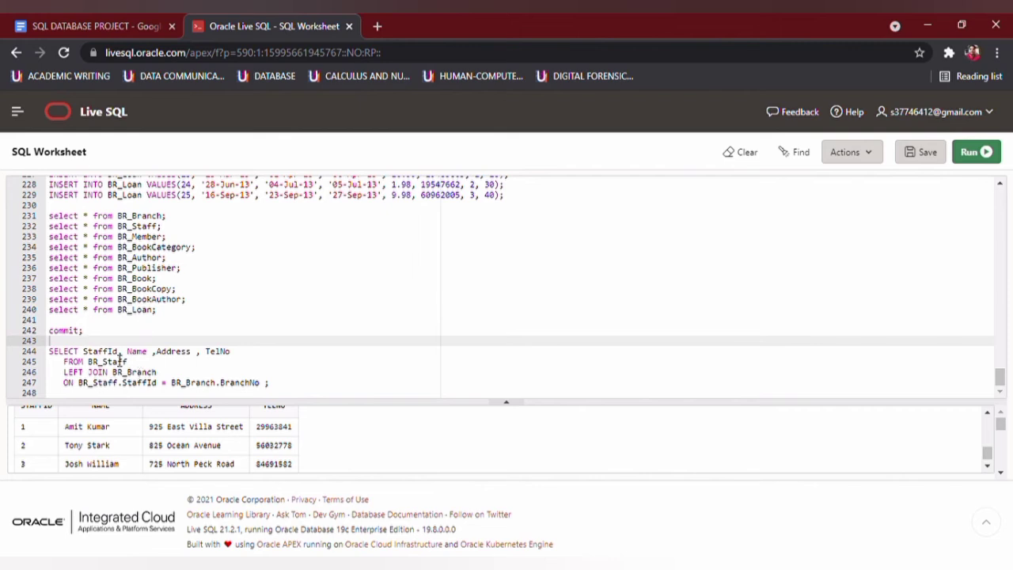
- Run the staff-to-branch LEFT JOIN listing nine staff rows with addresses and phones where available
{"action": "double_click", "coordinate": [104, 361]}
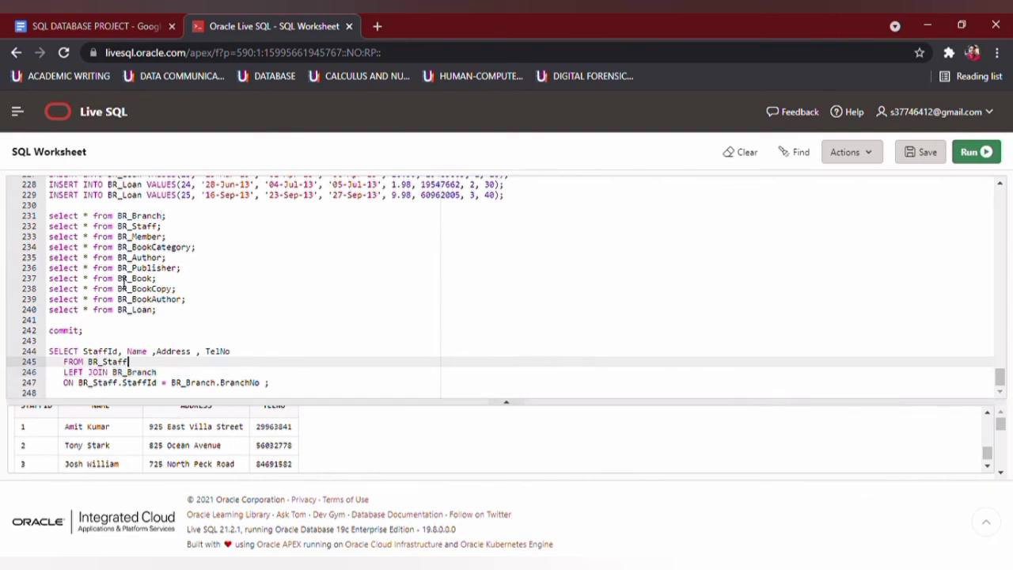
{"action": "left_click", "coordinate": [975, 151]}
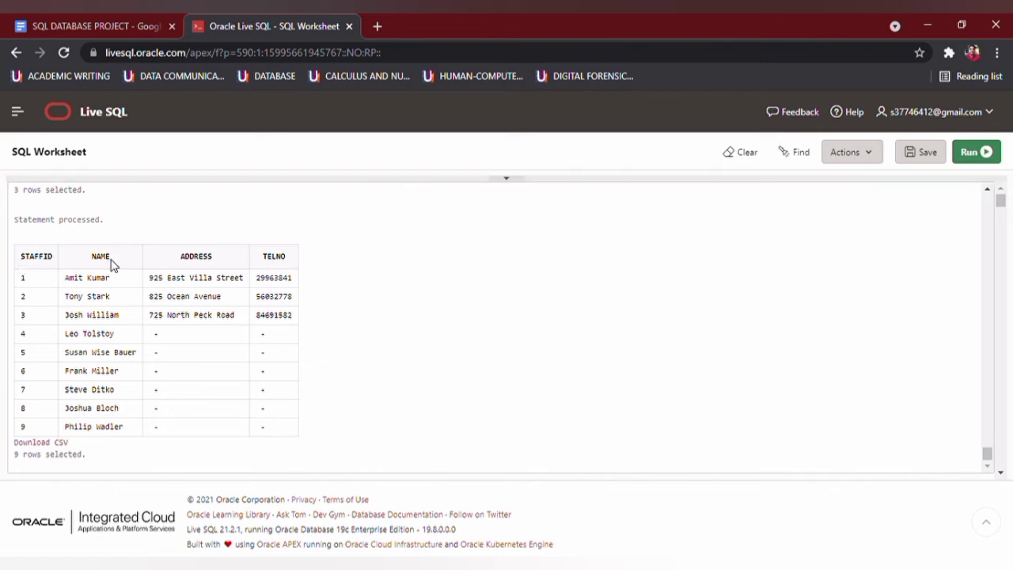
{"action": "mouse_move", "coordinate": [293, 269]}
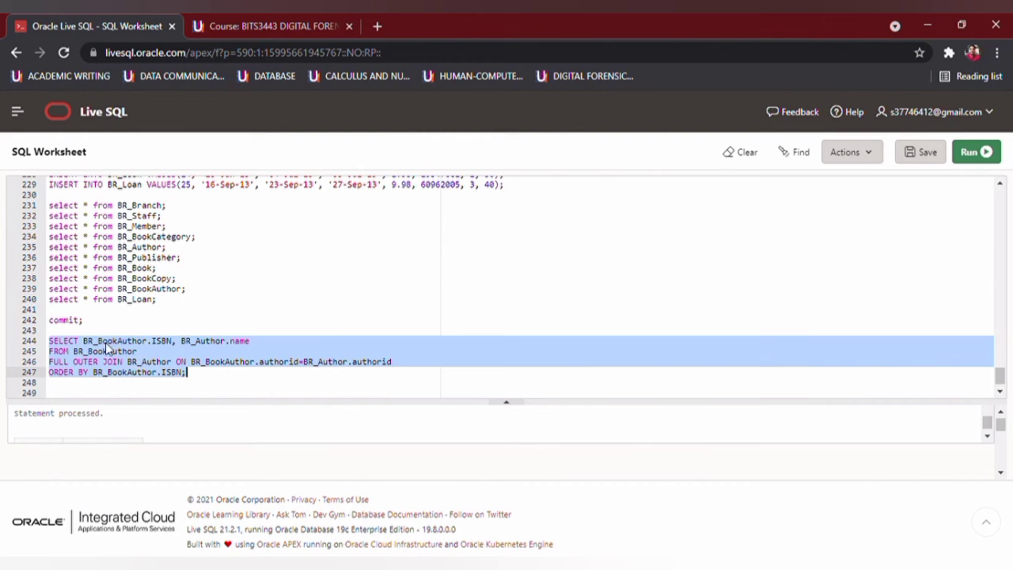
{"action": "mouse_move", "coordinate": [174, 358]}
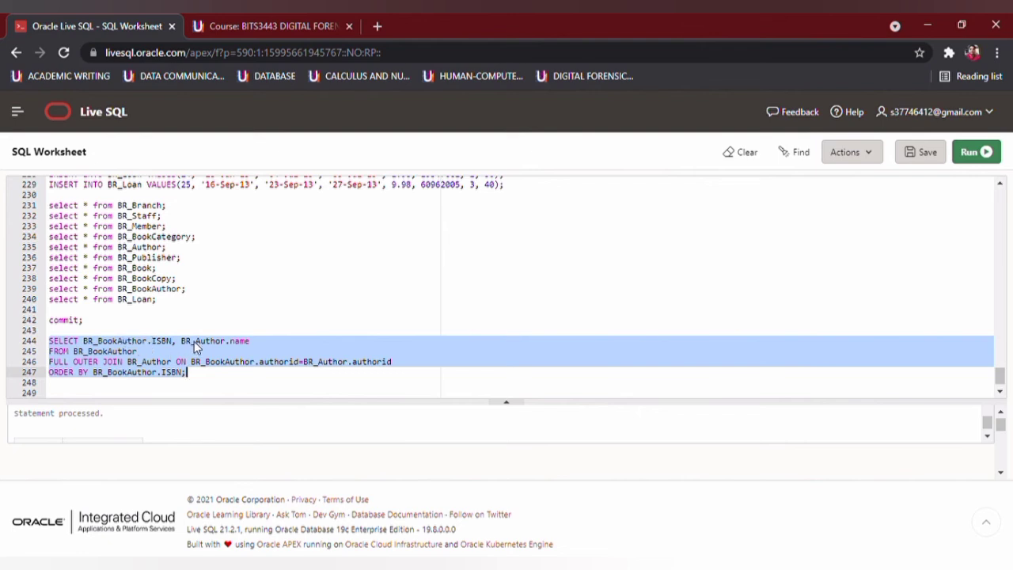
{"action": "mouse_move", "coordinate": [247, 373]}
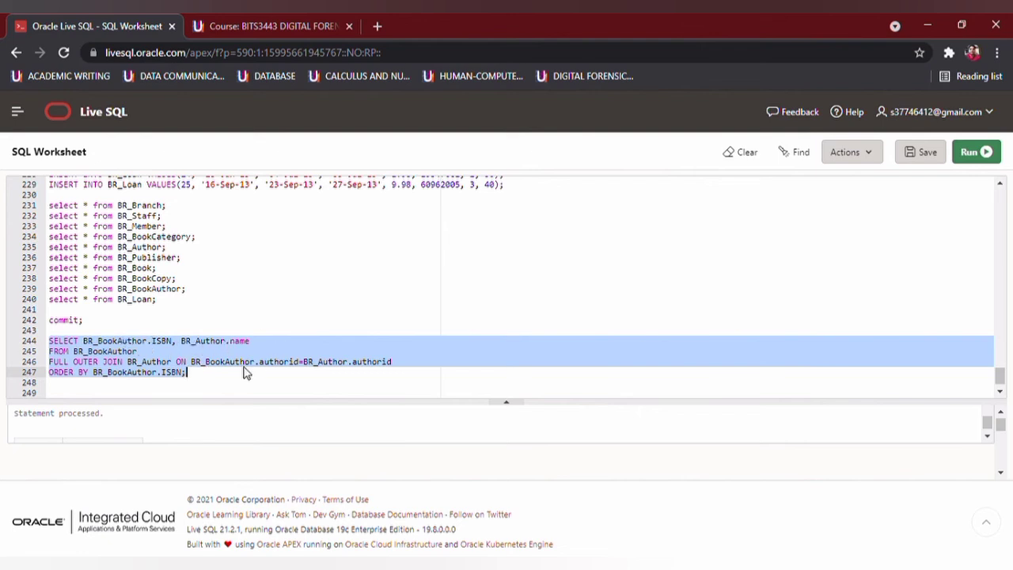
- Run the BR_BookAuthor to BR_Author FULL OUTER JOIN ordered by ISBN and enlarge the results area
{"action": "left_click", "coordinate": [83, 352]}
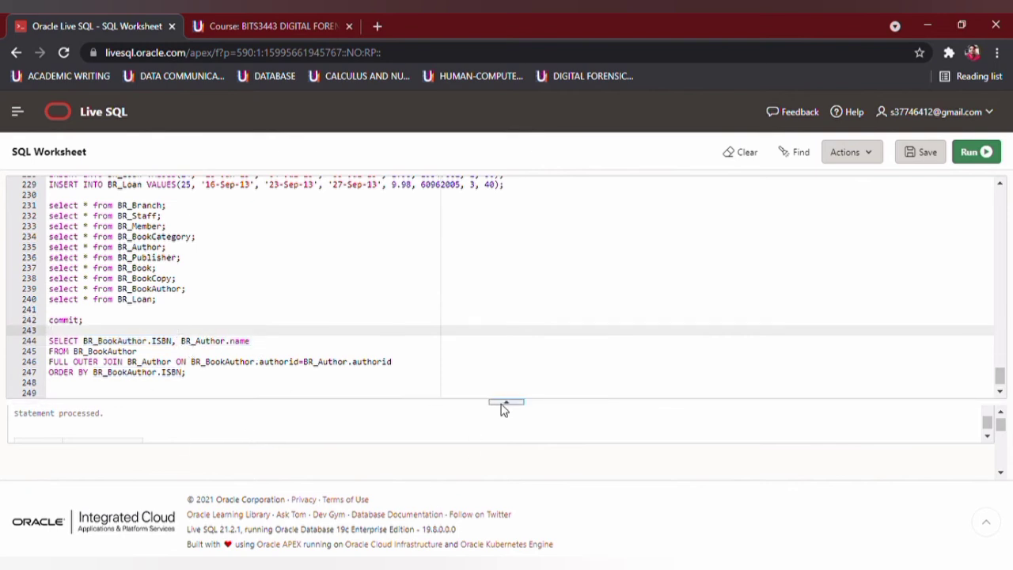
{"action": "left_click", "coordinate": [976, 152]}
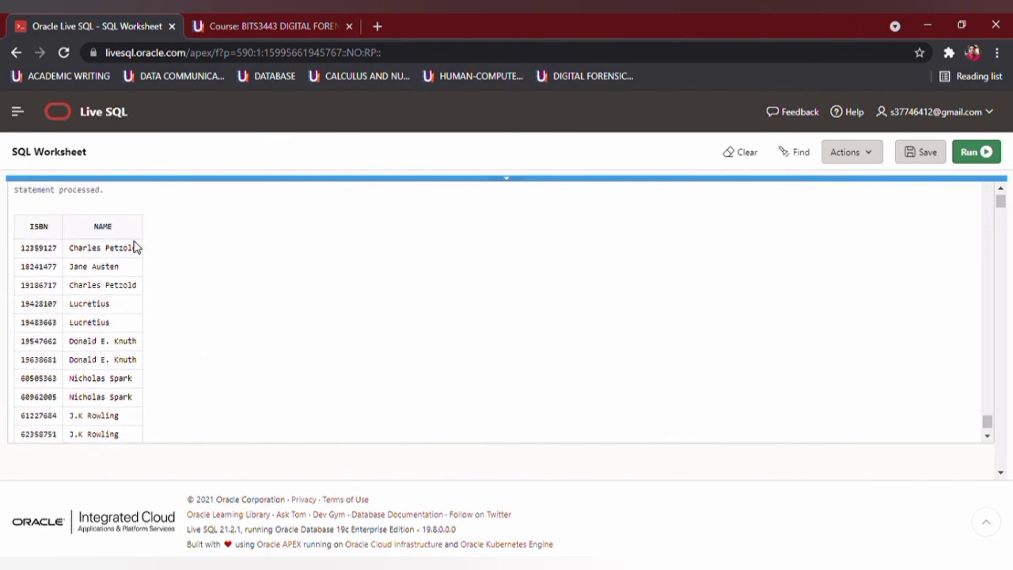
{"action": "mouse_move", "coordinate": [129, 308]}
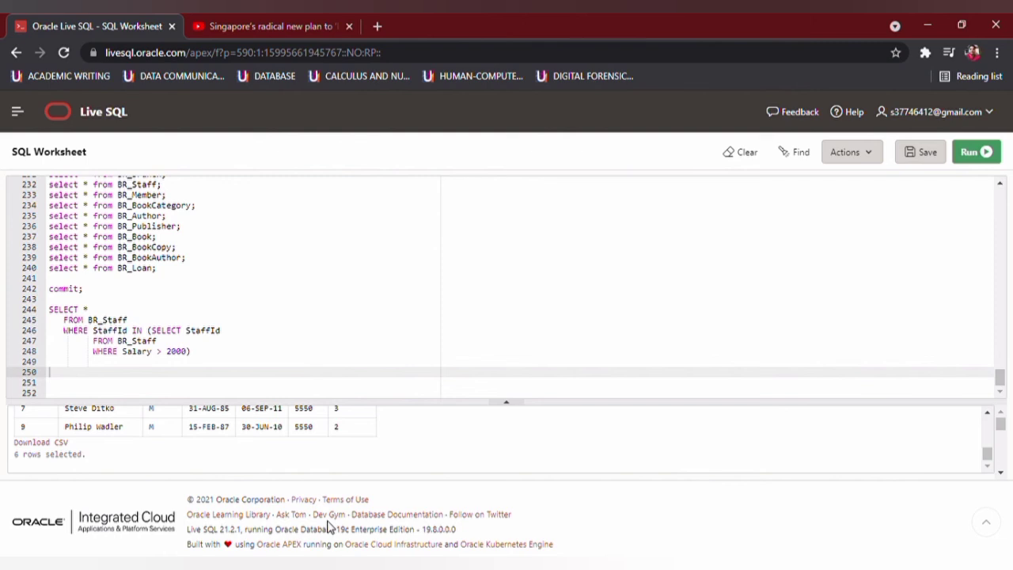
{"action": "mouse_move", "coordinate": [325, 456]}
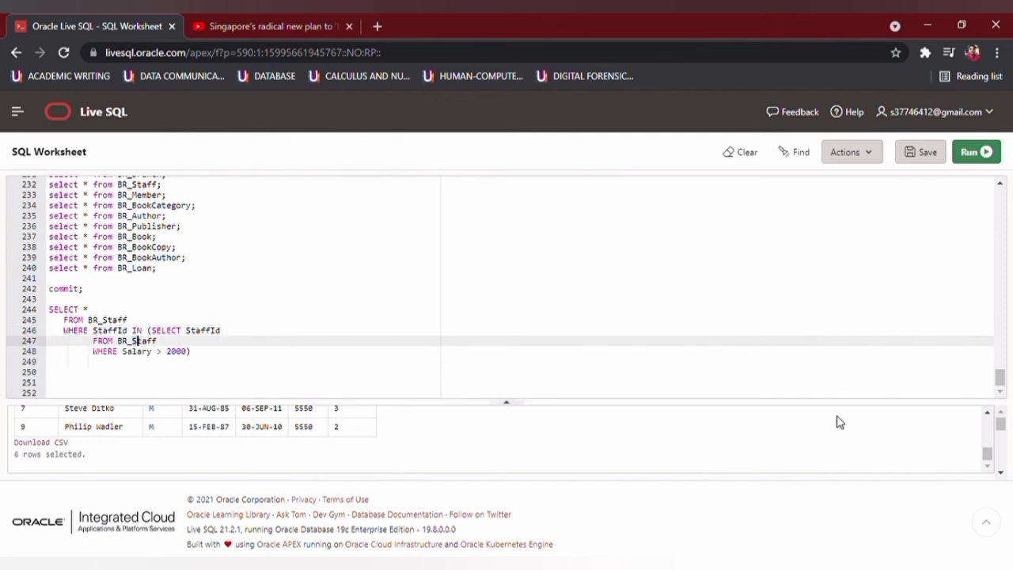
{"action": "mouse_move", "coordinate": [770, 409]}
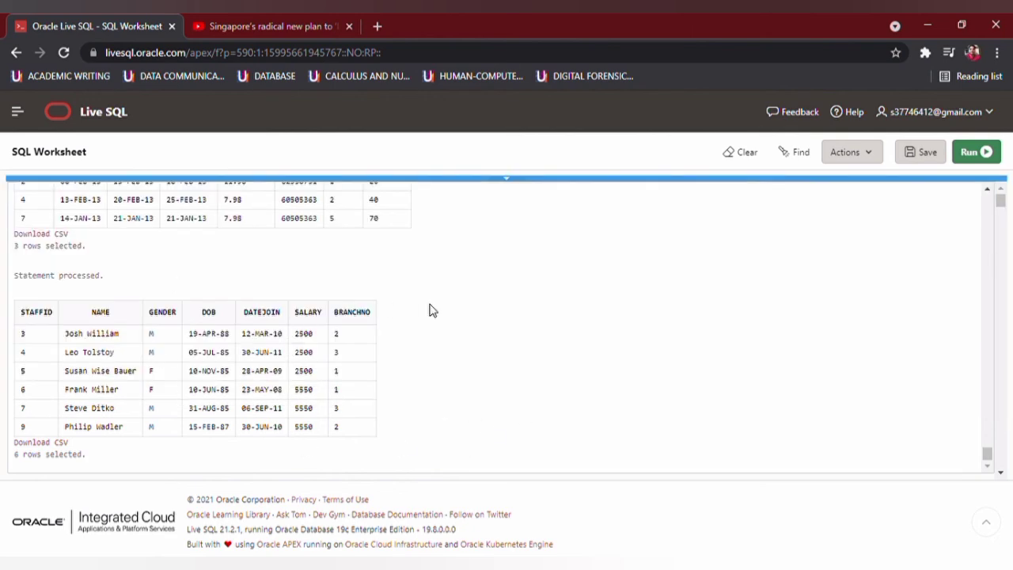
- Scroll down the results of the BR_Staff salary-above-2000 subquery showing six staff rows
{"action": "scroll", "scroll_direction": "down", "scroll_amount": 3}
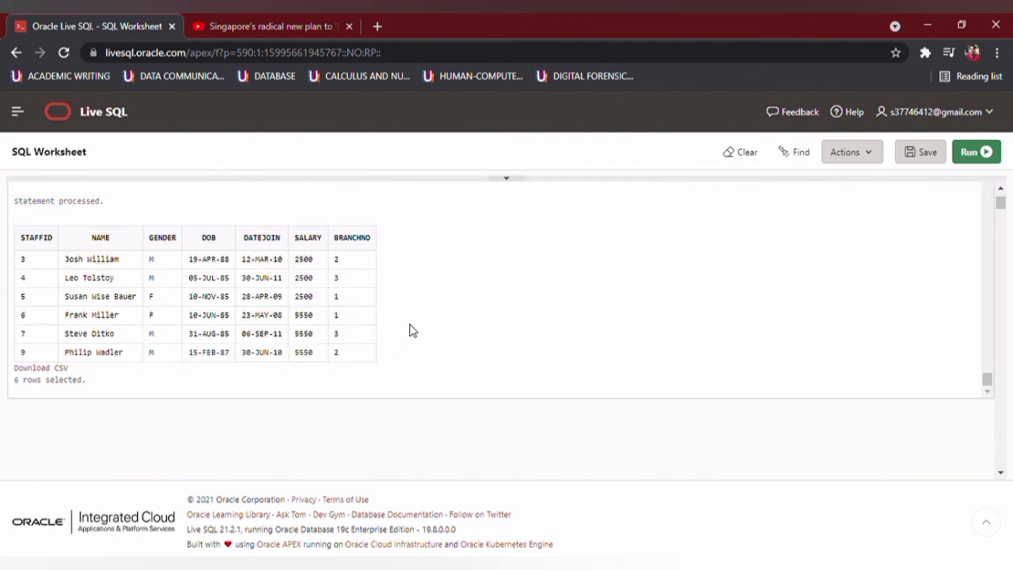
{"action": "mouse_move", "coordinate": [55, 247]}
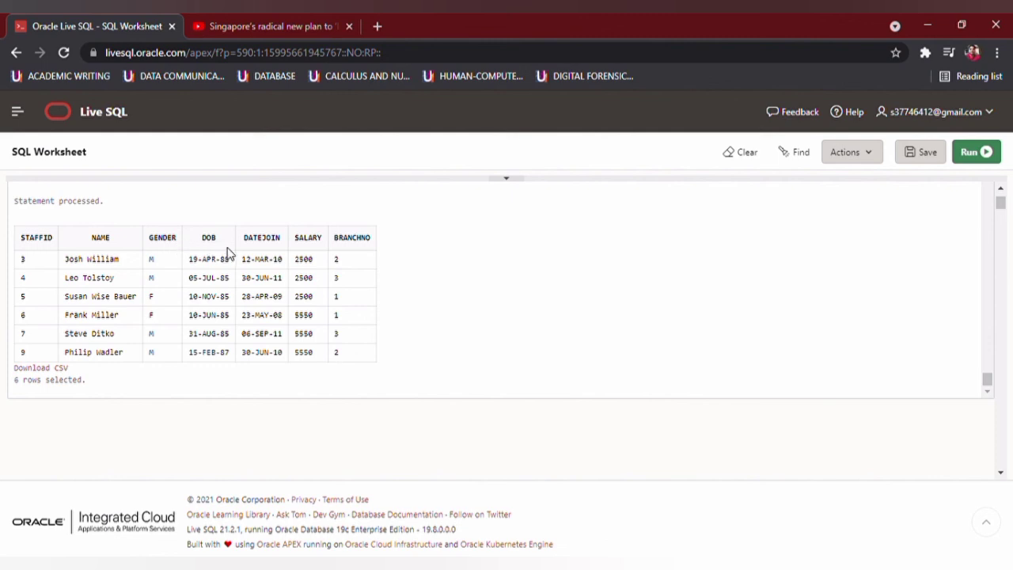
{"action": "mouse_move", "coordinate": [310, 253]}
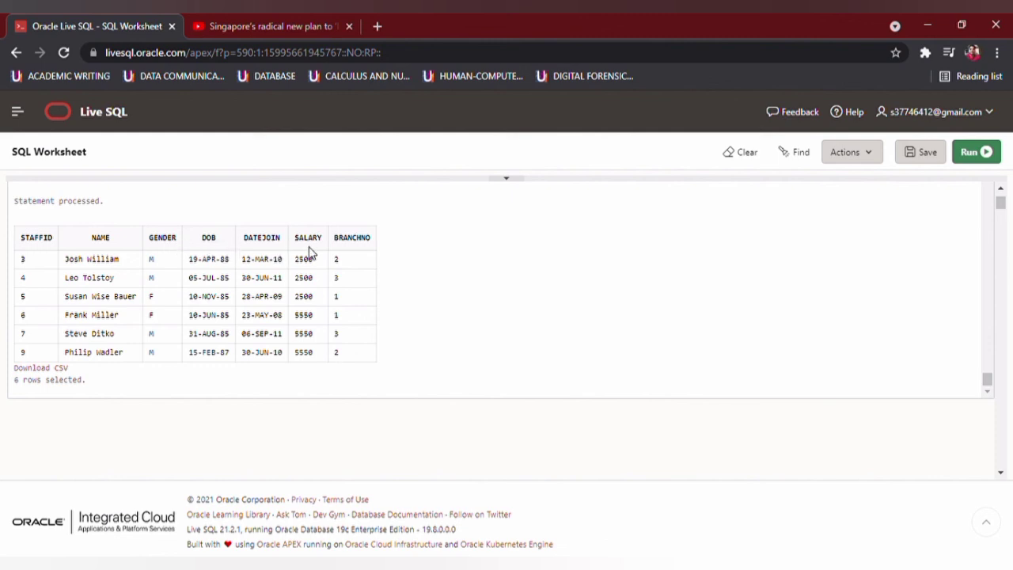
{"action": "mouse_move", "coordinate": [38, 228]}
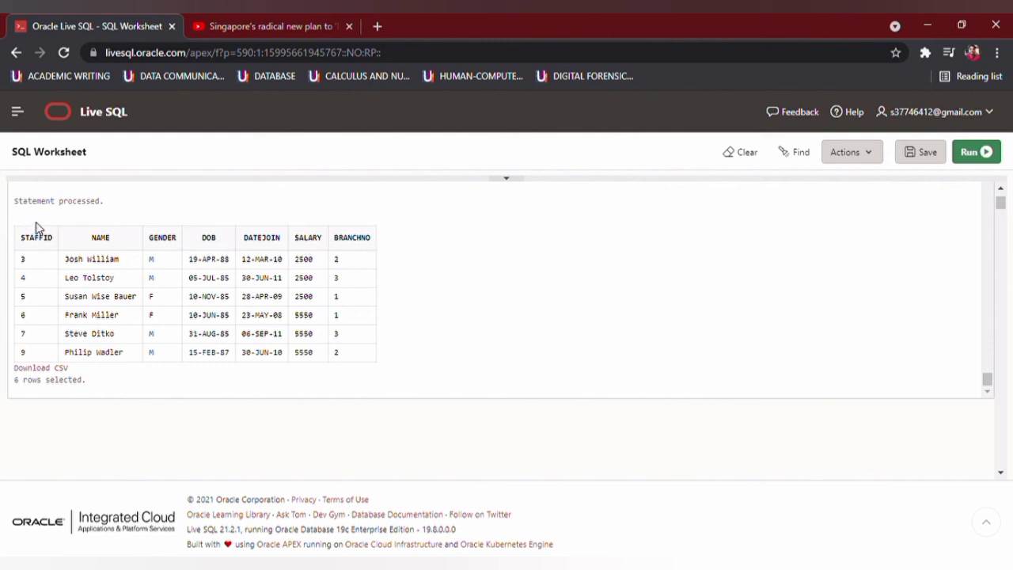
{"action": "mouse_move", "coordinate": [487, 402]}
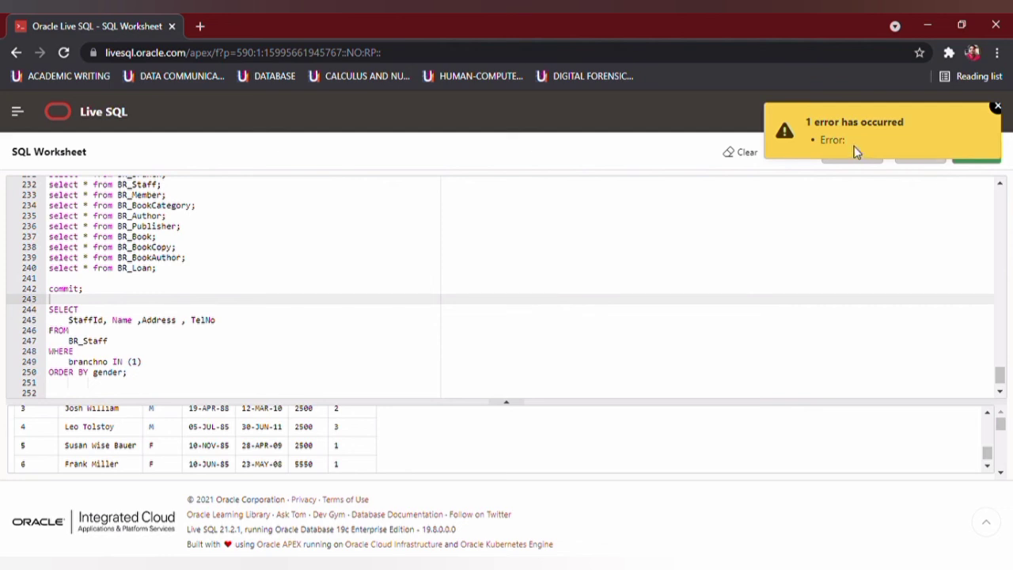
{"action": "mouse_move", "coordinate": [887, 162]}
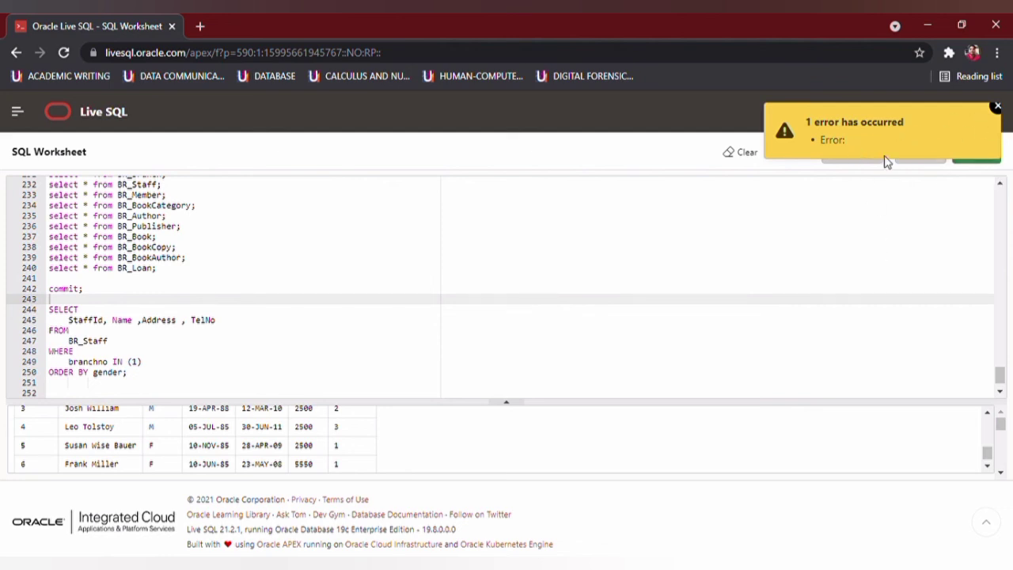
- Enter and run the BR_Staff branch 1 staff query ordered by gender, which reports an error
{"action": "scroll", "scroll_direction": "down", "scroll_amount": 3}
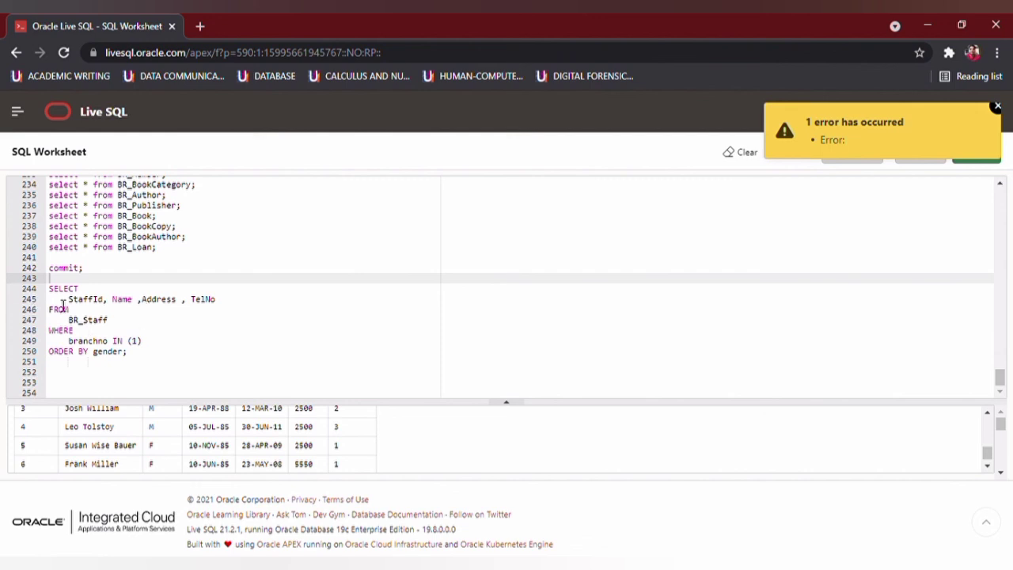
{"action": "mouse_move", "coordinate": [288, 494]}
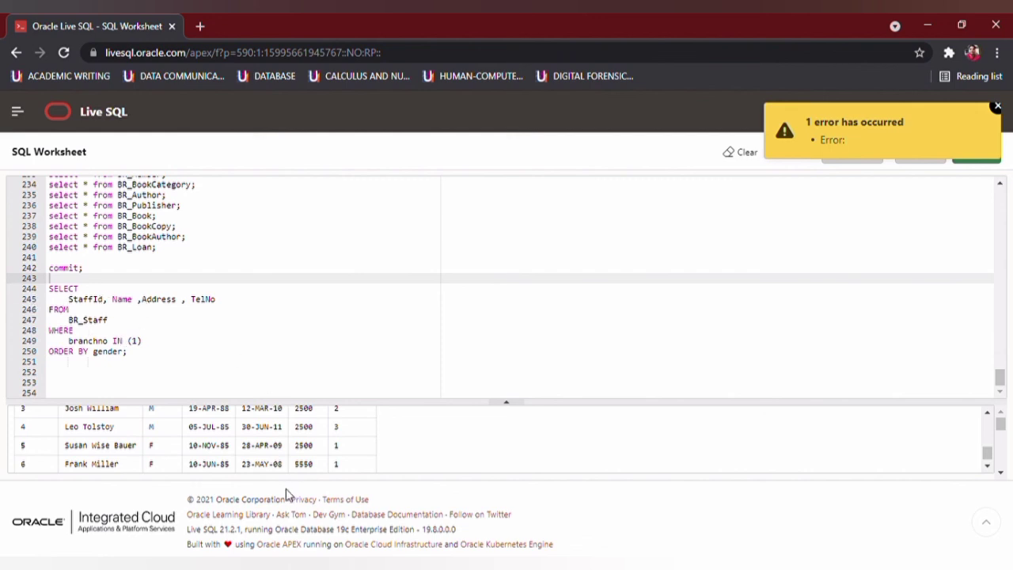
{"action": "left_click", "coordinate": [61, 298]}
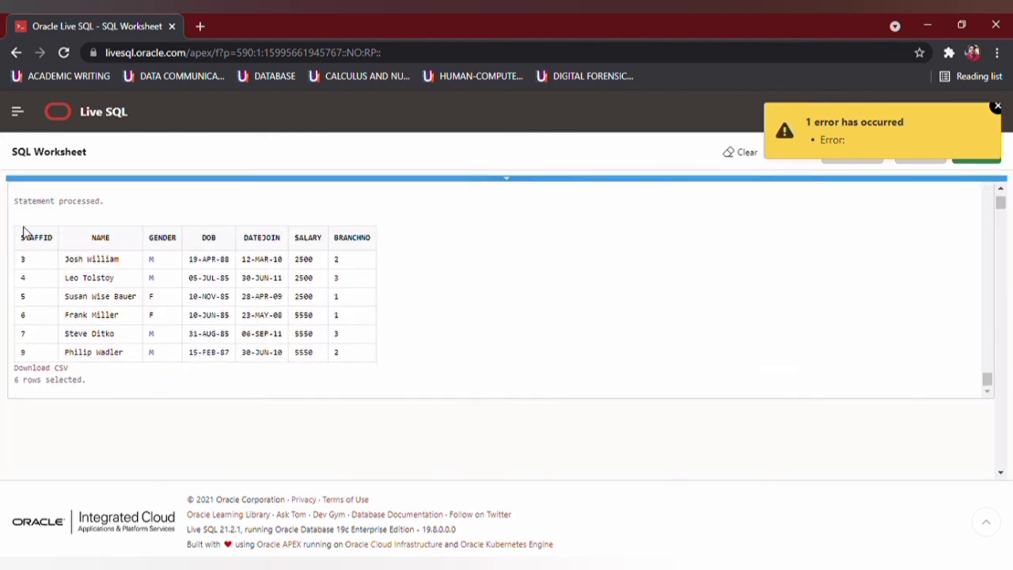
{"action": "mouse_move", "coordinate": [24, 218]}
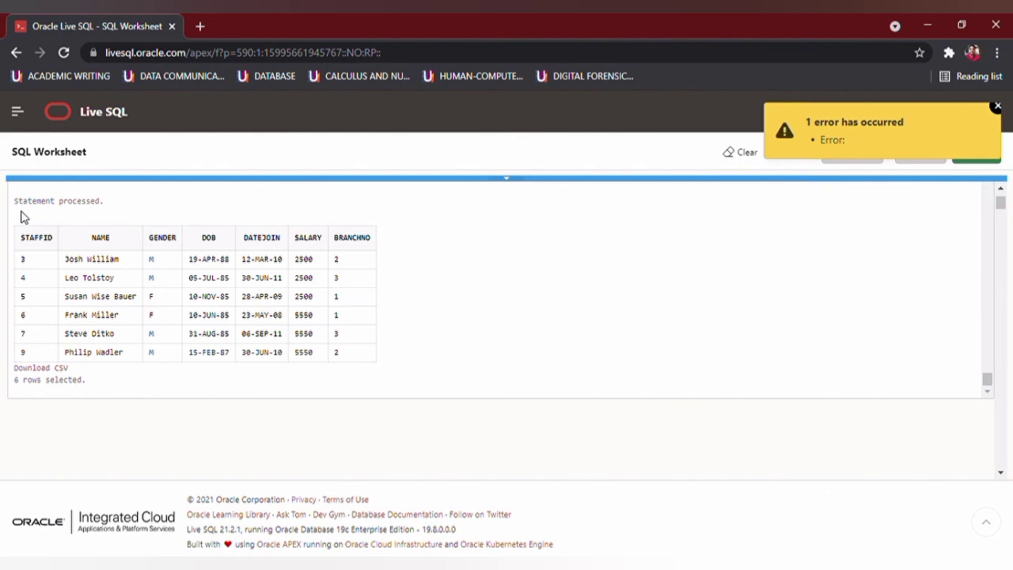
{"action": "left_click_drag", "start_coordinate": [15, 220], "coordinate": [196, 279]}
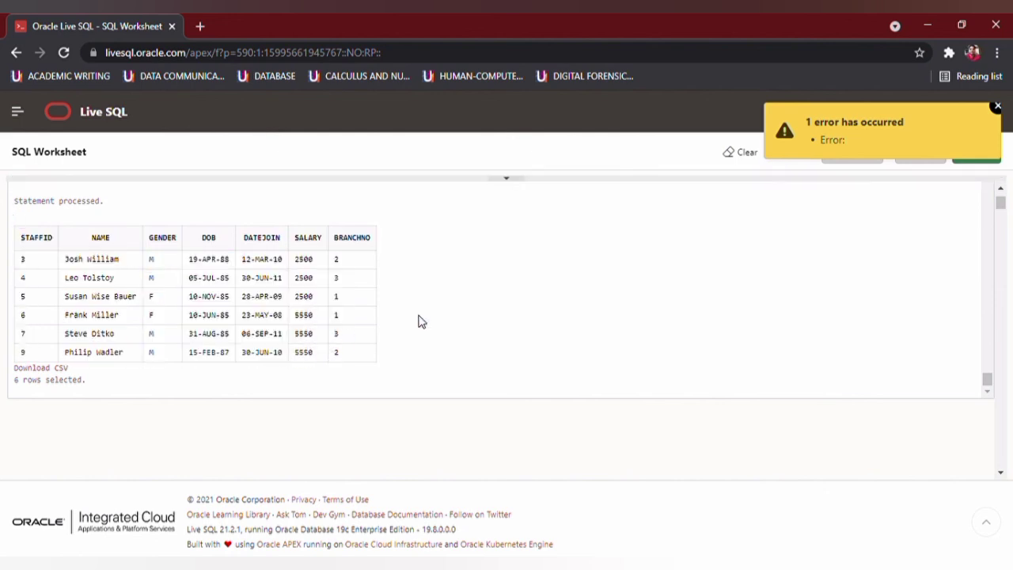
{"action": "scroll", "scroll_direction": "down", "scroll_amount": 3}
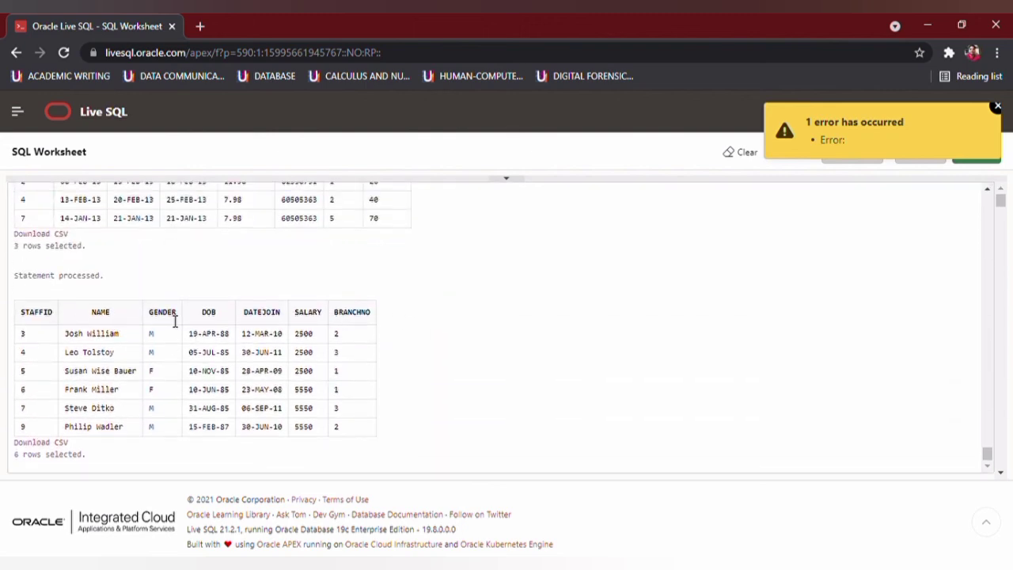
{"action": "mouse_move", "coordinate": [231, 315]}
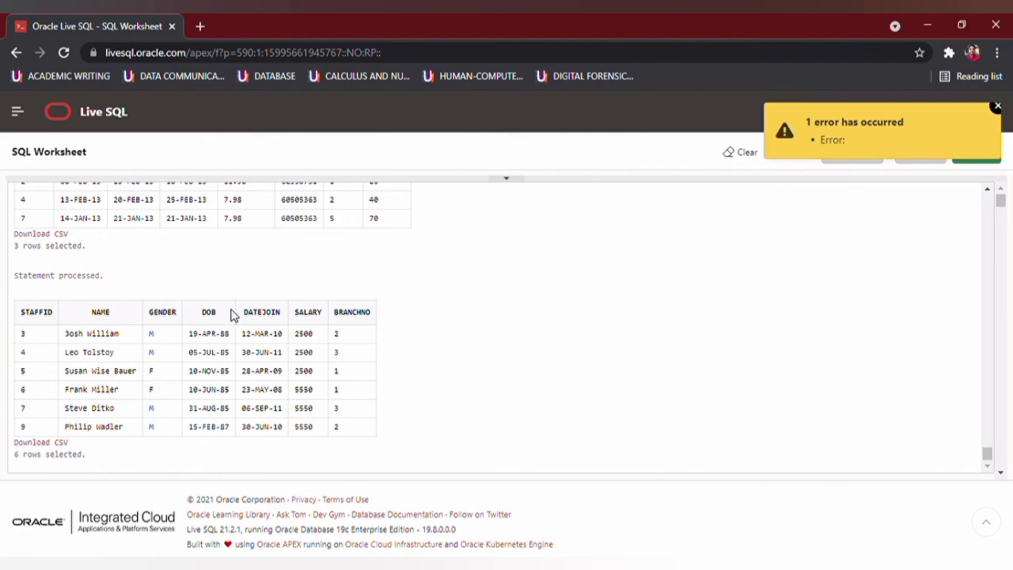
{"action": "mouse_move", "coordinate": [950, 98]}
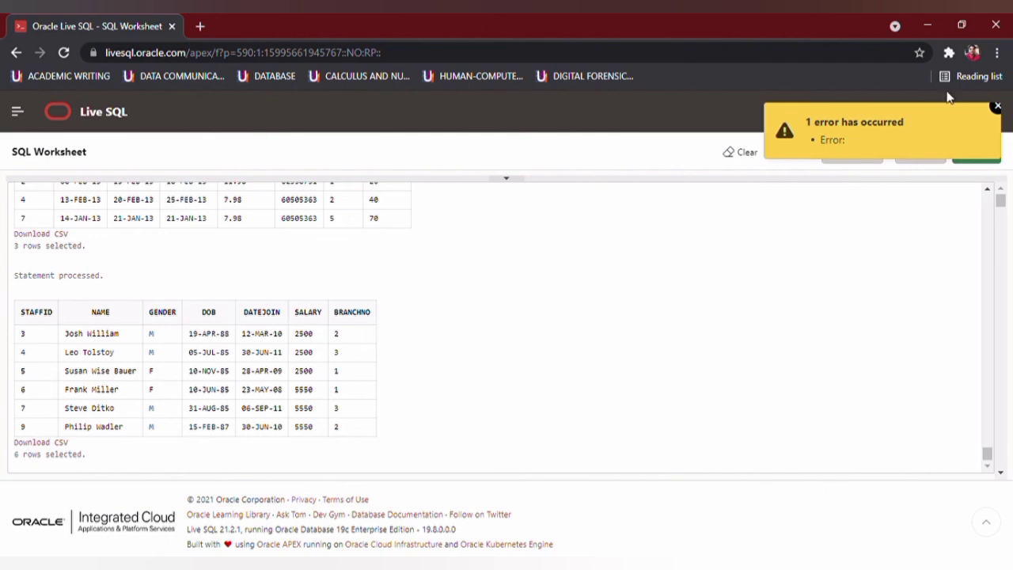